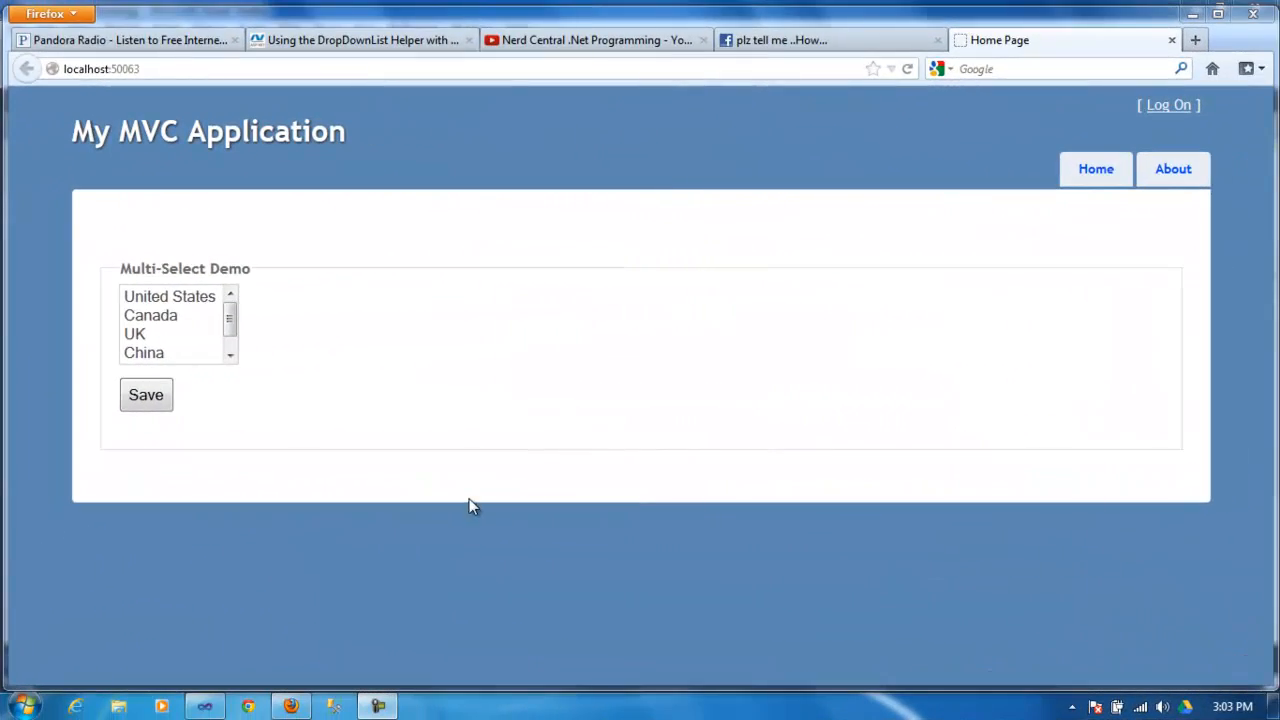
{"action": "mouse_move", "coordinate": [446, 504]}
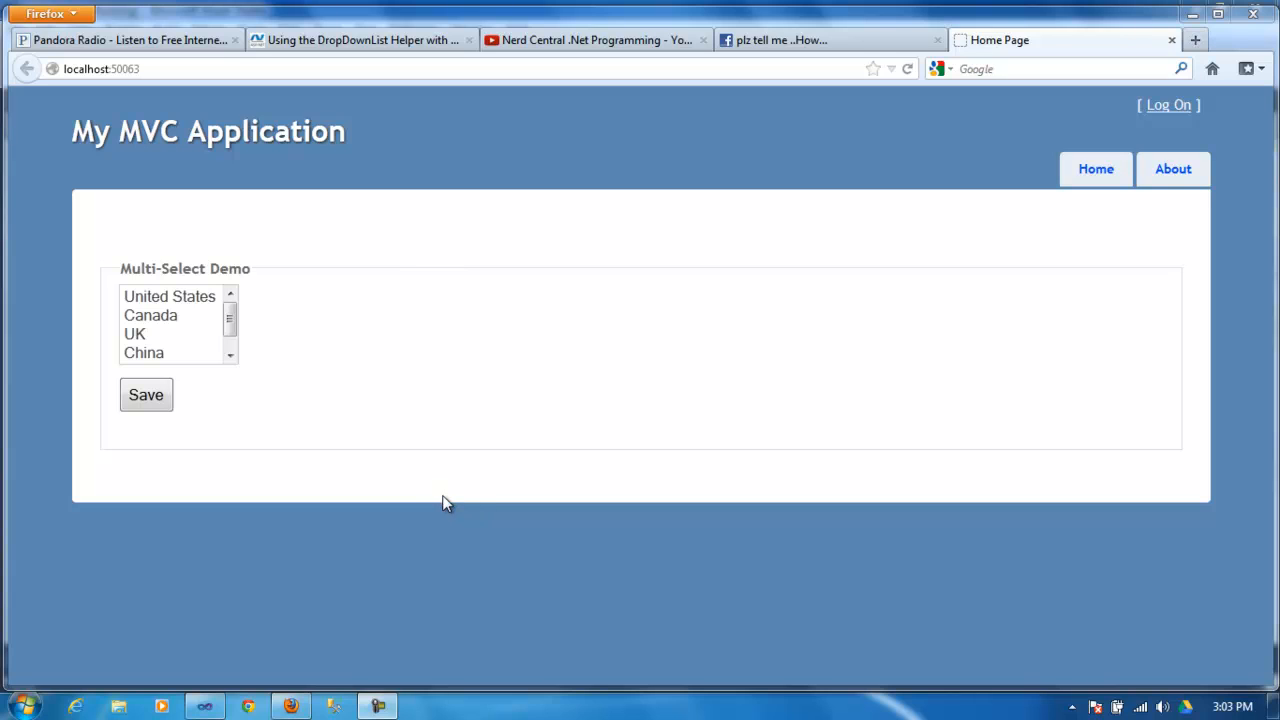
{"action": "mouse_move", "coordinate": [410, 500]}
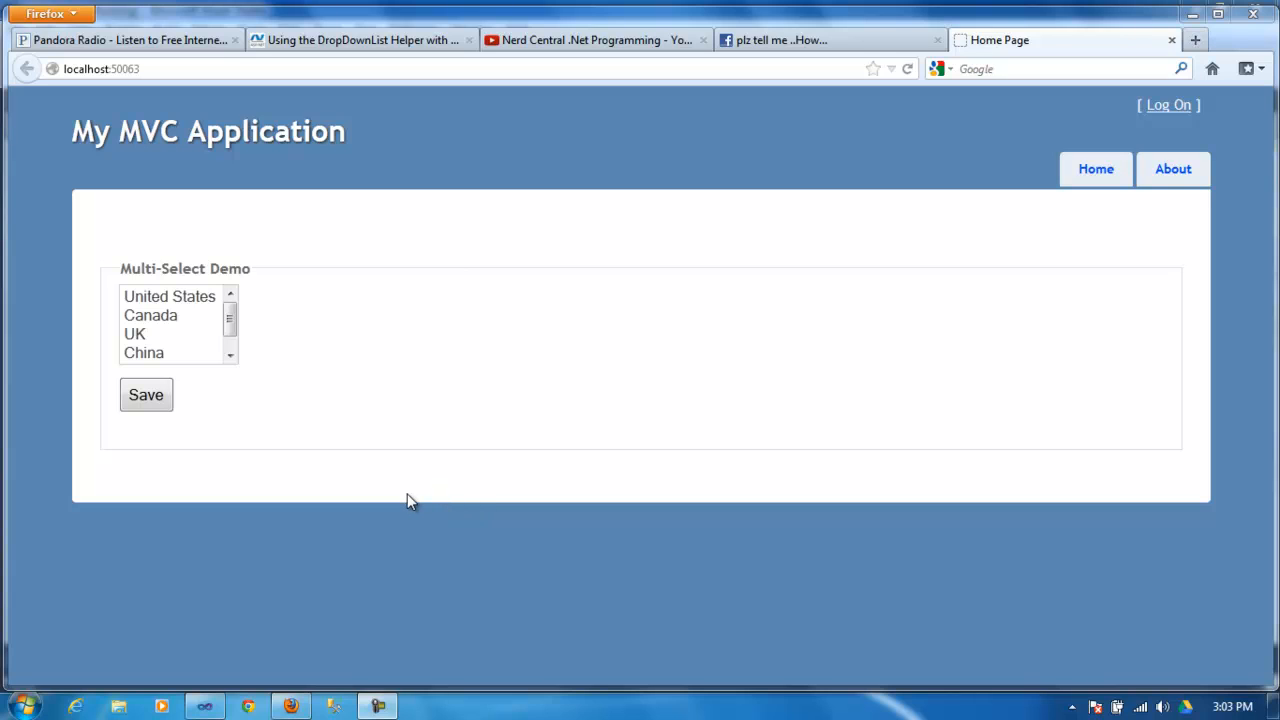
{"action": "mouse_move", "coordinate": [364, 432]}
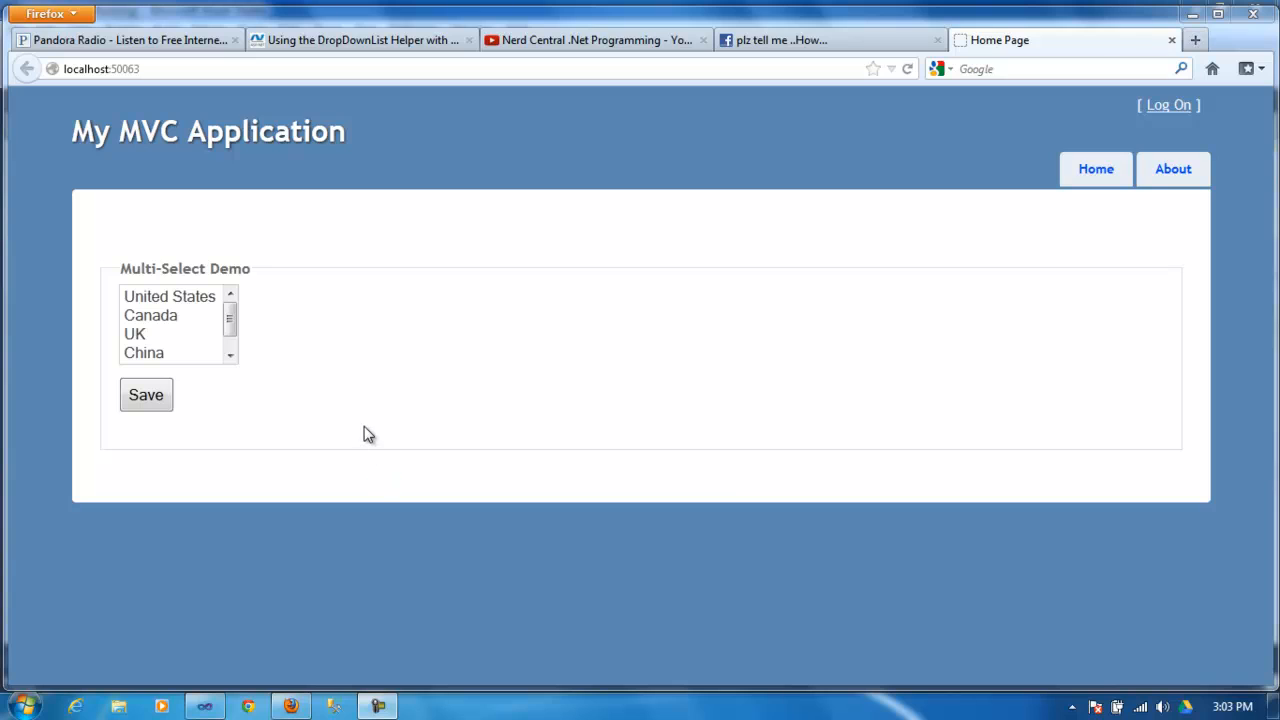
{"action": "mouse_move", "coordinate": [392, 436]}
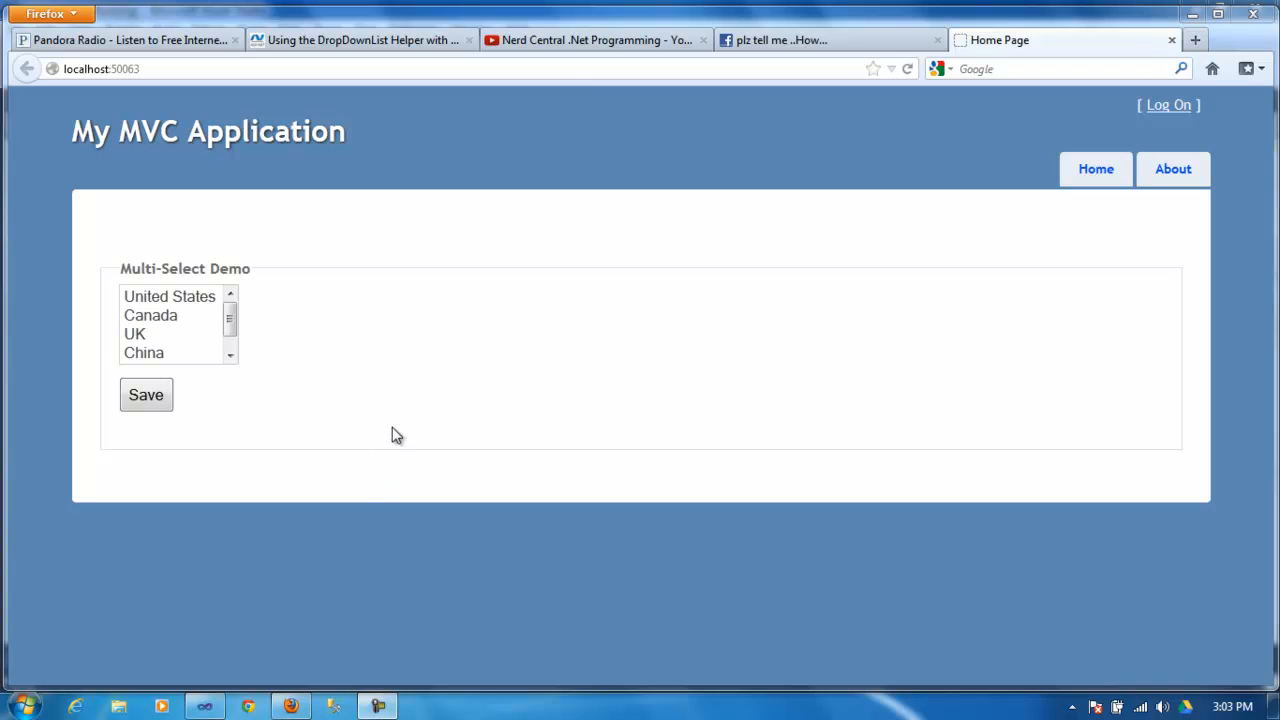
{"action": "mouse_move", "coordinate": [268, 336]}
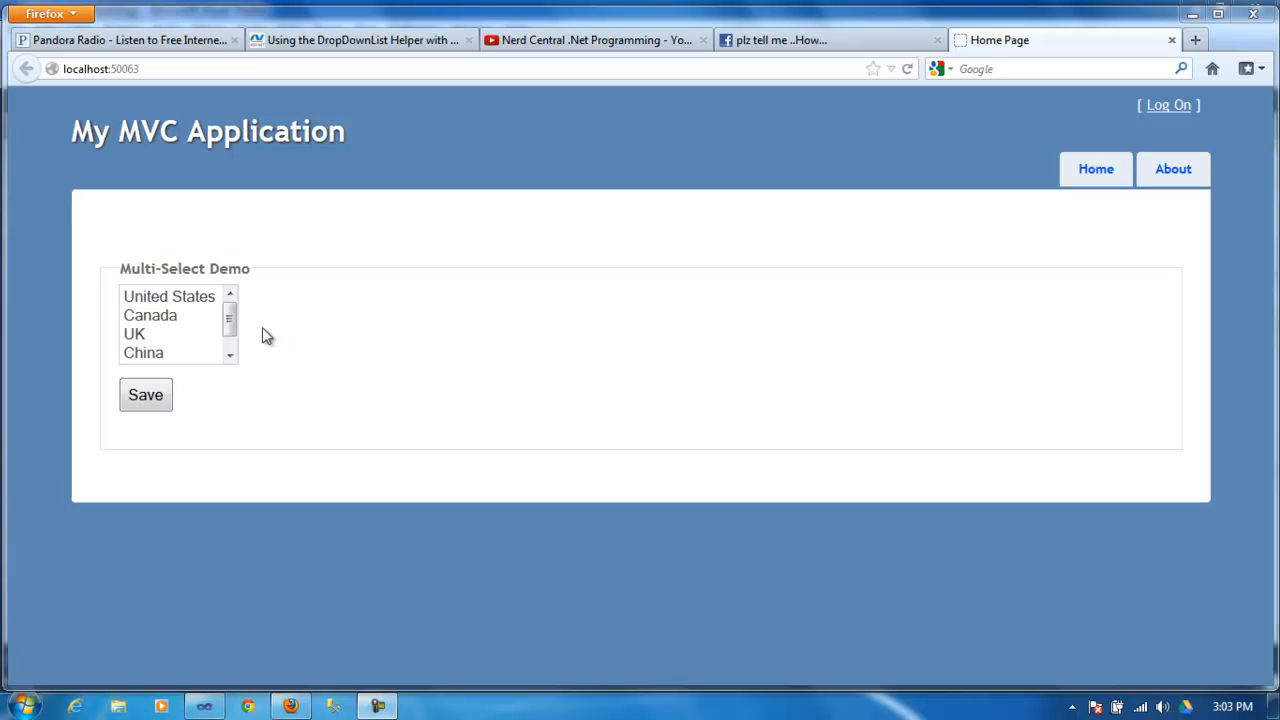
Step: Try Canada and China in the Multi-Select Demo list, leaving United States selected
{"action": "left_click", "coordinate": [150, 316]}
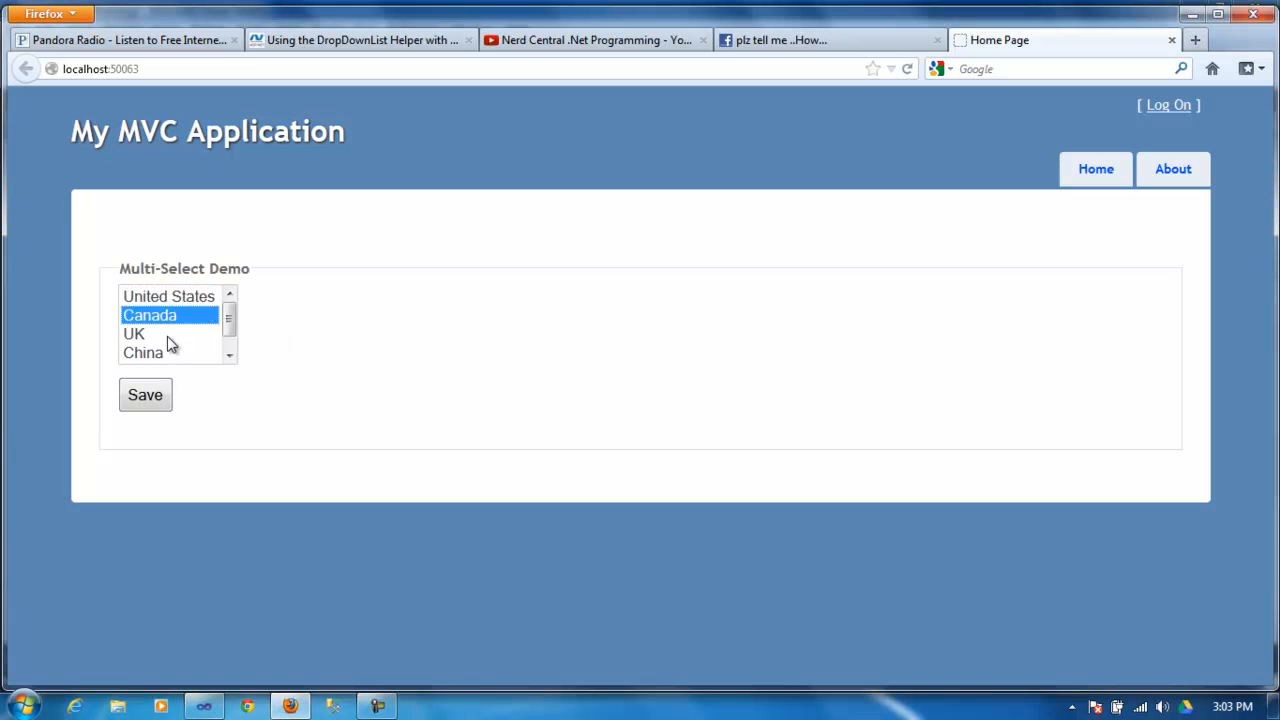
{"action": "left_click", "coordinate": [142, 352]}
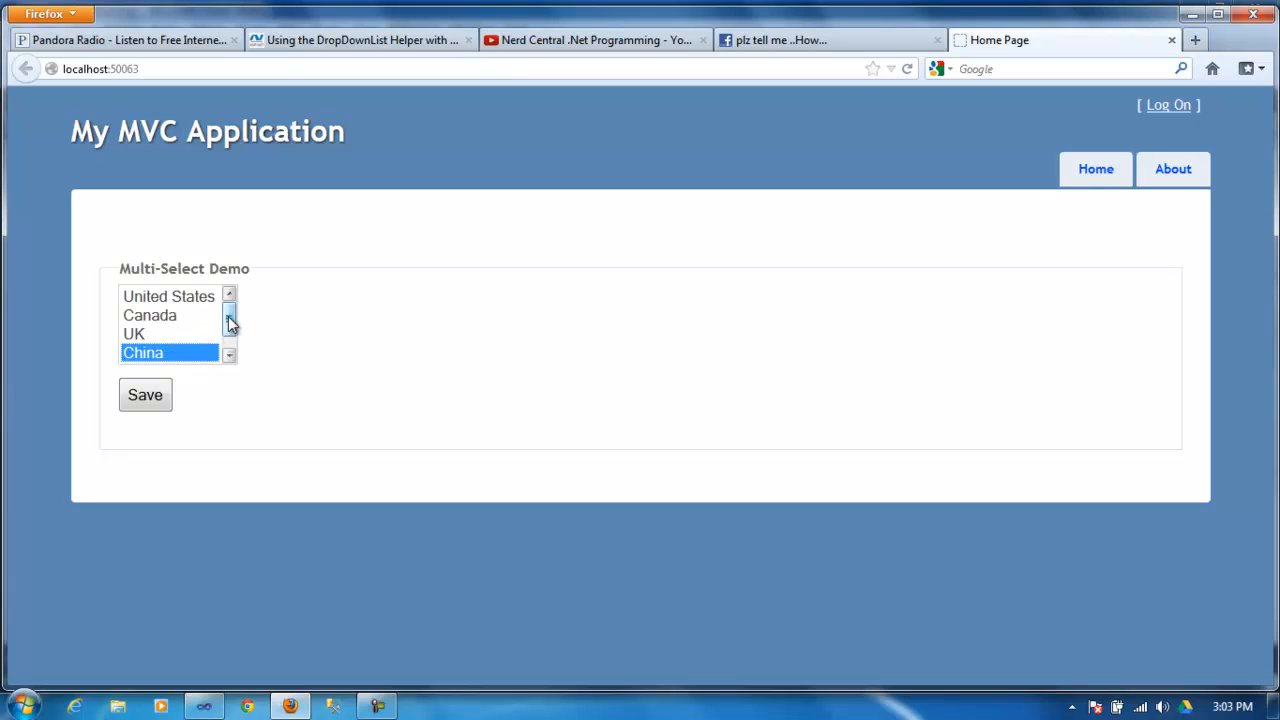
{"action": "left_click", "coordinate": [168, 296]}
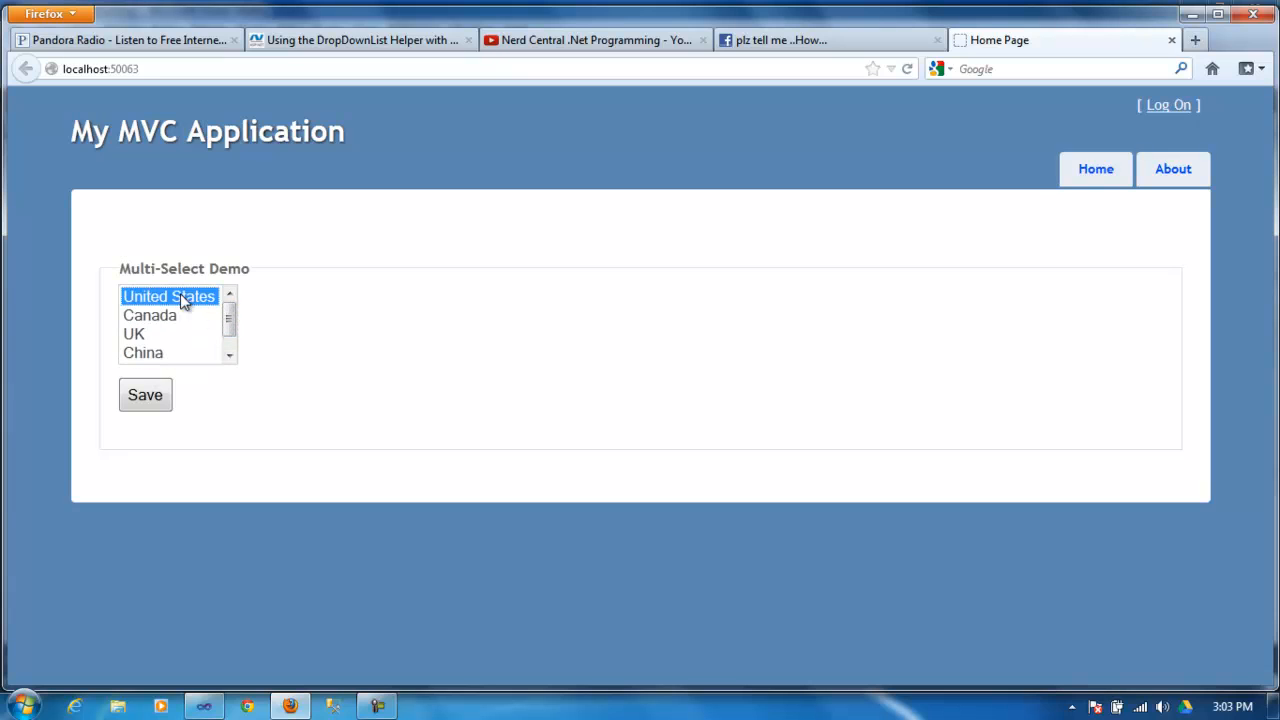
{"action": "mouse_move", "coordinate": [184, 390]}
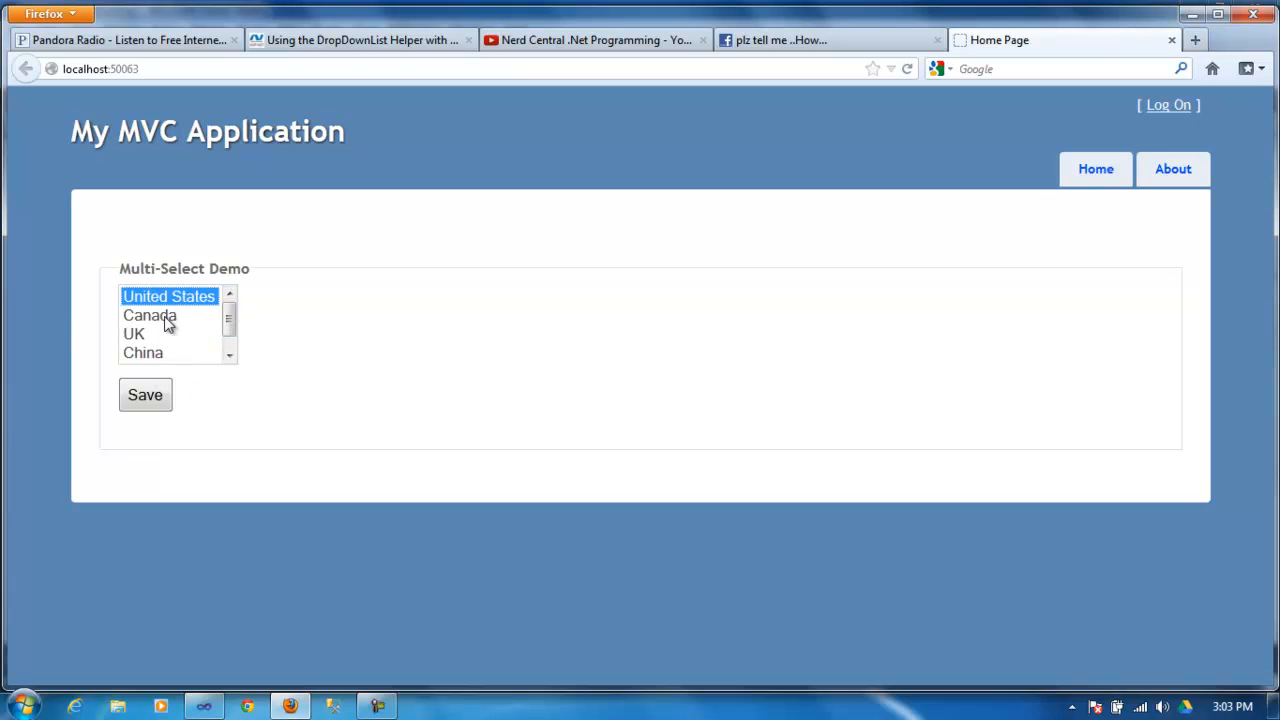
{"action": "left_click", "coordinate": [148, 316]}
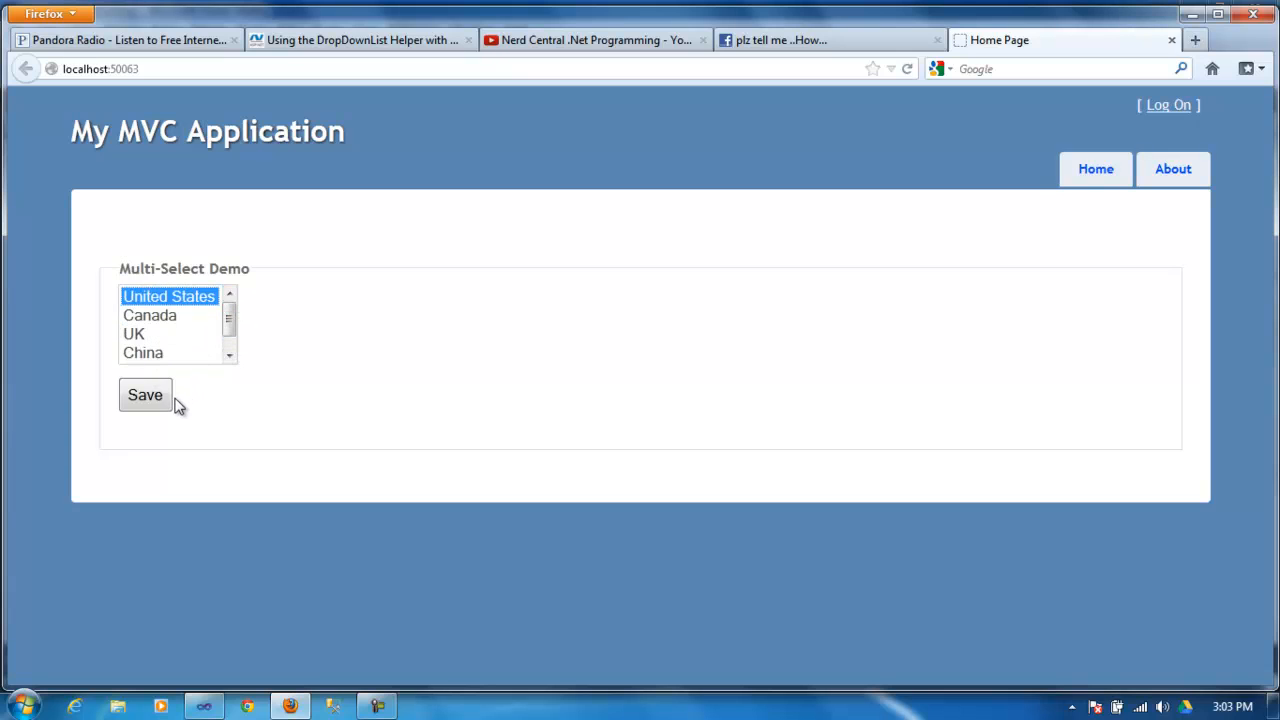
Step: Save United States to show its ID, then select Canada and China together and save for 2,4
{"action": "left_click", "coordinate": [144, 394]}
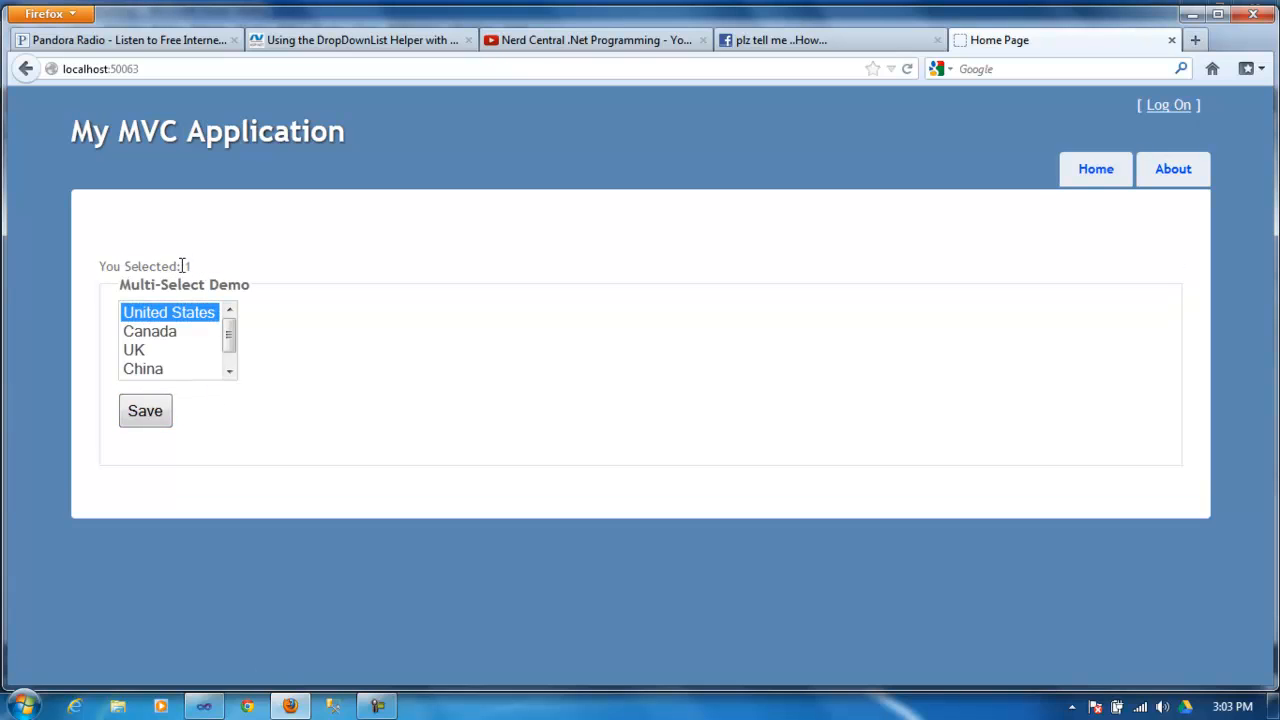
{"action": "left_click", "coordinate": [148, 332]}
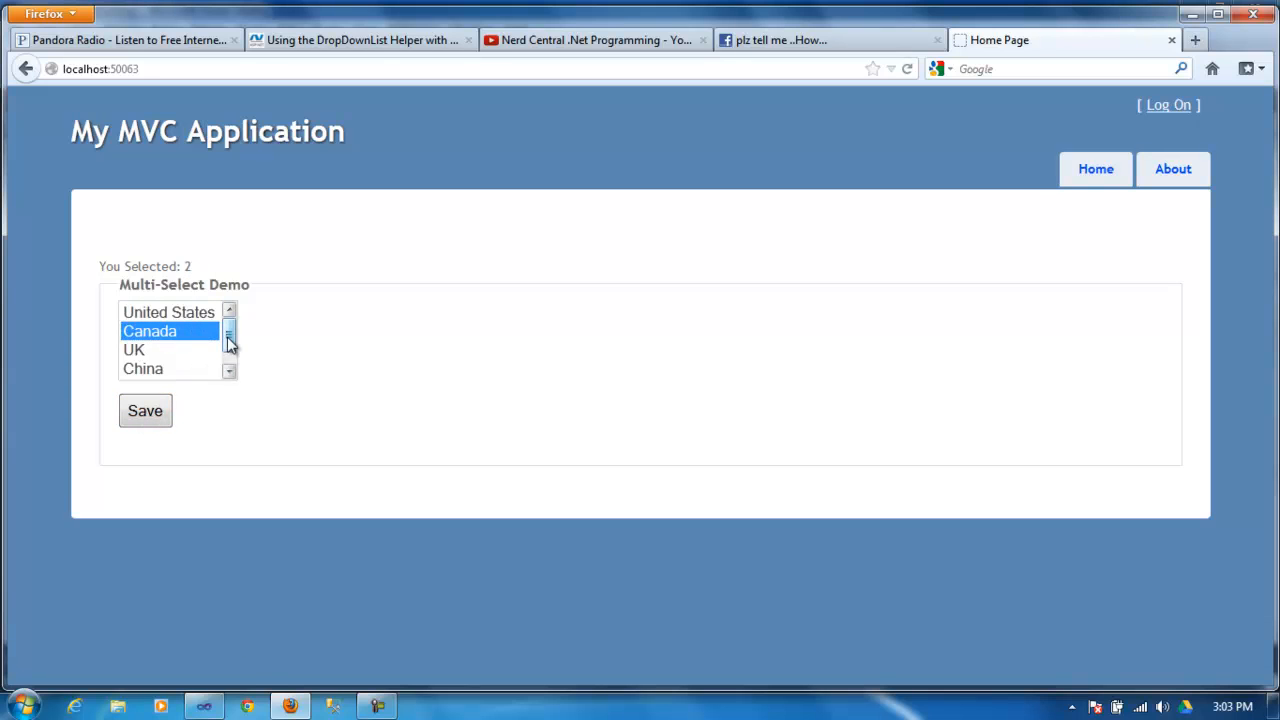
{"action": "left_click", "coordinate": [144, 368]}
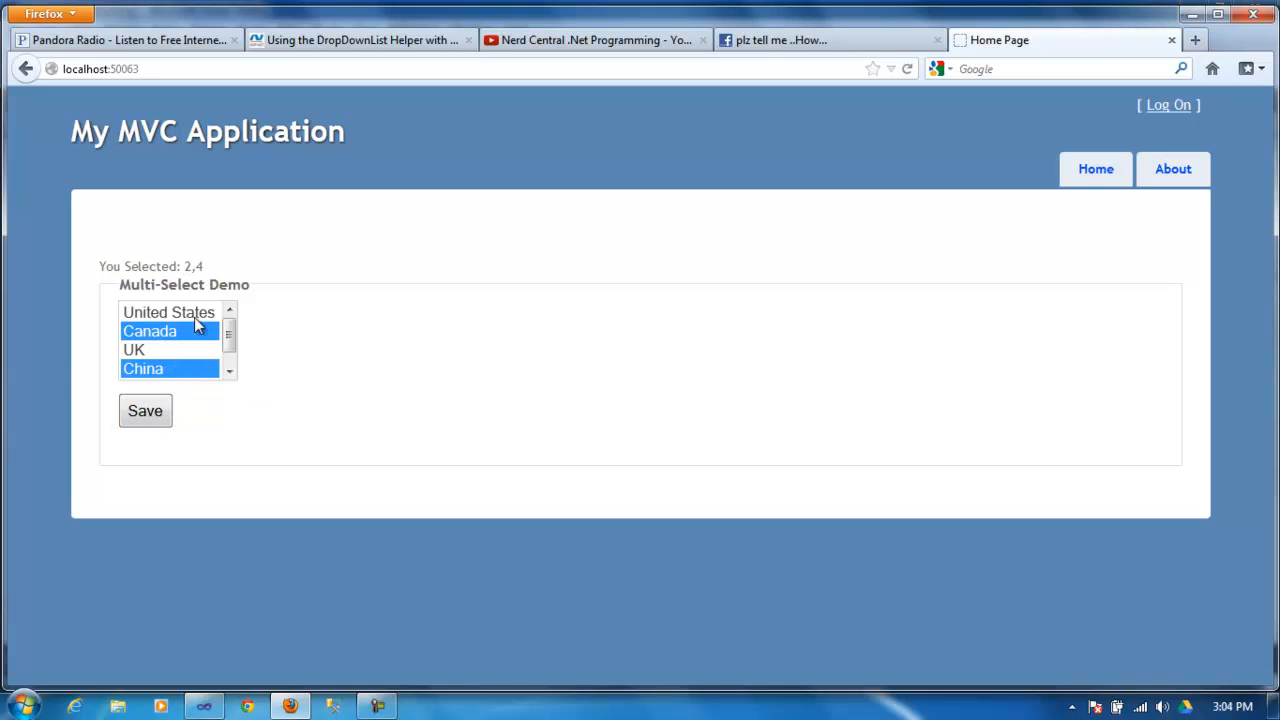
{"action": "mouse_move", "coordinate": [216, 268]}
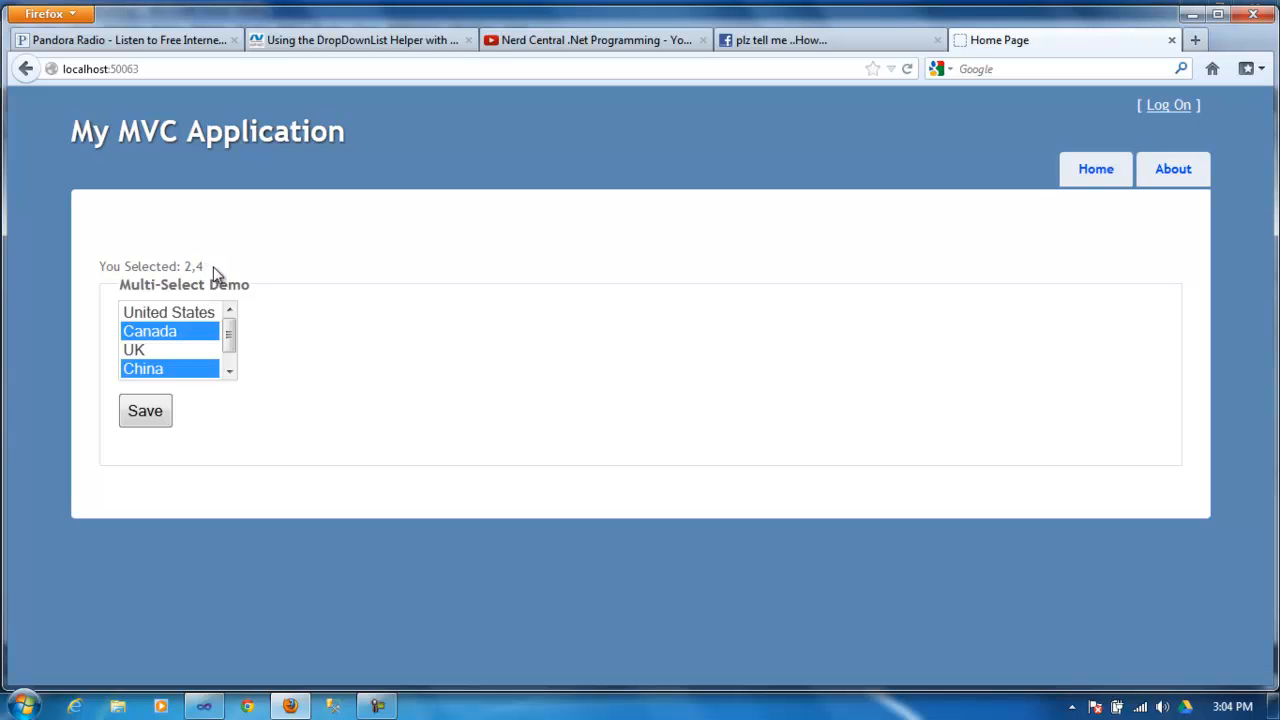
{"action": "mouse_move", "coordinate": [308, 304]}
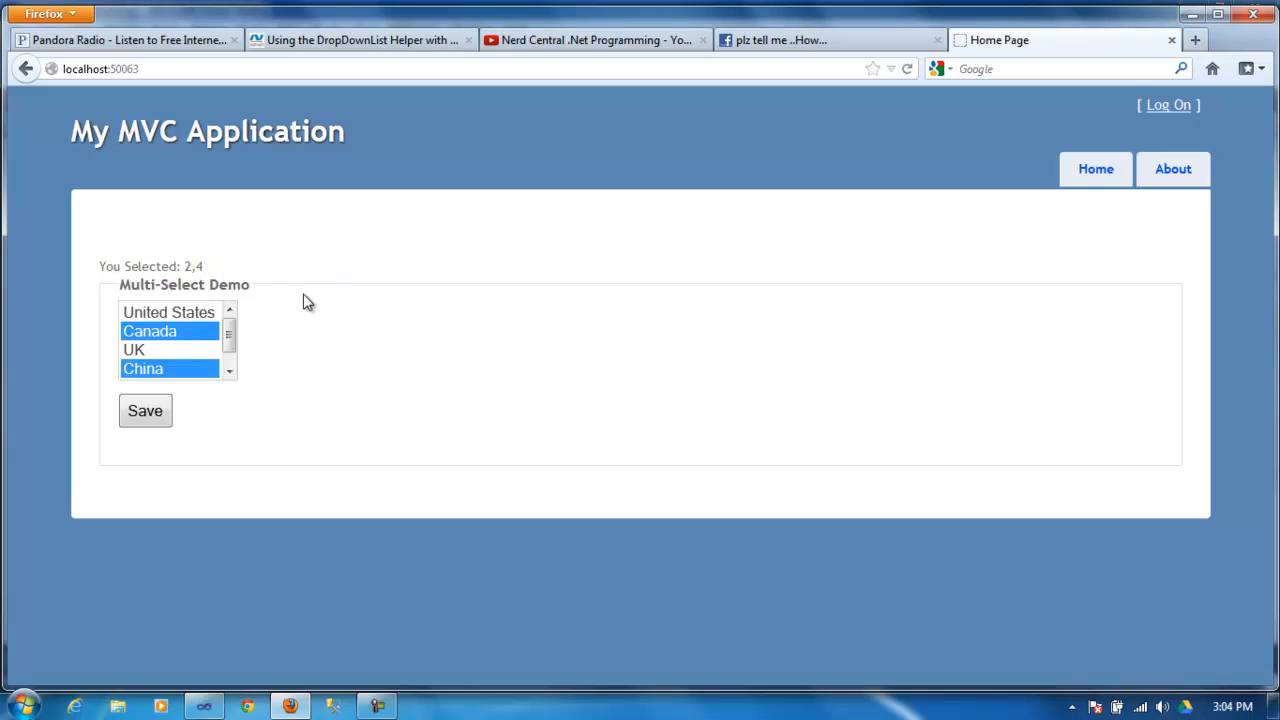
{"action": "left_click", "coordinate": [134, 348]}
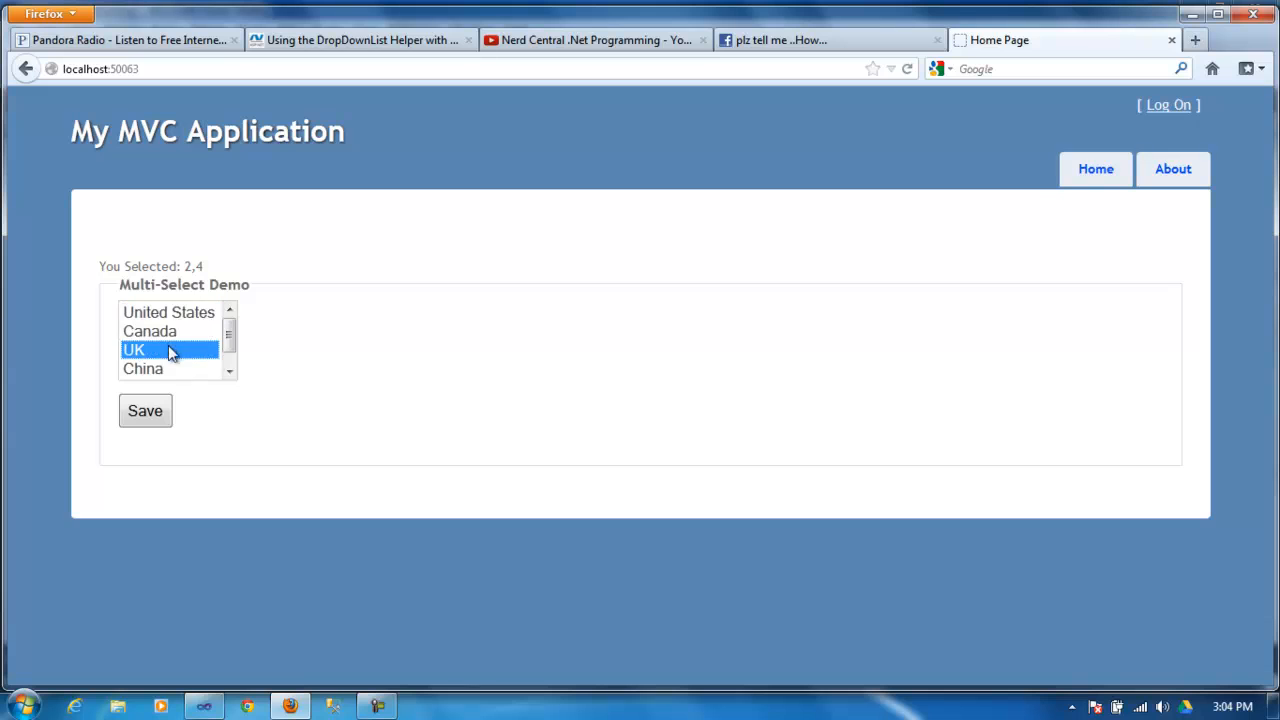
Step: Try further selections of United States, UK and China in the country list
{"action": "left_click", "coordinate": [168, 312]}
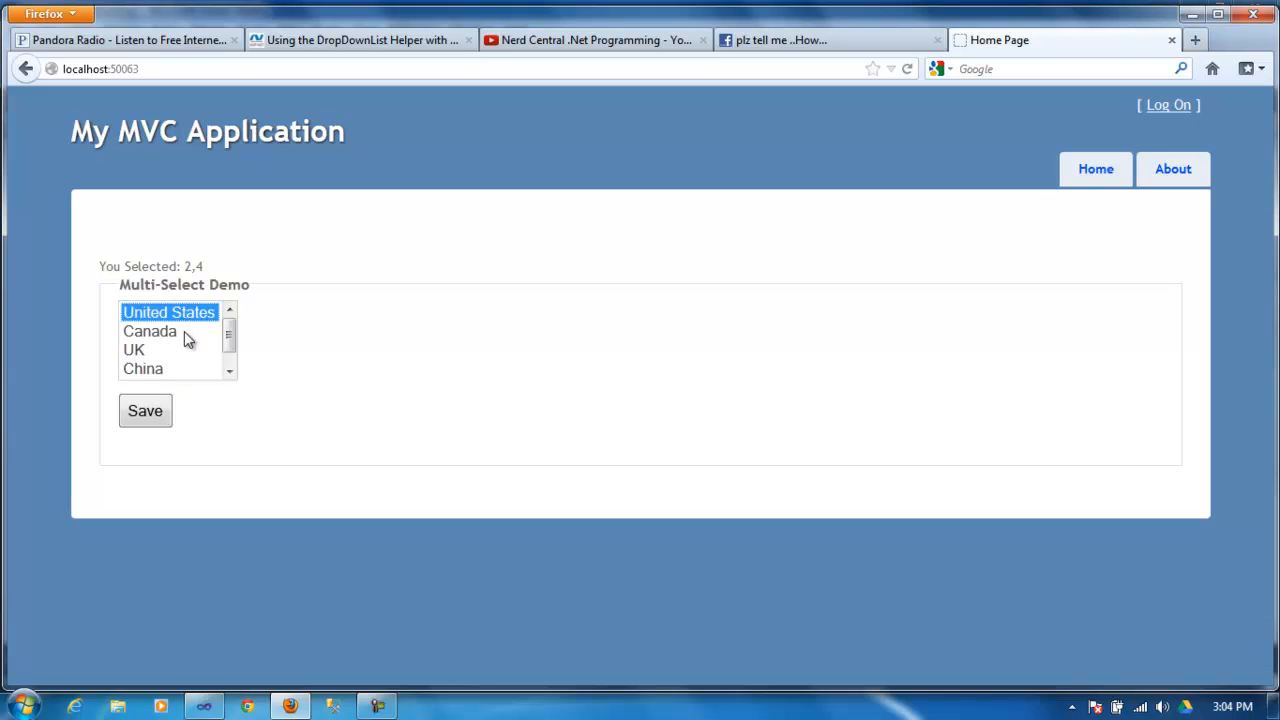
{"action": "left_click", "coordinate": [144, 368]}
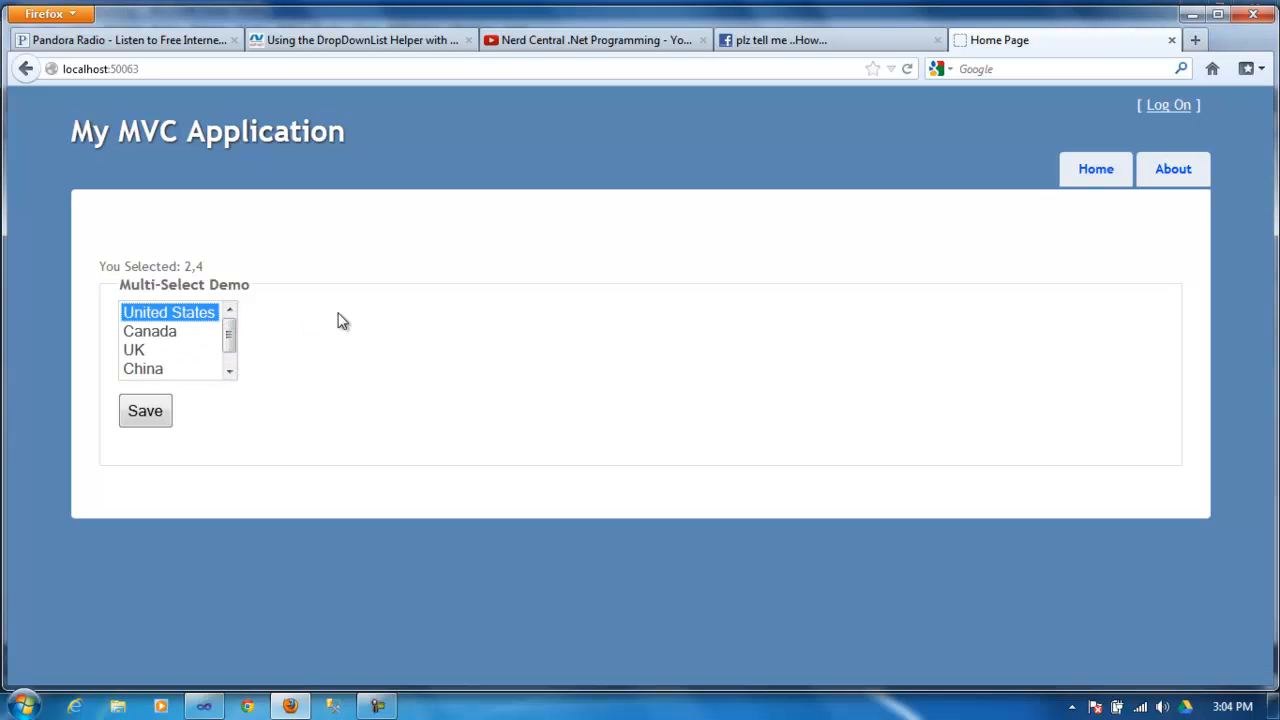
{"action": "mouse_move", "coordinate": [736, 158]}
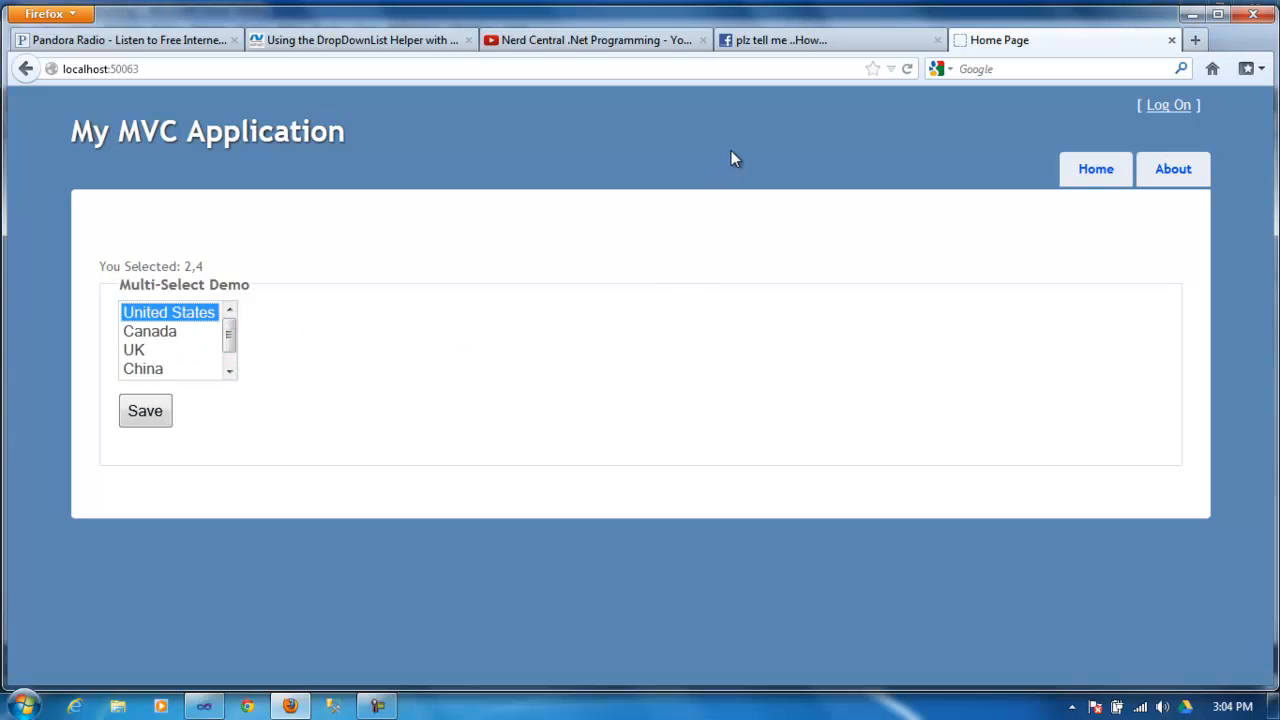
{"action": "mouse_move", "coordinate": [956, 122]}
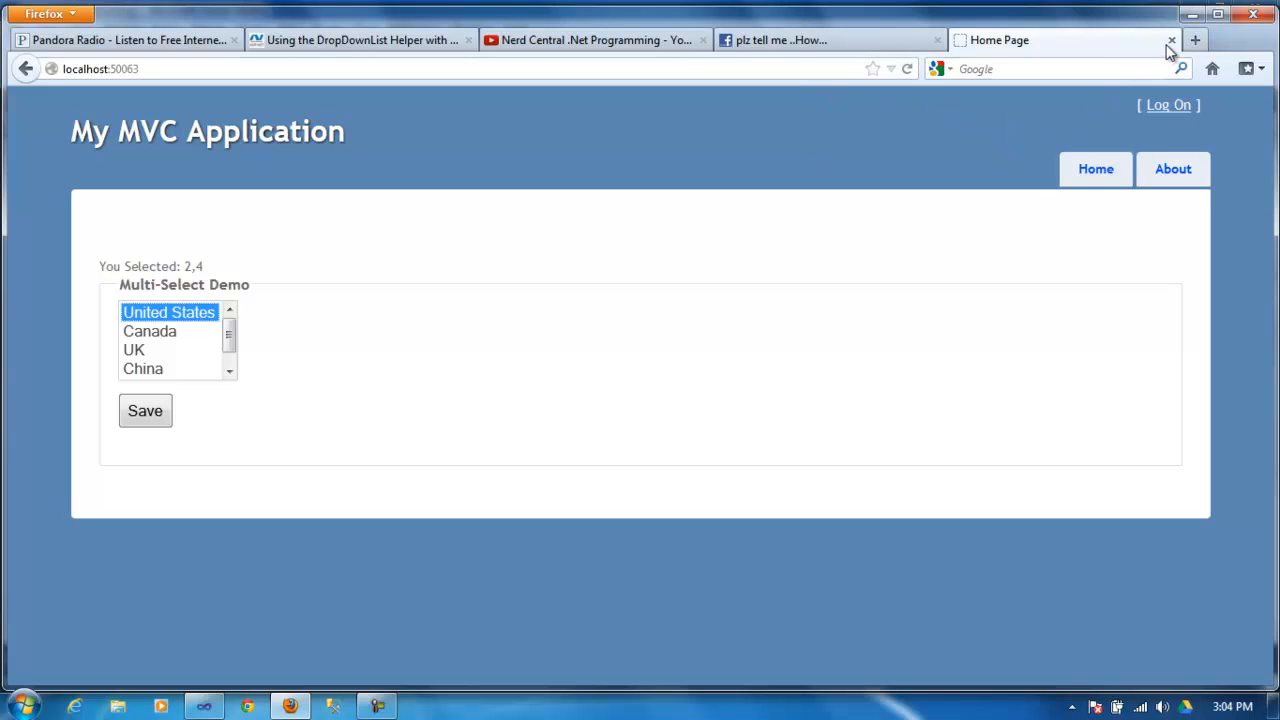
{"action": "left_click", "coordinate": [134, 348]}
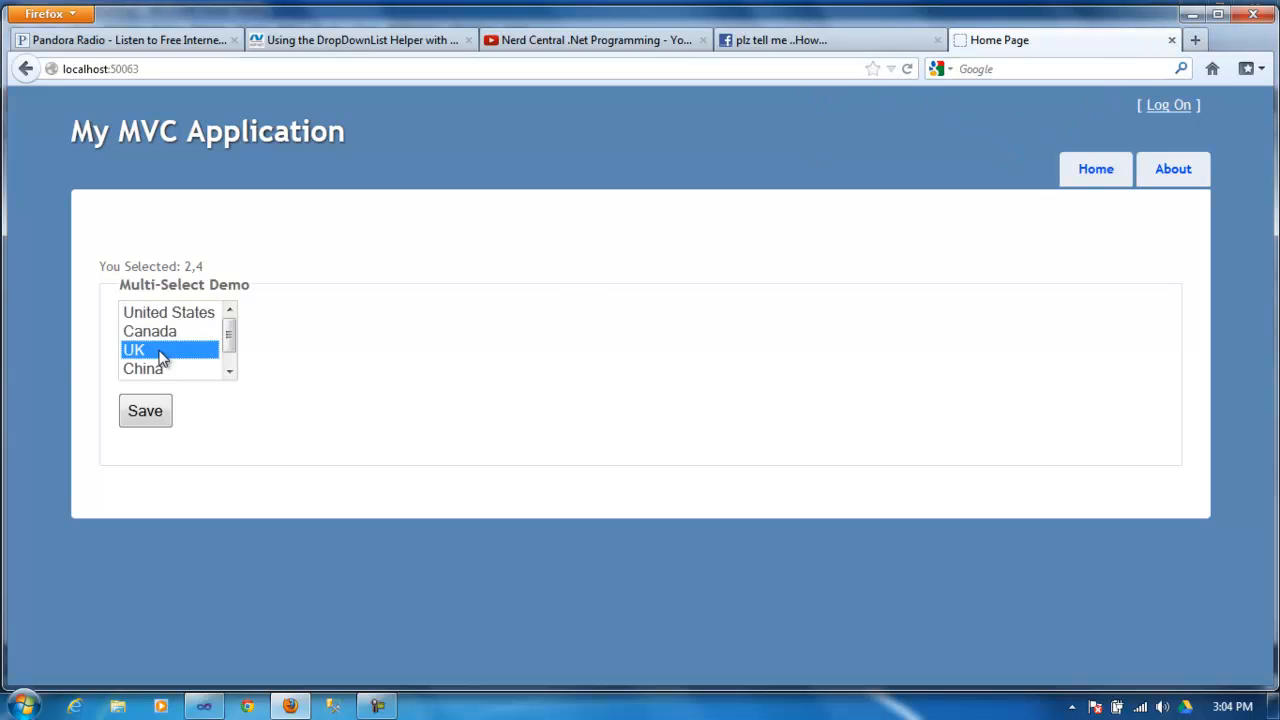
{"action": "left_click", "coordinate": [144, 368]}
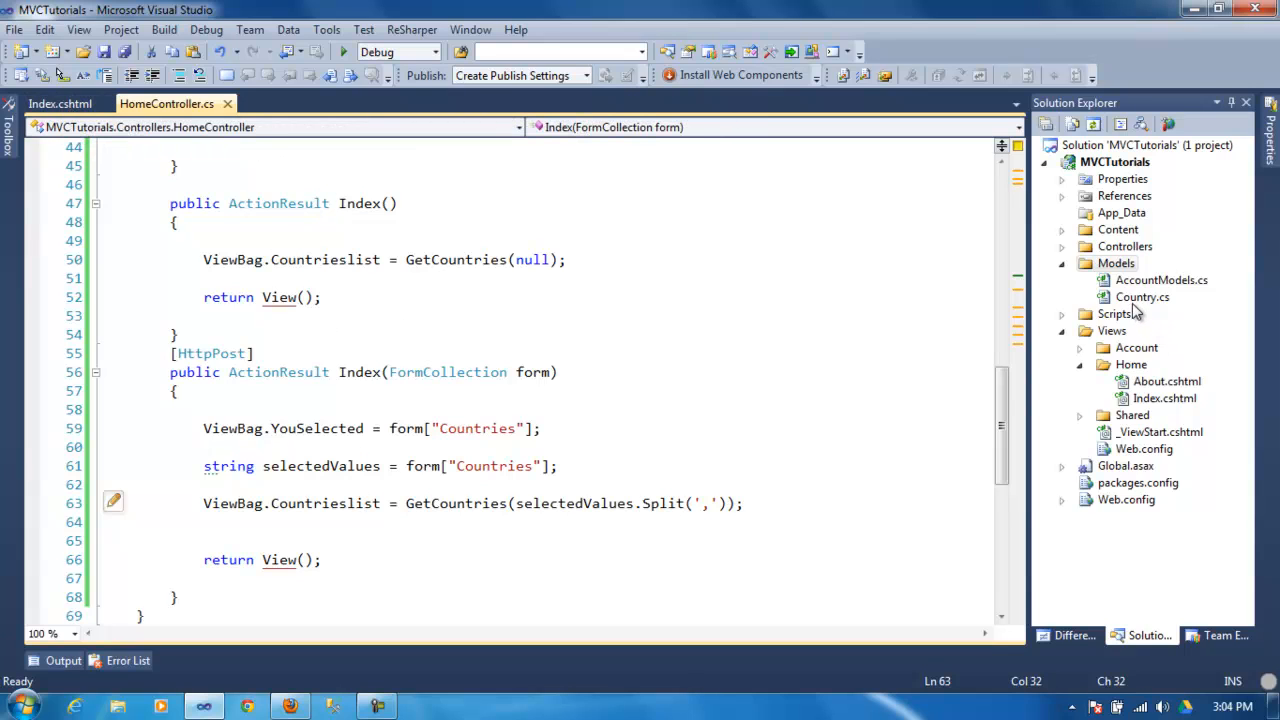
Step: Review Models/Country.cs with its integer ID and string Name properties
{"action": "double_click", "coordinate": [1142, 296]}
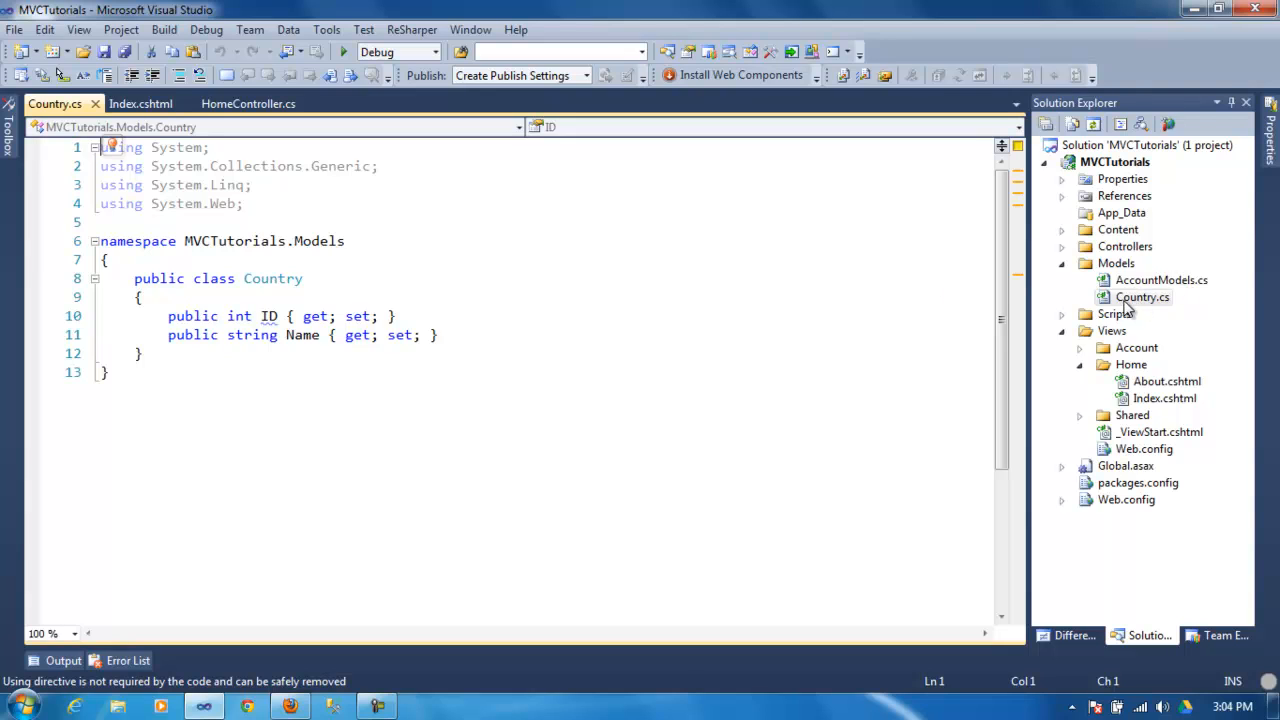
{"action": "mouse_move", "coordinate": [1130, 308]}
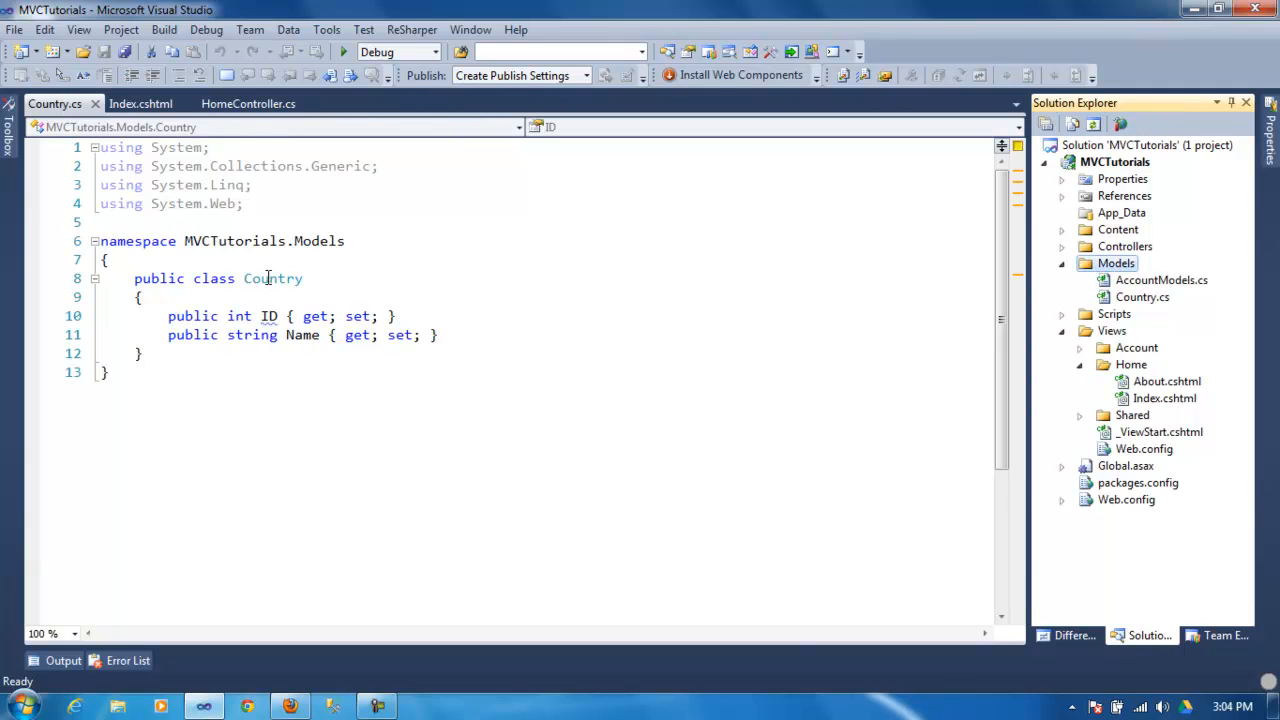
{"action": "left_click", "coordinate": [268, 278]}
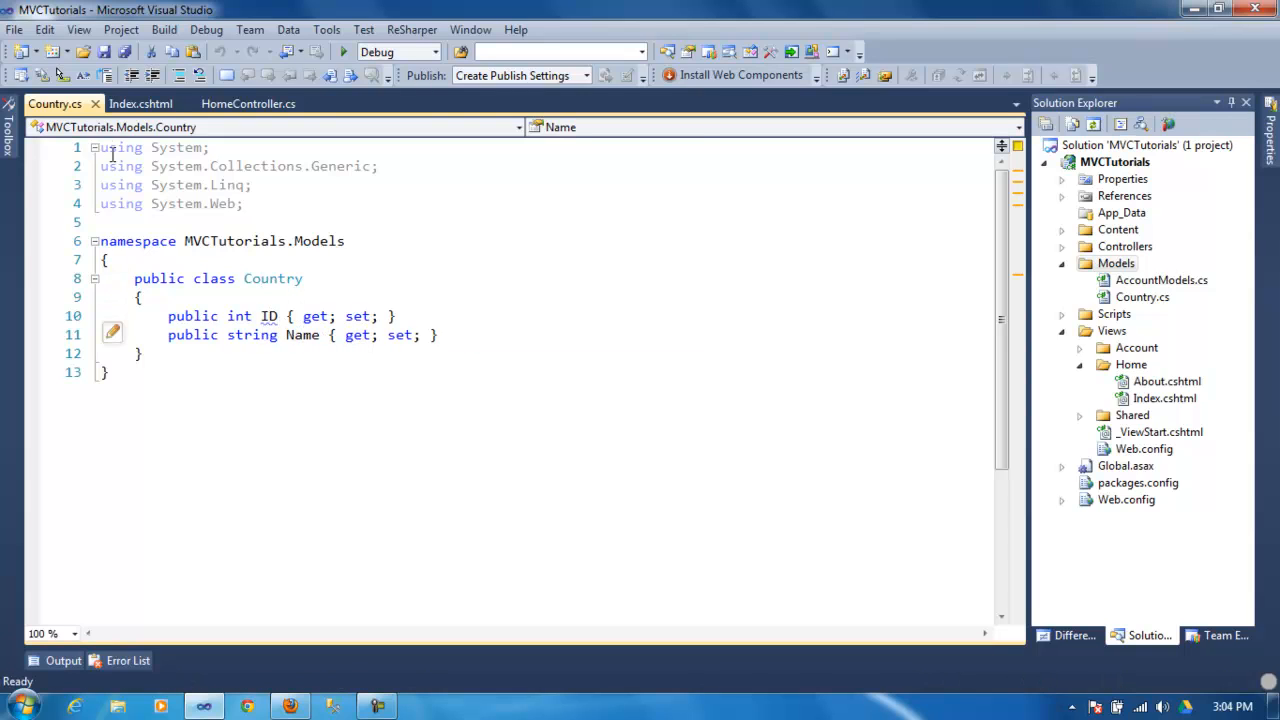
{"action": "double_click", "coordinate": [302, 336]}
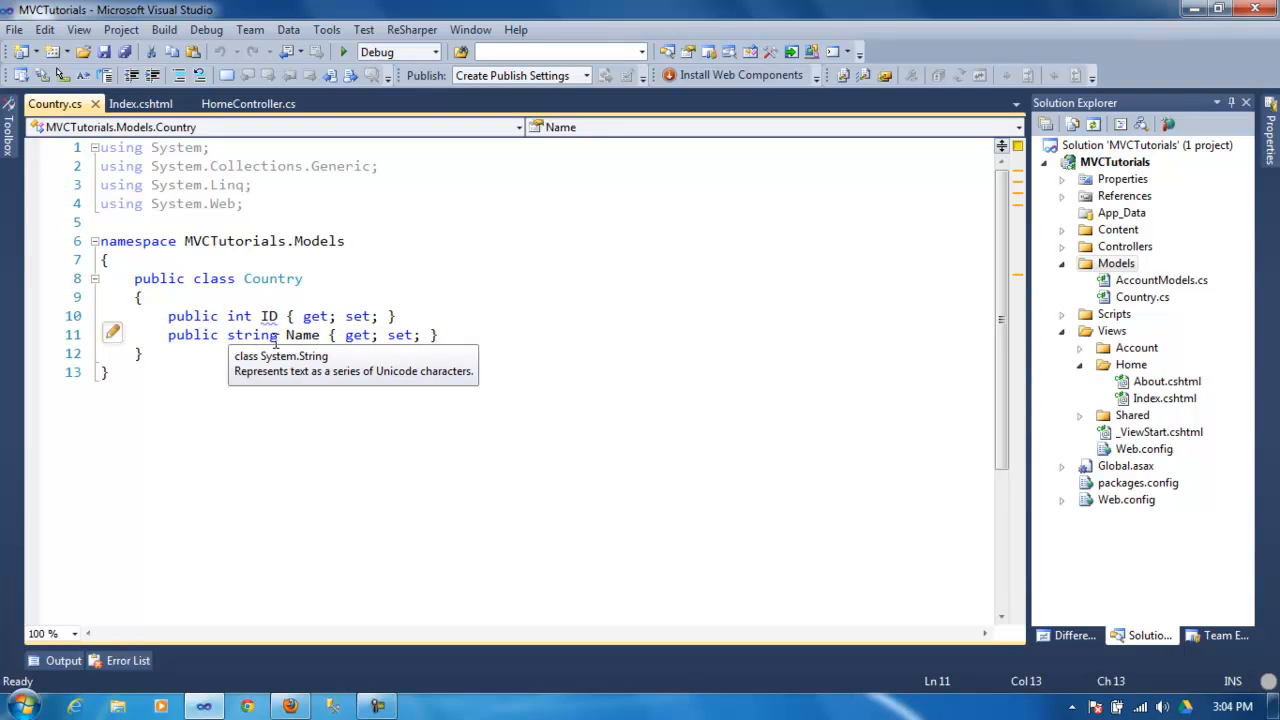
{"action": "double_click", "coordinate": [272, 278]}
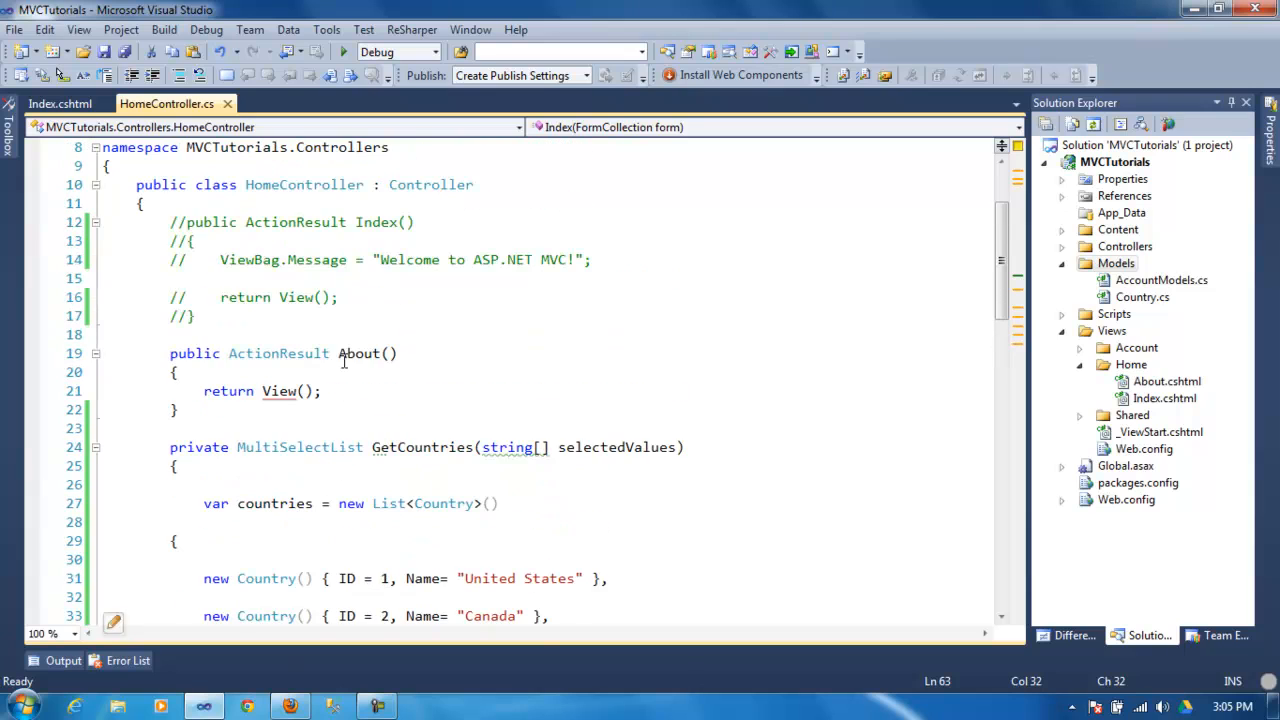
Step: Collapse Index and About, then review GetCountries building the MultiSelectList with selectedValues
{"action": "left_click", "coordinate": [96, 222]}
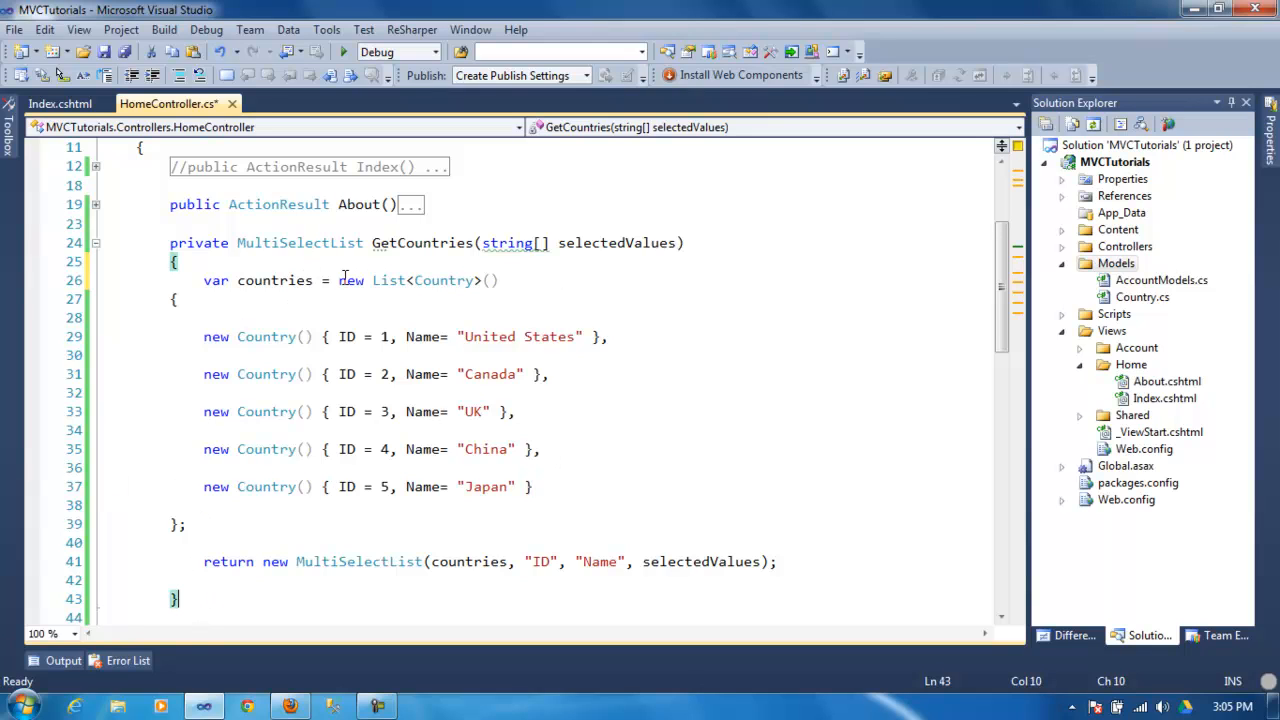
{"action": "mouse_move", "coordinate": [300, 244]}
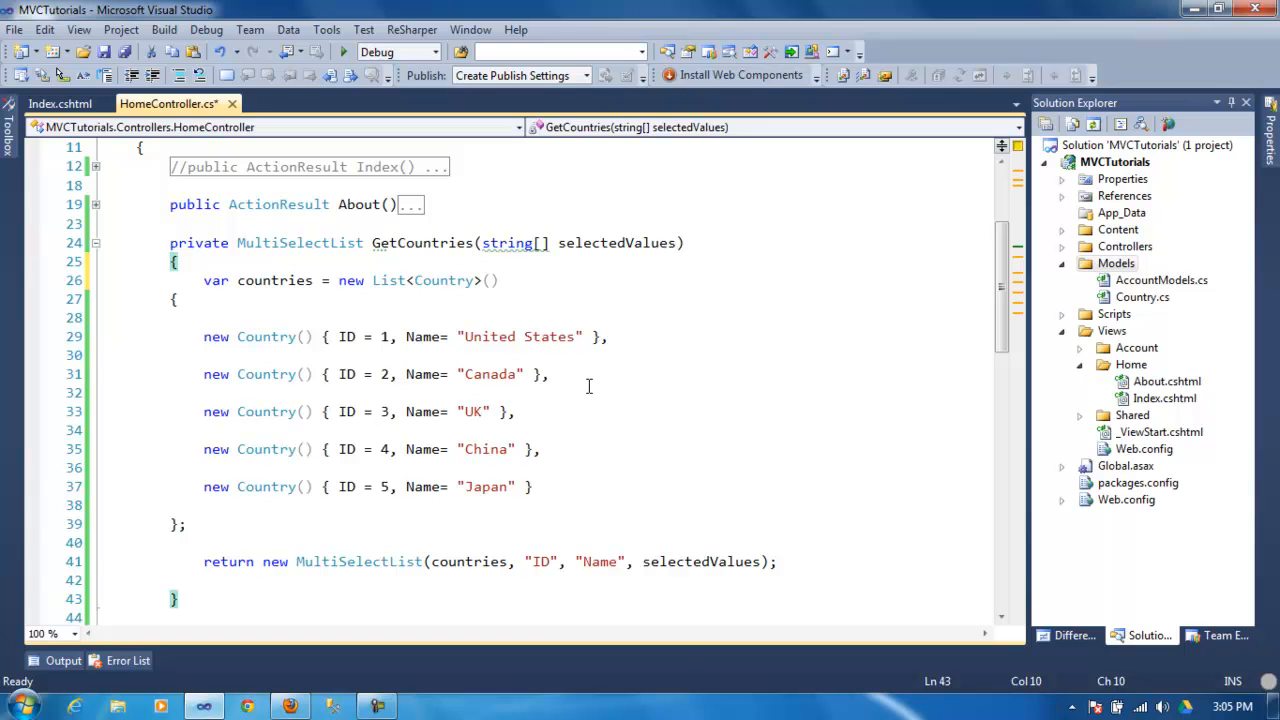
{"action": "scroll", "scroll_direction": "down", "scroll_amount": 3}
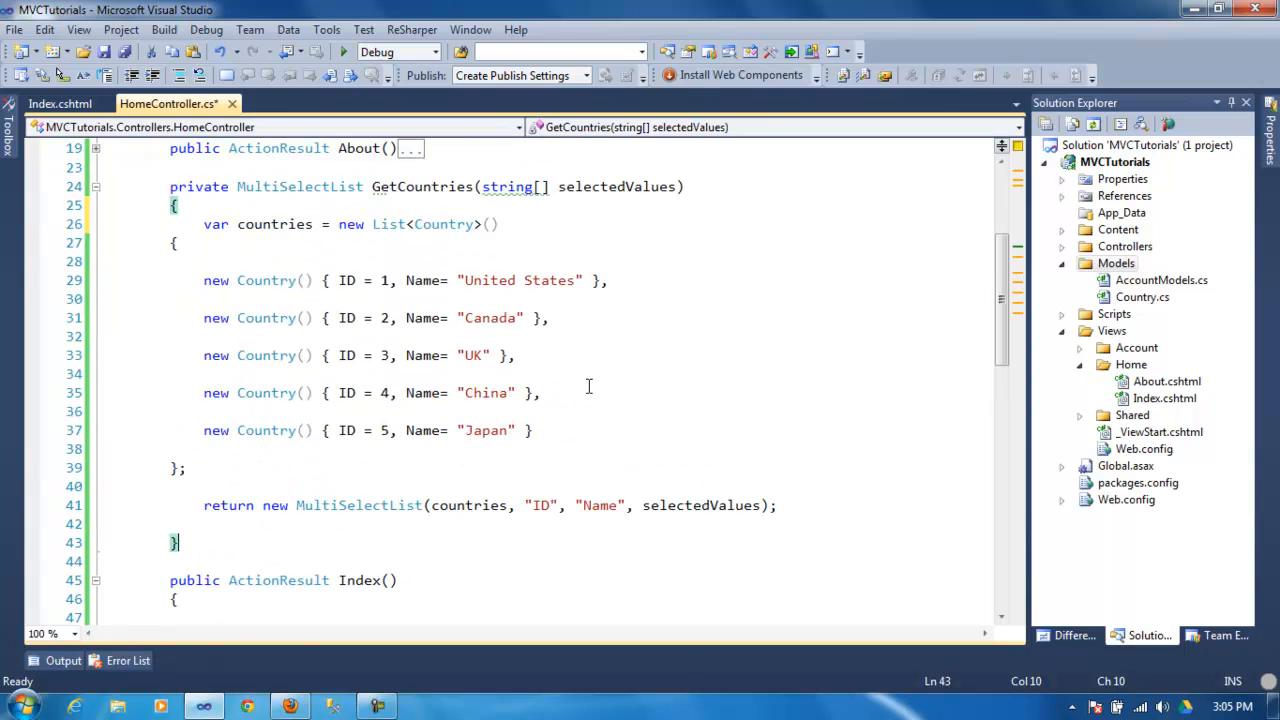
{"action": "mouse_move", "coordinate": [510, 280]}
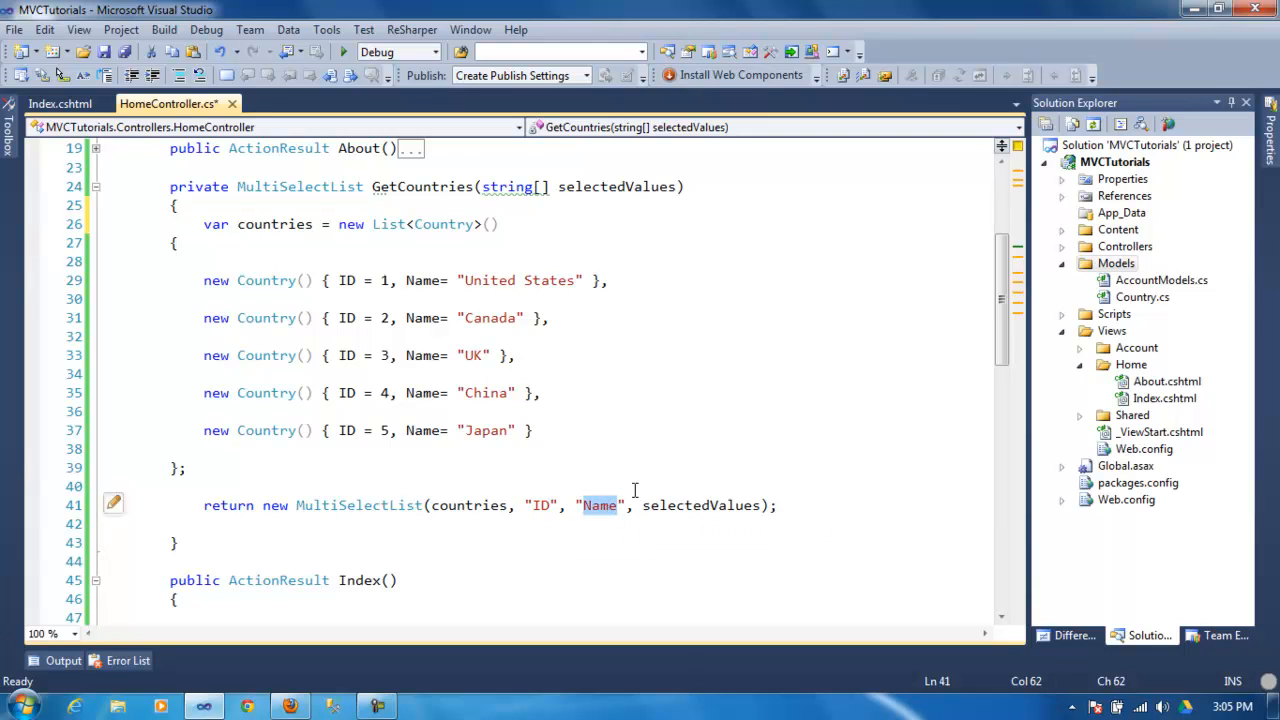
{"action": "mouse_move", "coordinate": [700, 504]}
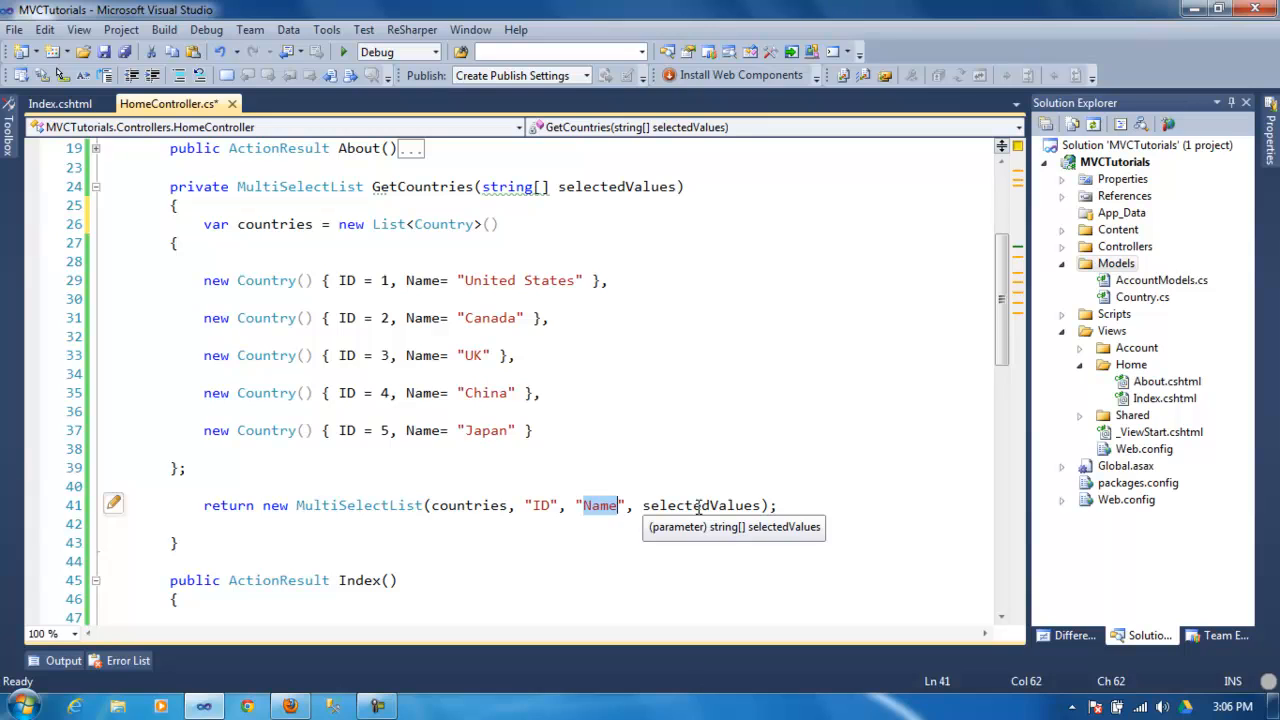
{"action": "double_click", "coordinate": [700, 504]}
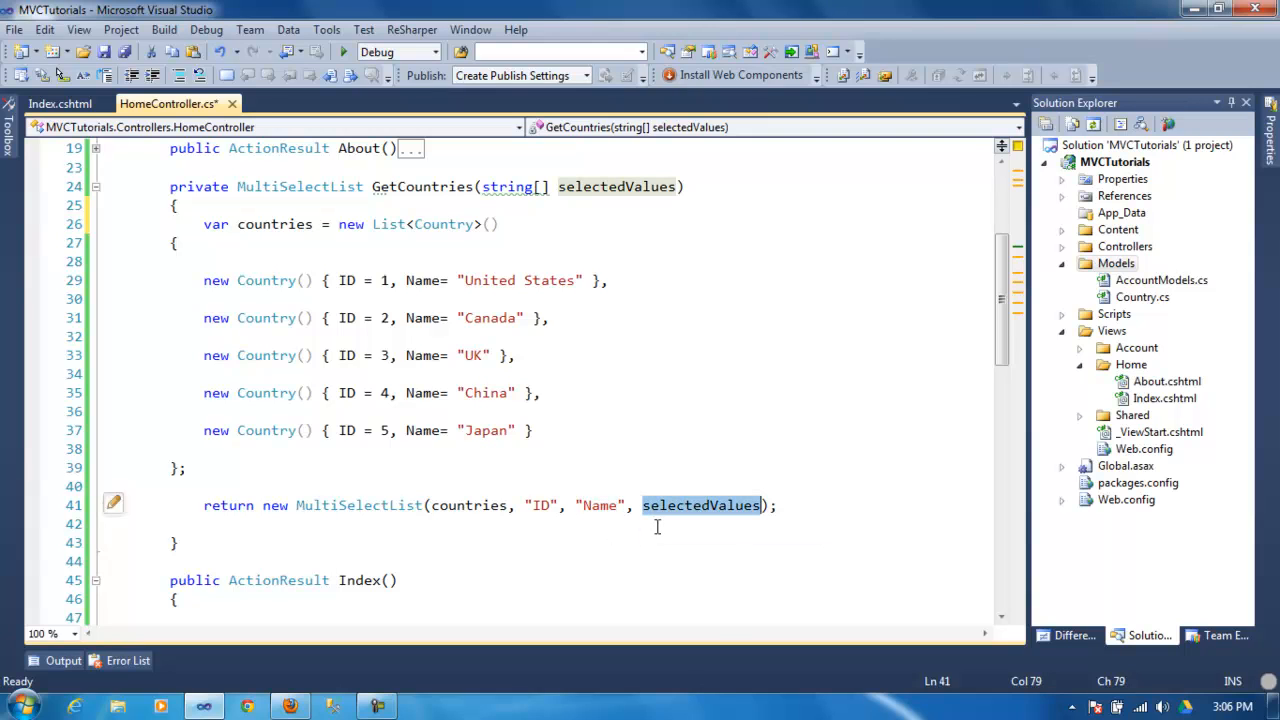
{"action": "mouse_move", "coordinate": [412, 496]}
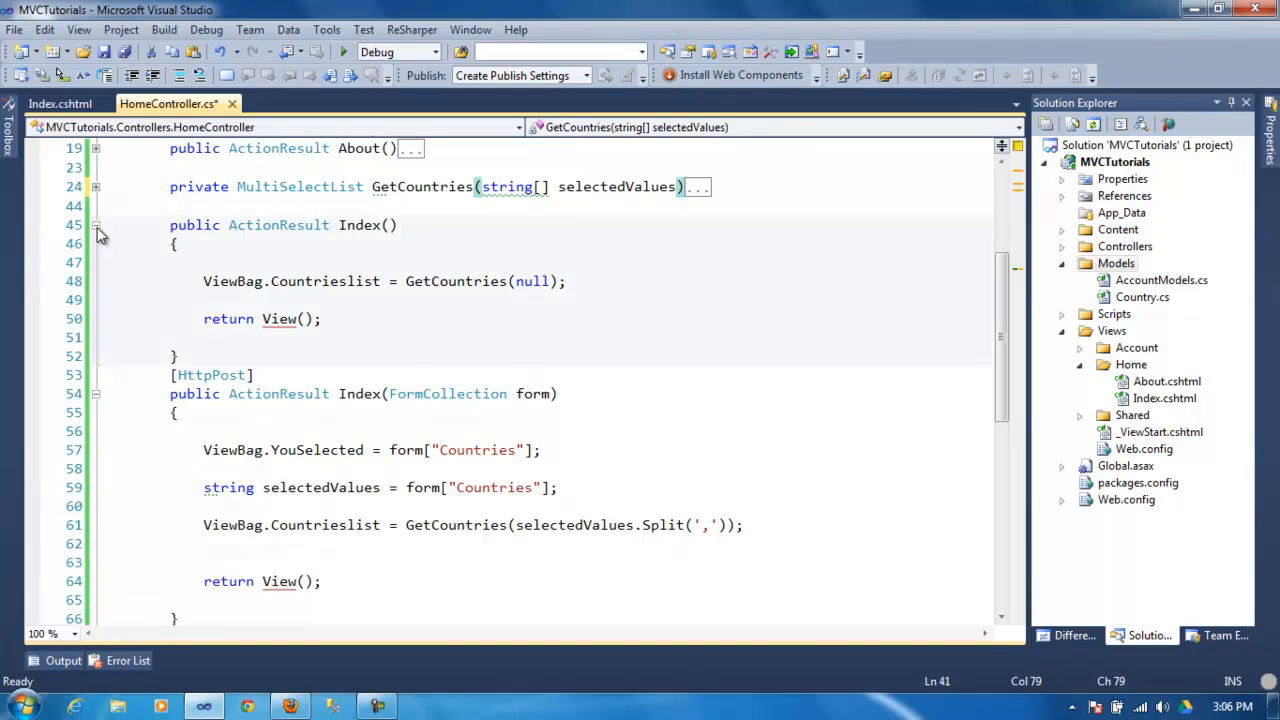
Step: Collapse the plain Index action and highlight the HttpPost attribute and form Countries lookup
{"action": "left_click", "coordinate": [96, 224]}
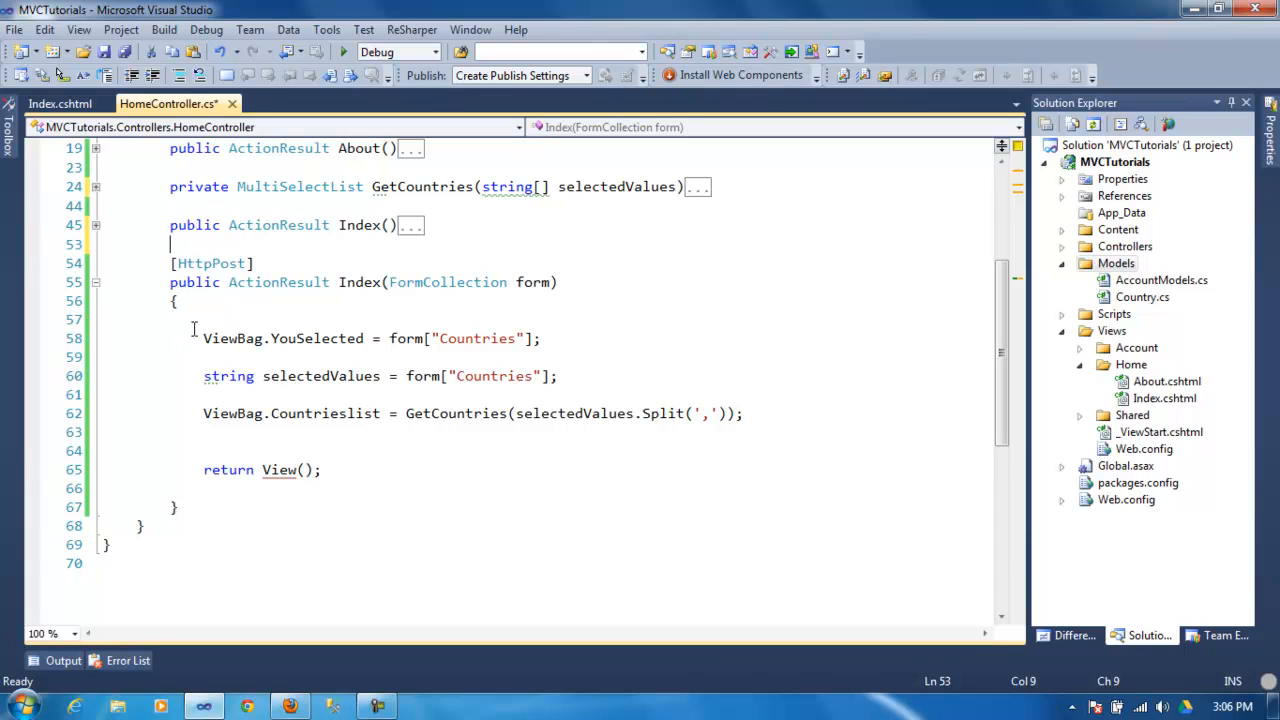
{"action": "left_click_drag", "start_coordinate": [168, 224], "coordinate": [396, 224]}
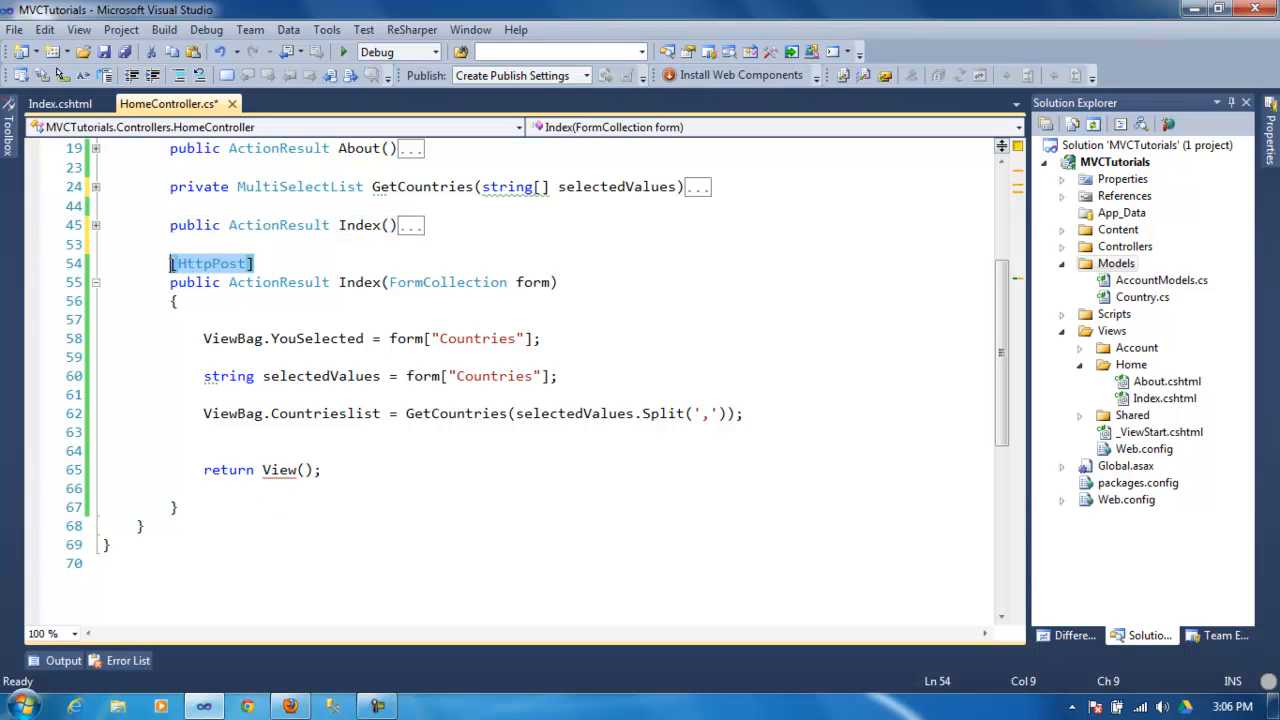
{"action": "mouse_move", "coordinate": [224, 280]}
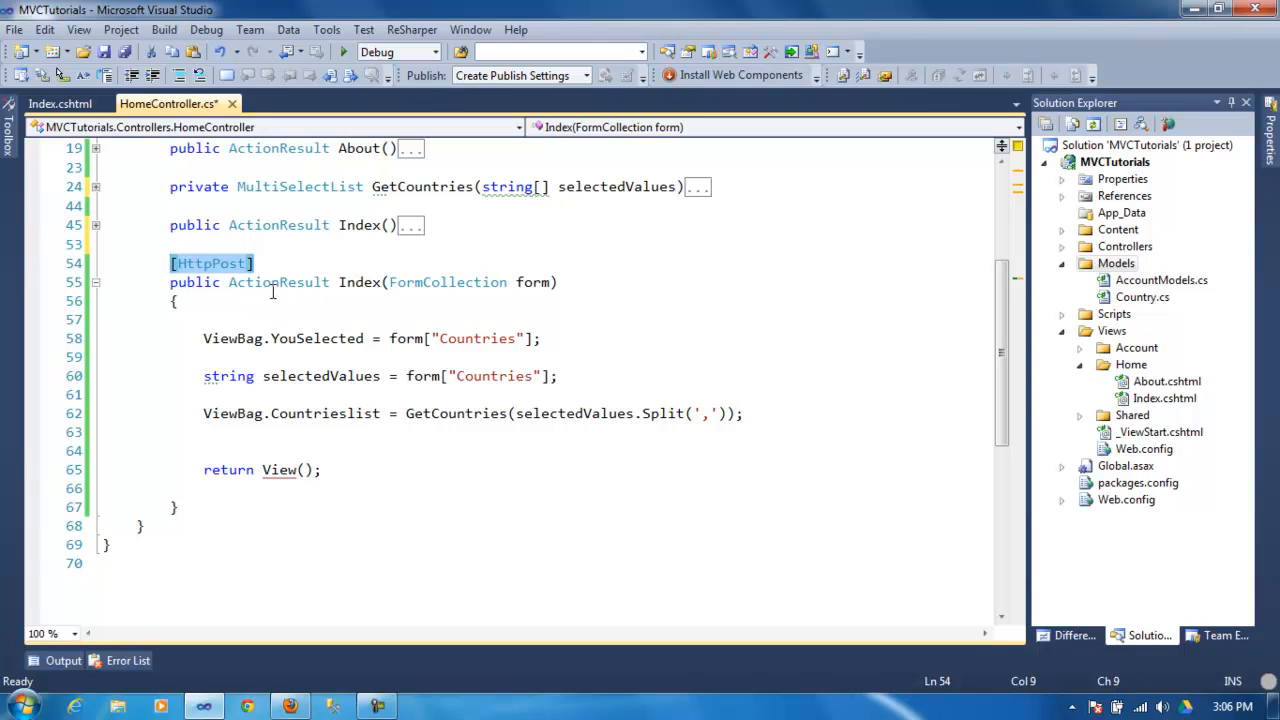
{"action": "mouse_move", "coordinate": [210, 264]}
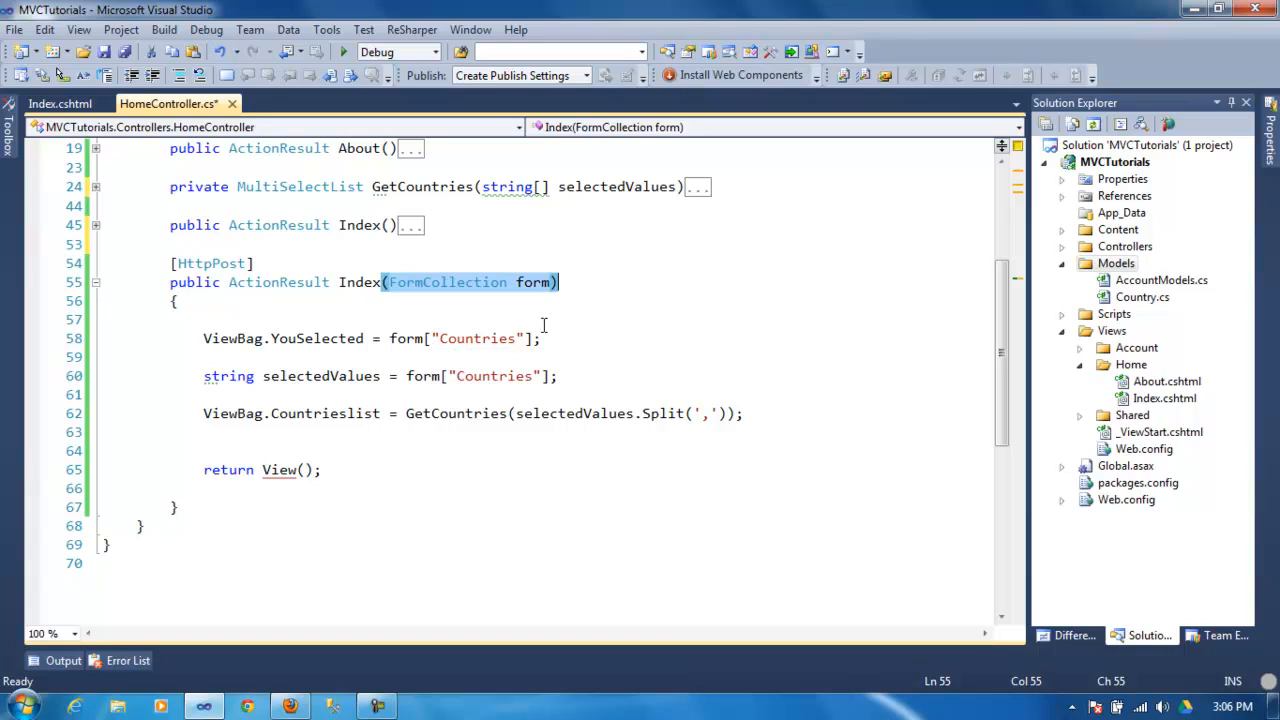
{"action": "mouse_move", "coordinate": [448, 282]}
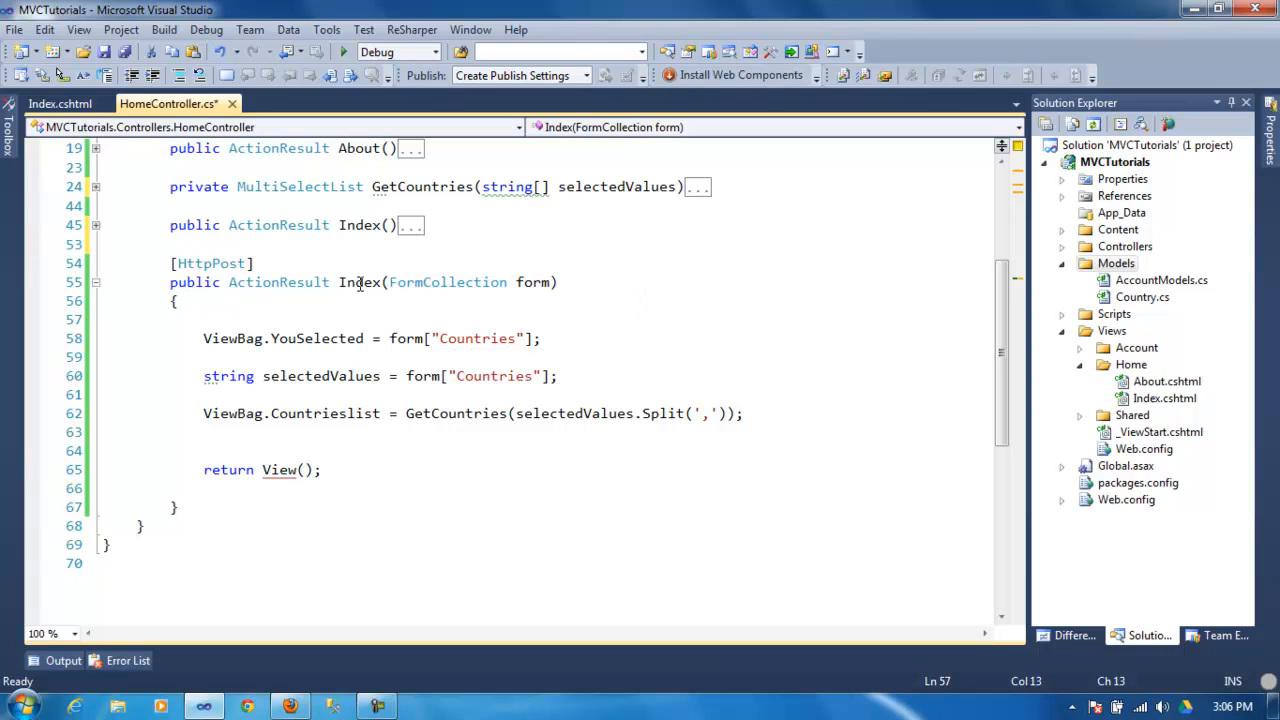
{"action": "double_click", "coordinate": [212, 264]}
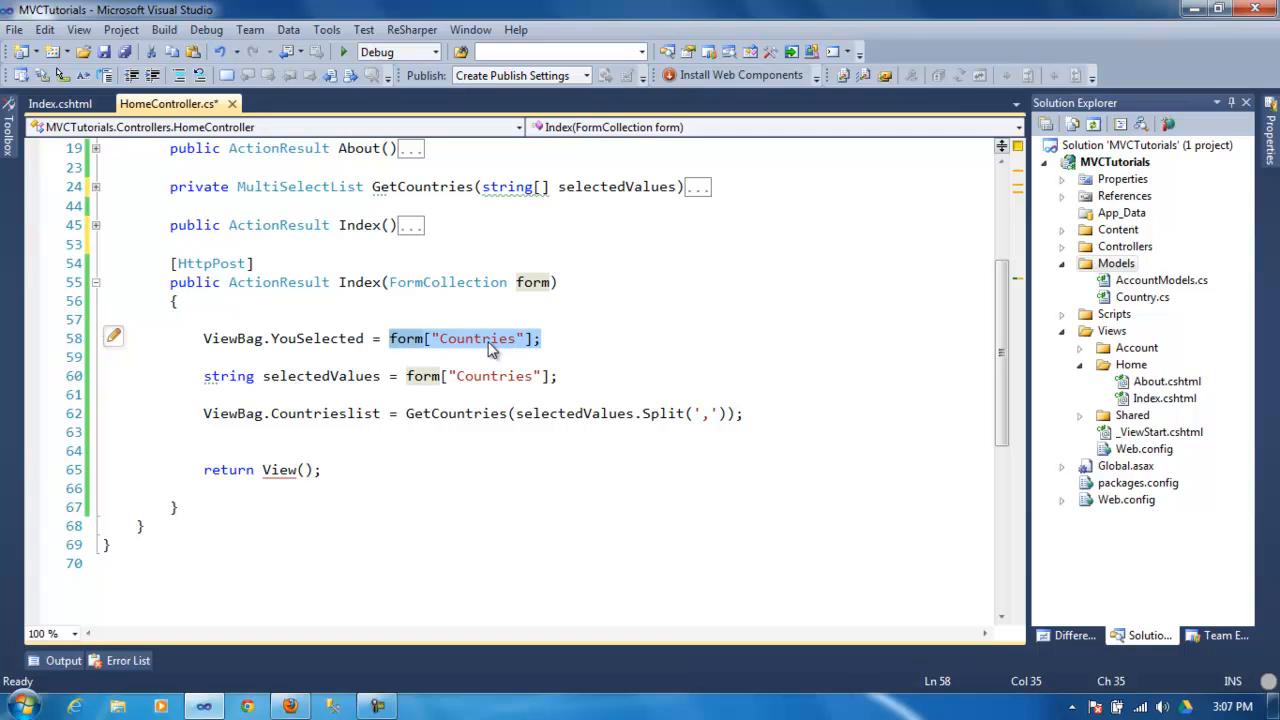
{"action": "double_click", "coordinate": [476, 338]}
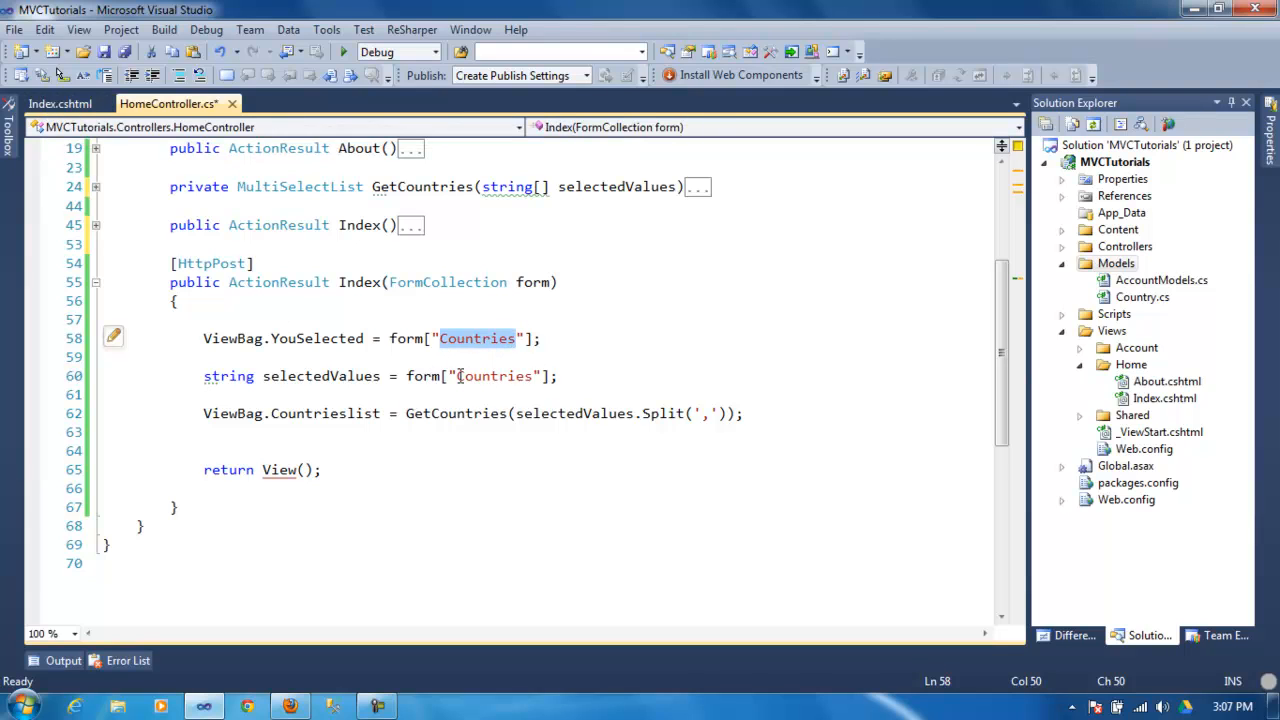
Step: Highlight the Countries selectedValues and GetCountries call, expanding and recollapsing GetCountries
{"action": "double_click", "coordinate": [492, 376]}
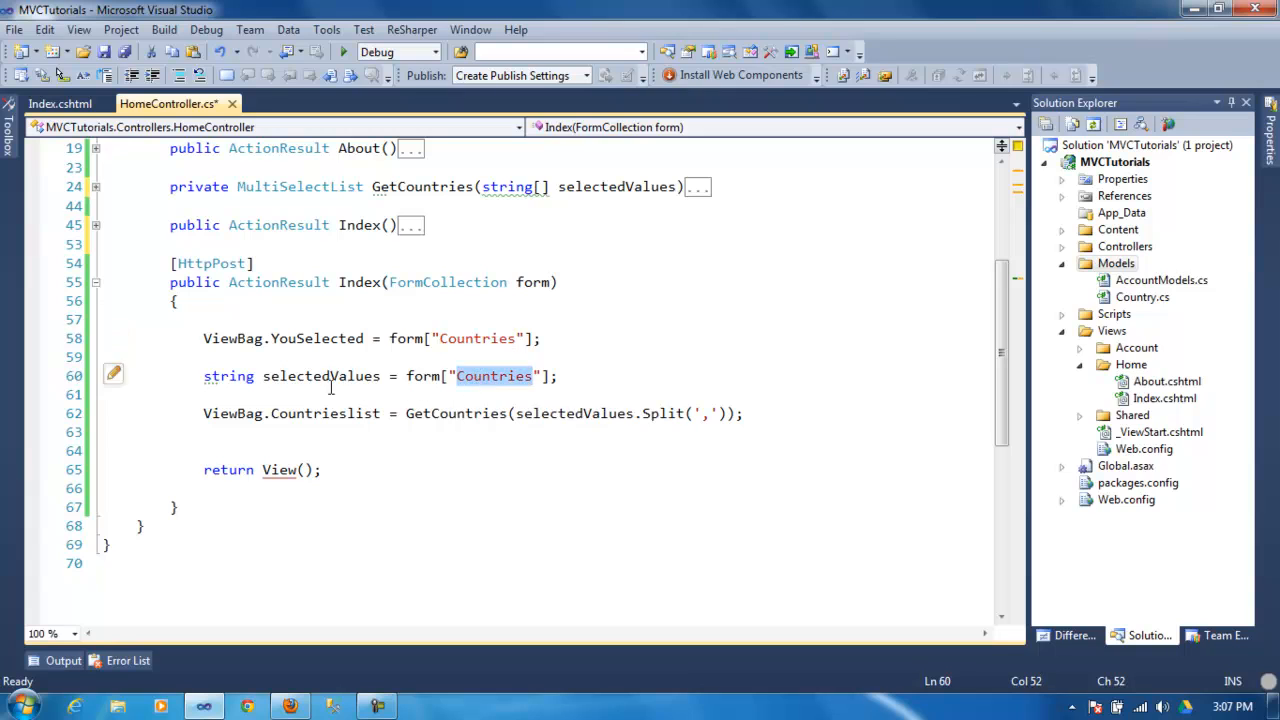
{"action": "double_click", "coordinate": [320, 376]}
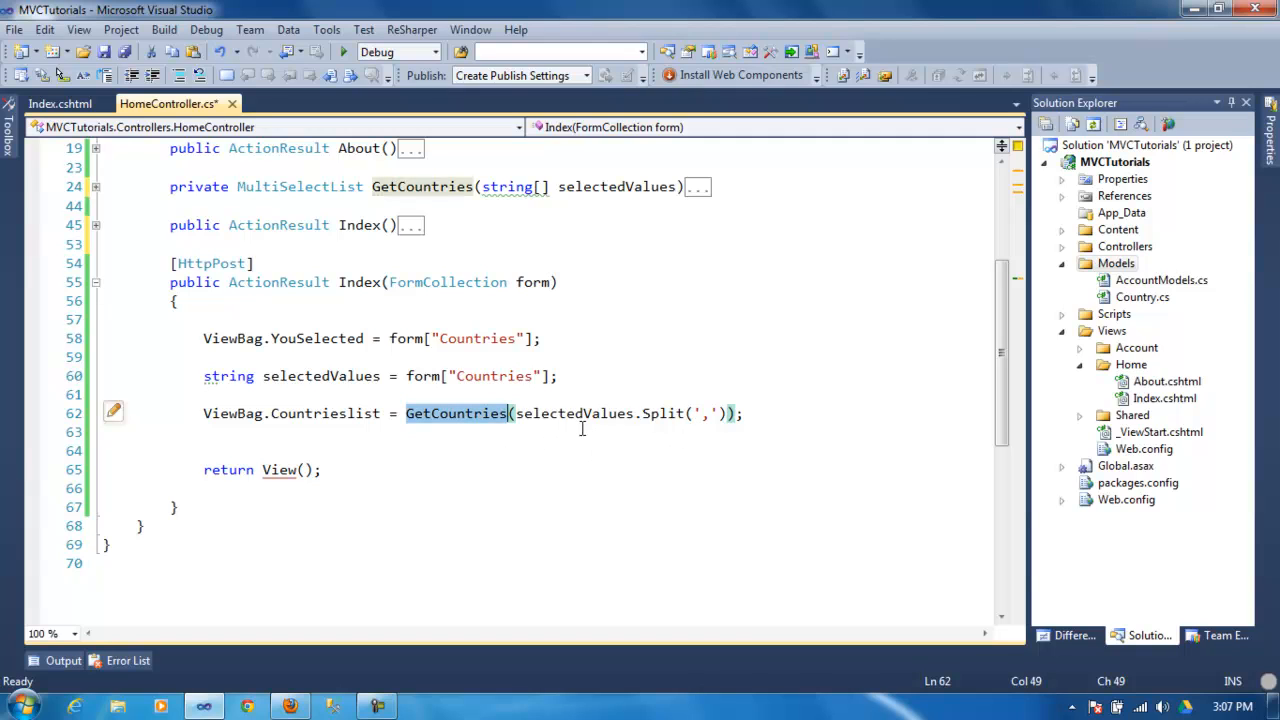
{"action": "double_click", "coordinate": [324, 412]}
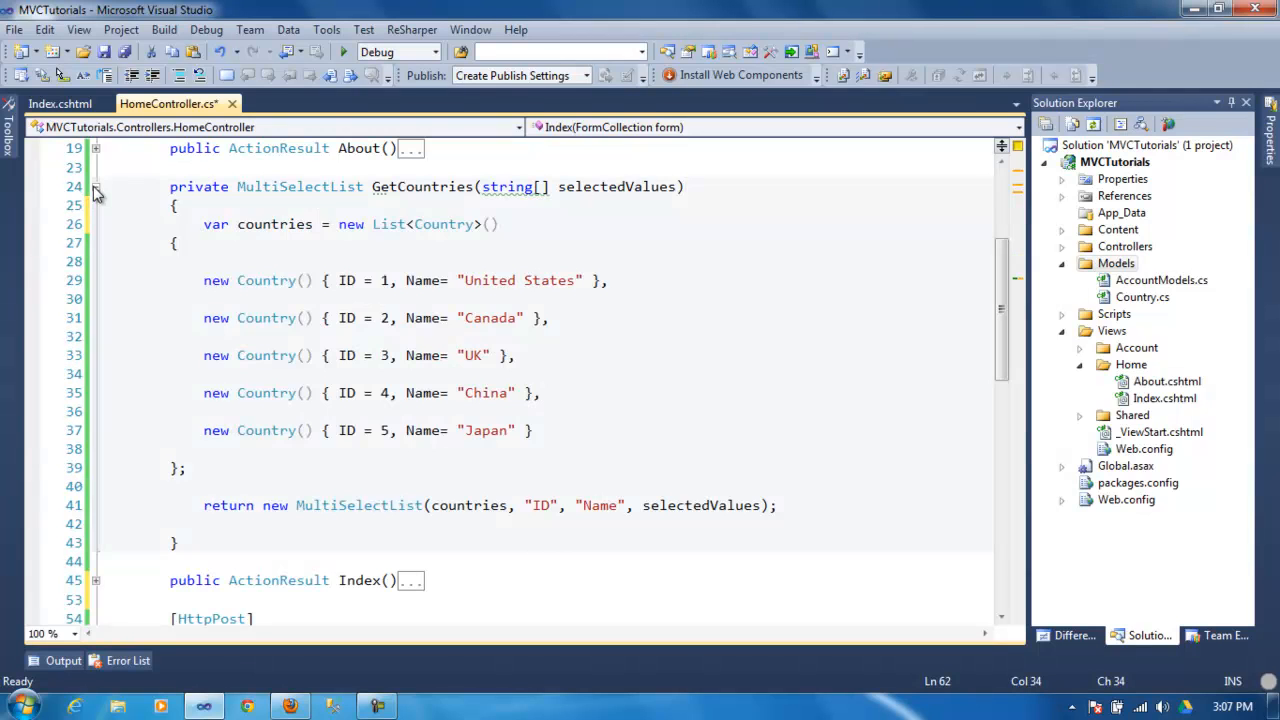
{"action": "double_click", "coordinate": [616, 188]}
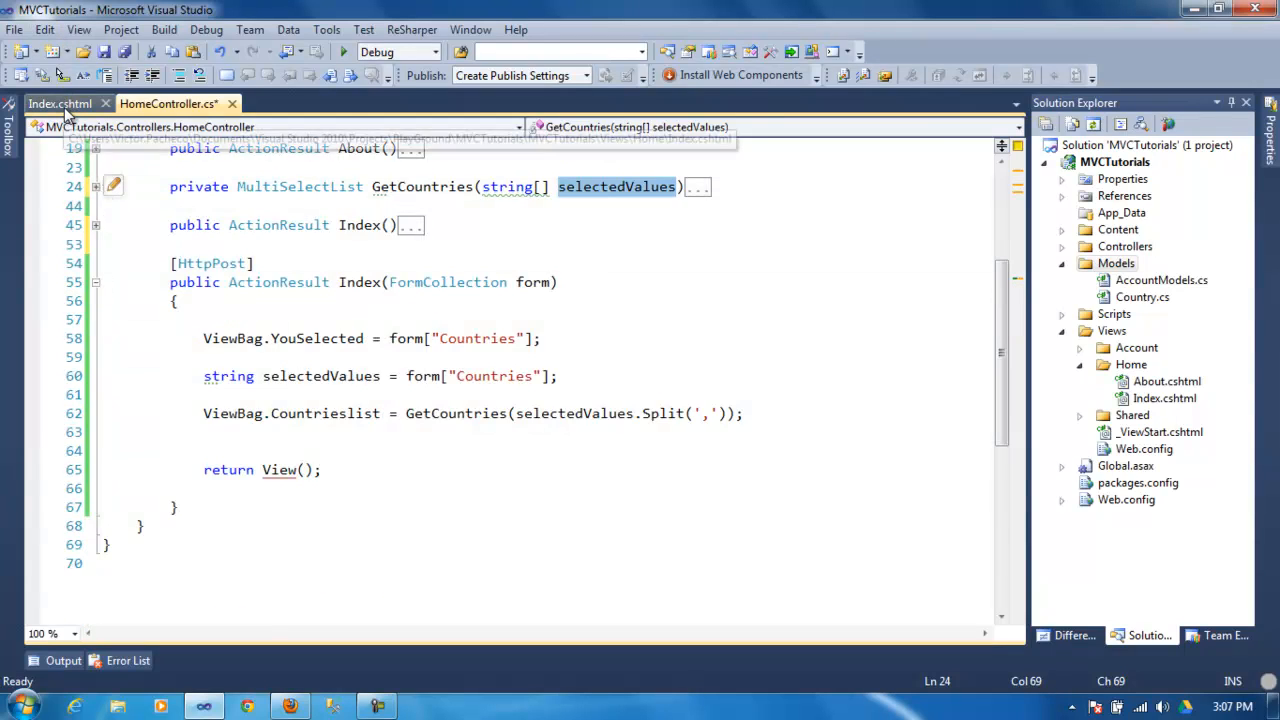
Step: Review Index.cshtml's YouSelected block and the Countries ListBox form with the Save input
{"action": "left_click", "coordinate": [60, 104]}
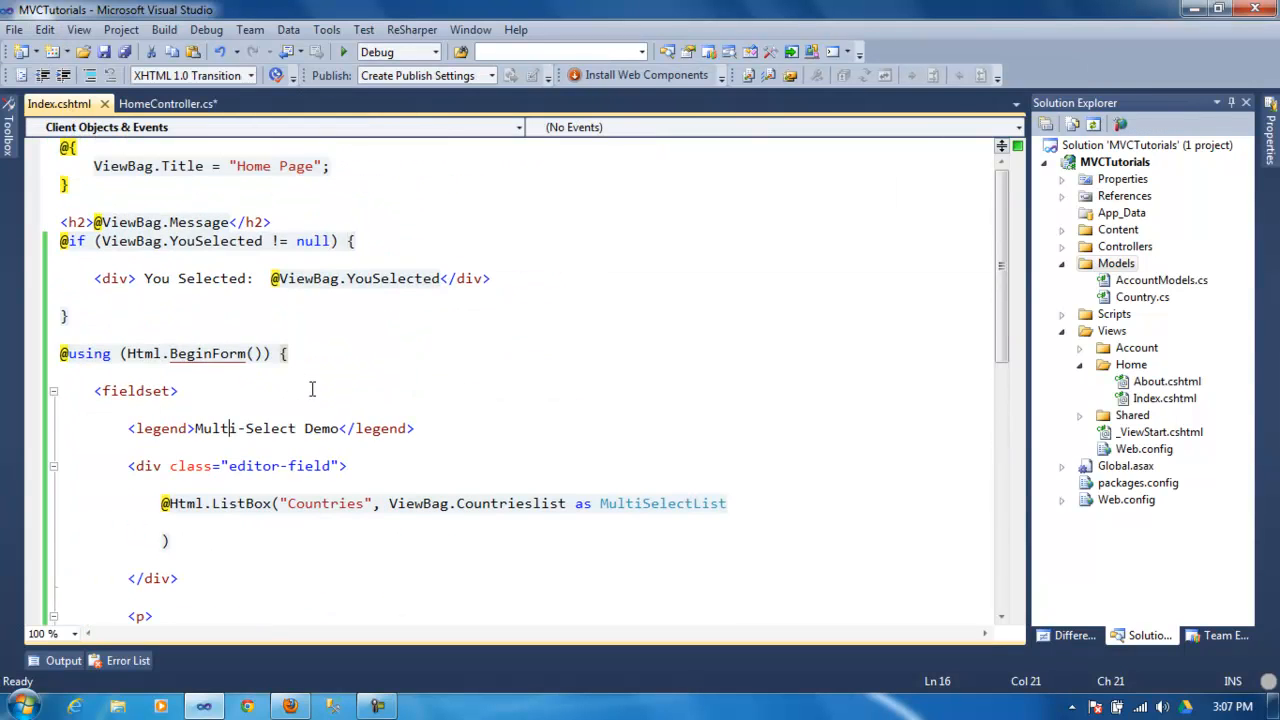
{"action": "left_click", "coordinate": [72, 316]}
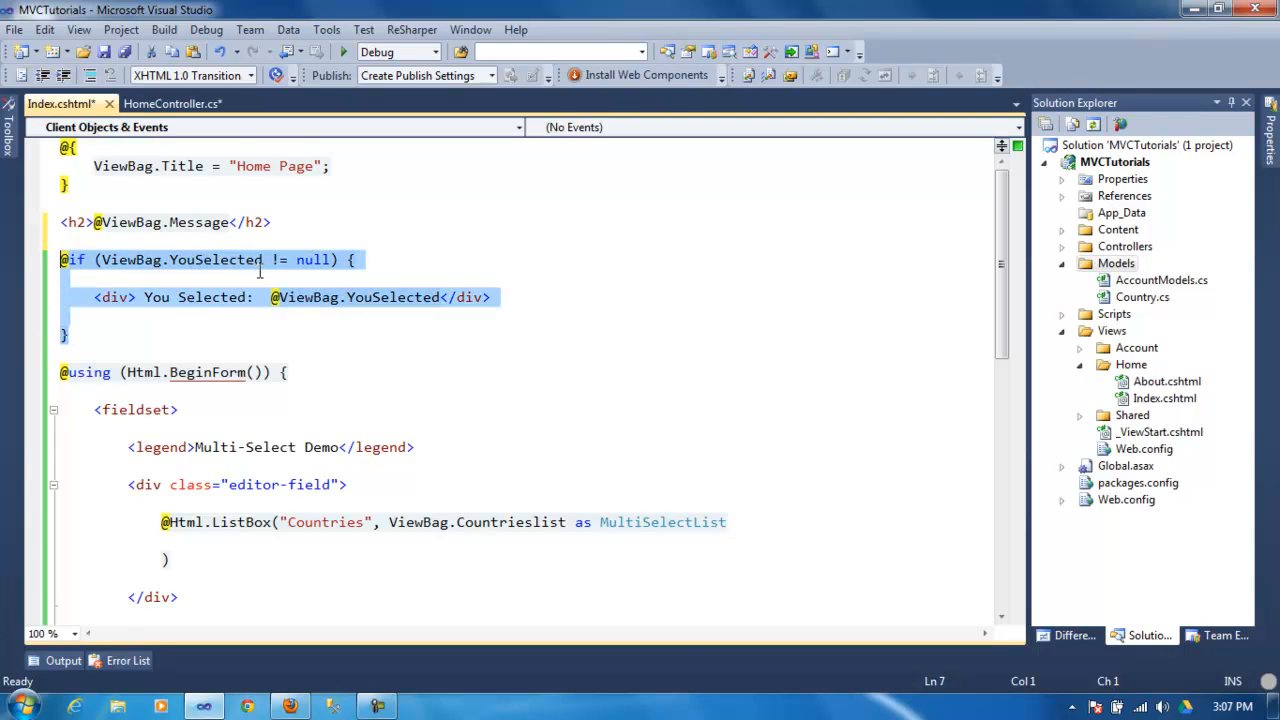
{"action": "mouse_move", "coordinate": [316, 264]}
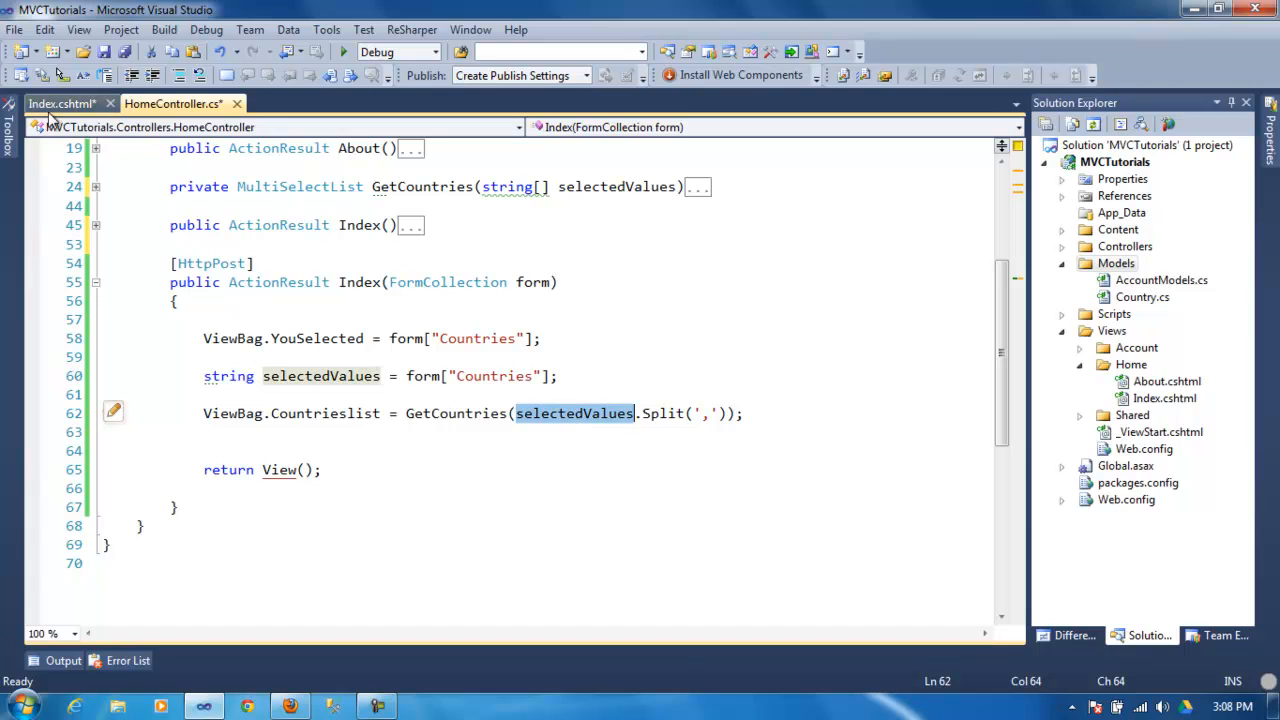
{"action": "left_click", "coordinate": [60, 104]}
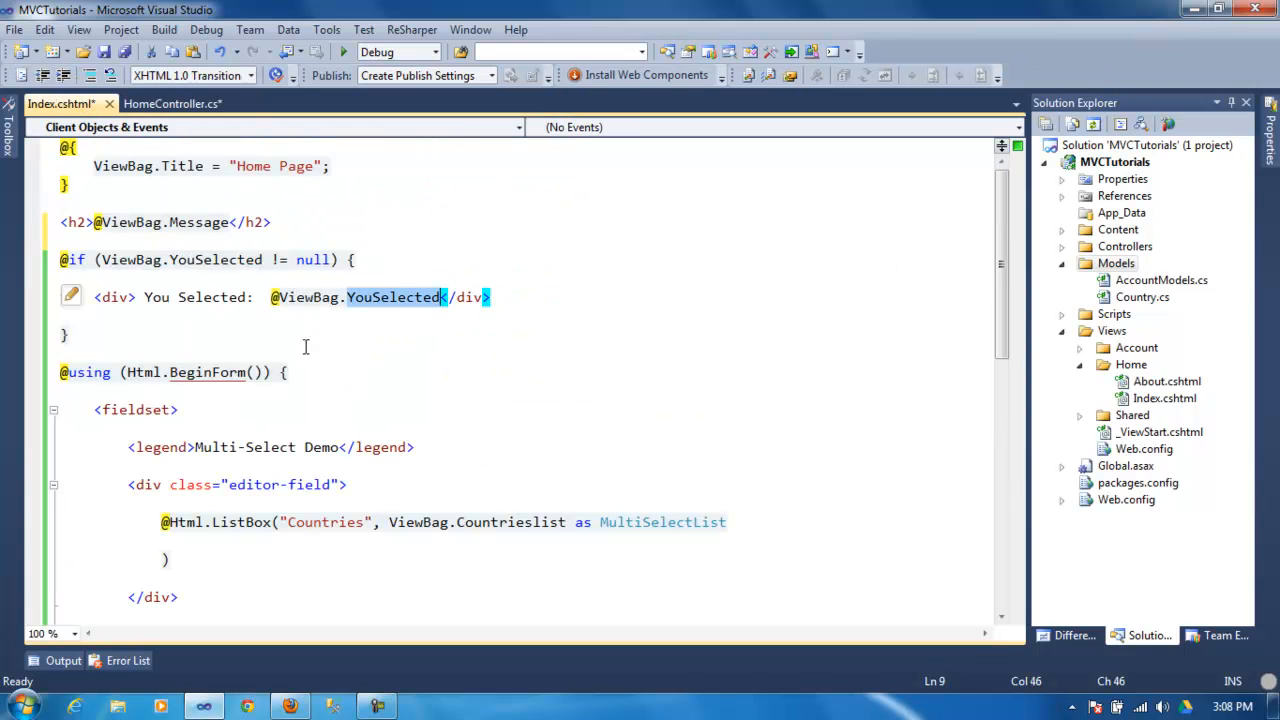
{"action": "scroll", "scroll_direction": "down", "scroll_amount": 3}
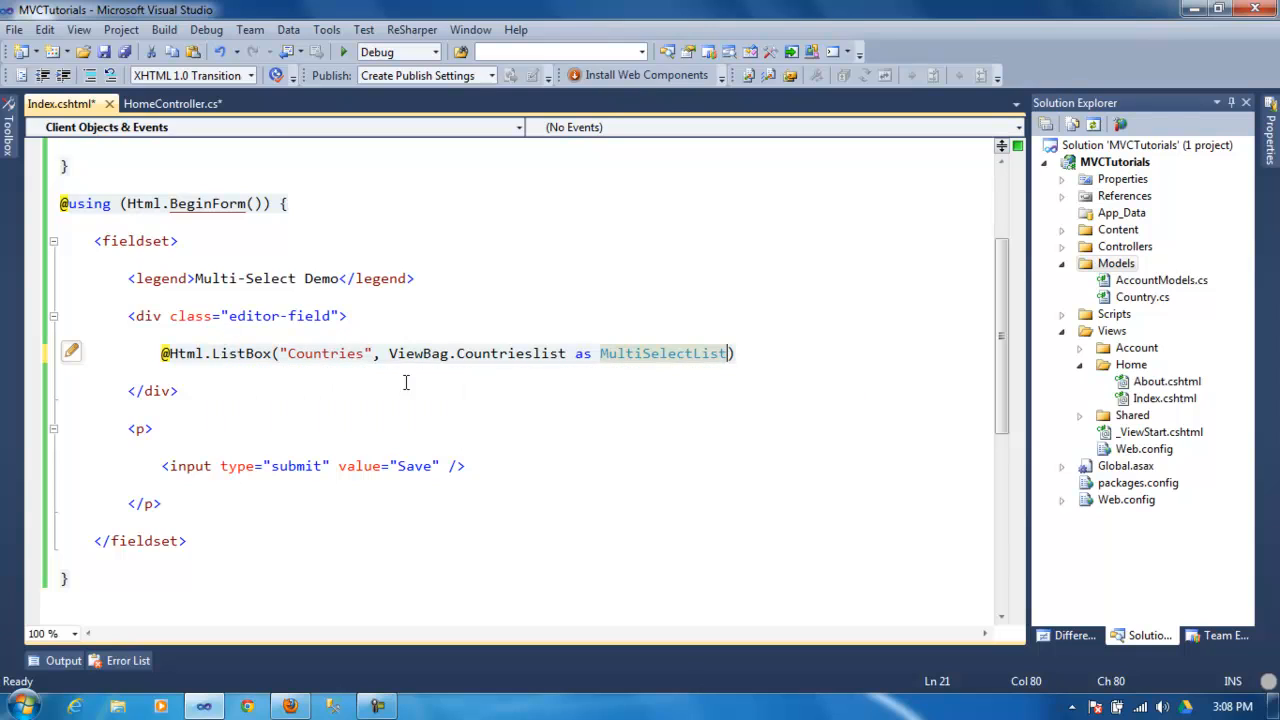
Step: Point out the submit input in Index.cshtml, then return to HomeController's POST Index action
{"action": "left_click", "coordinate": [156, 352]}
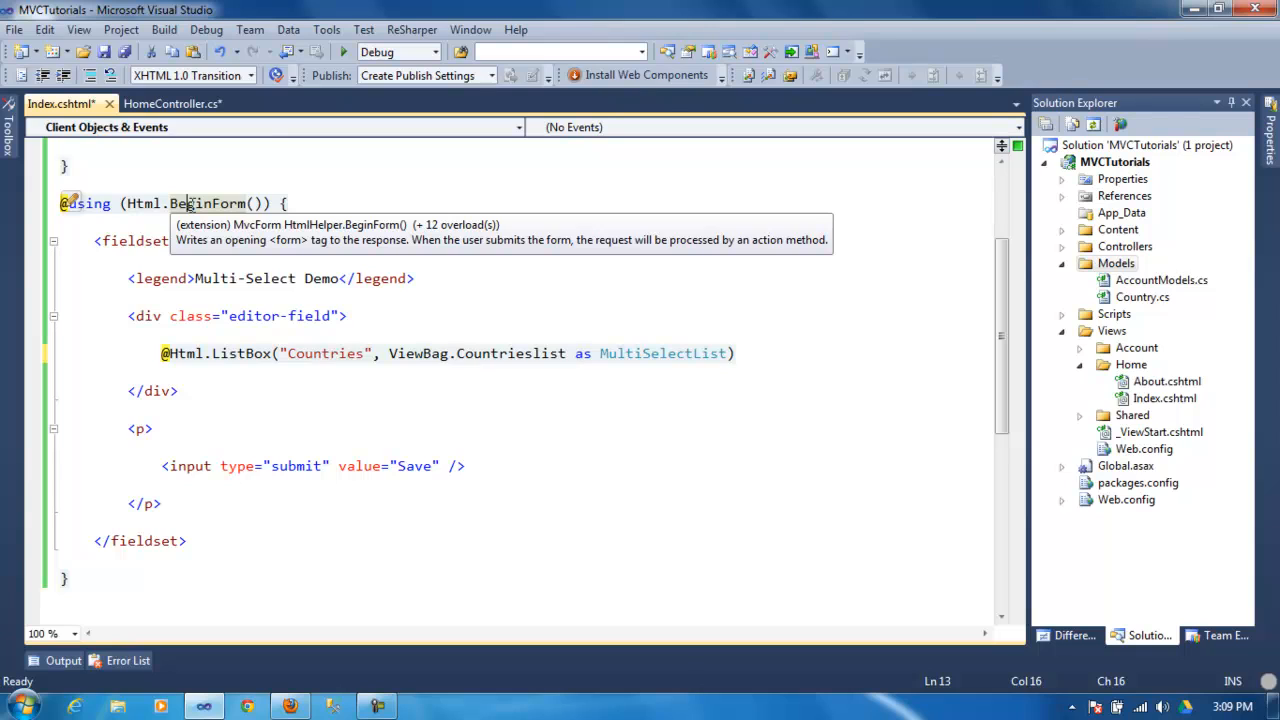
{"action": "mouse_move", "coordinate": [240, 514]}
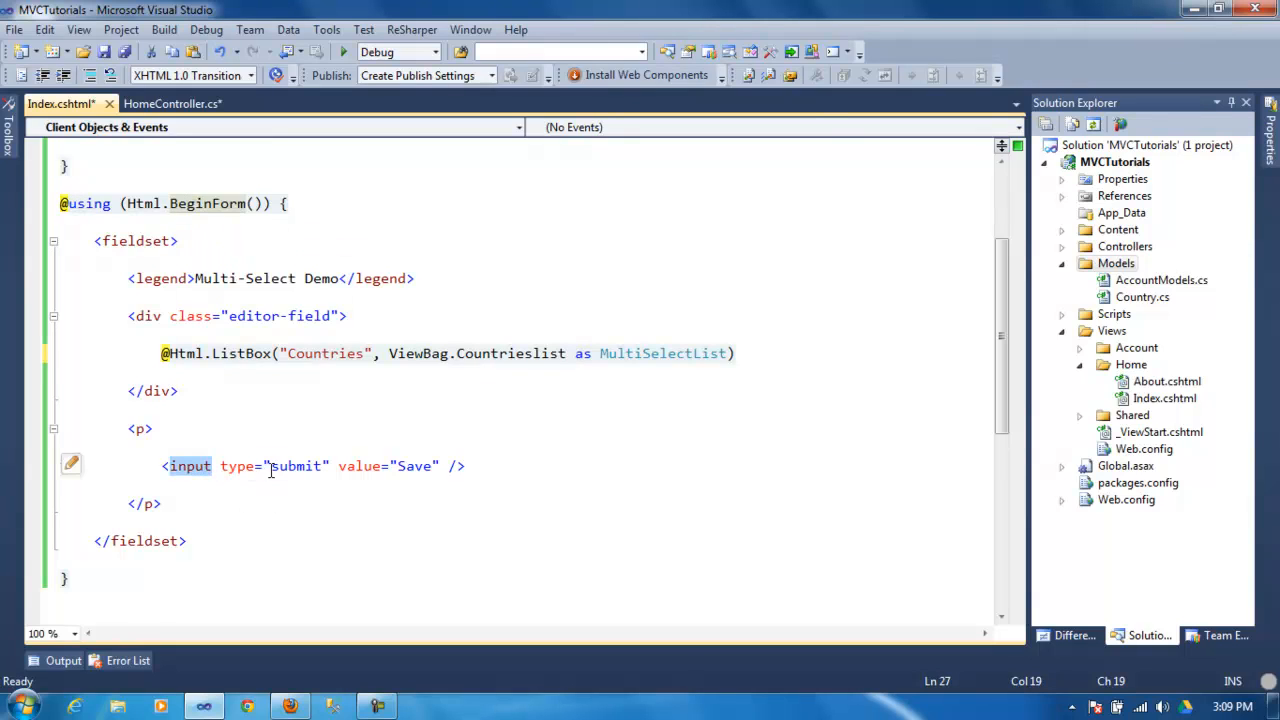
{"action": "double_click", "coordinate": [296, 466]}
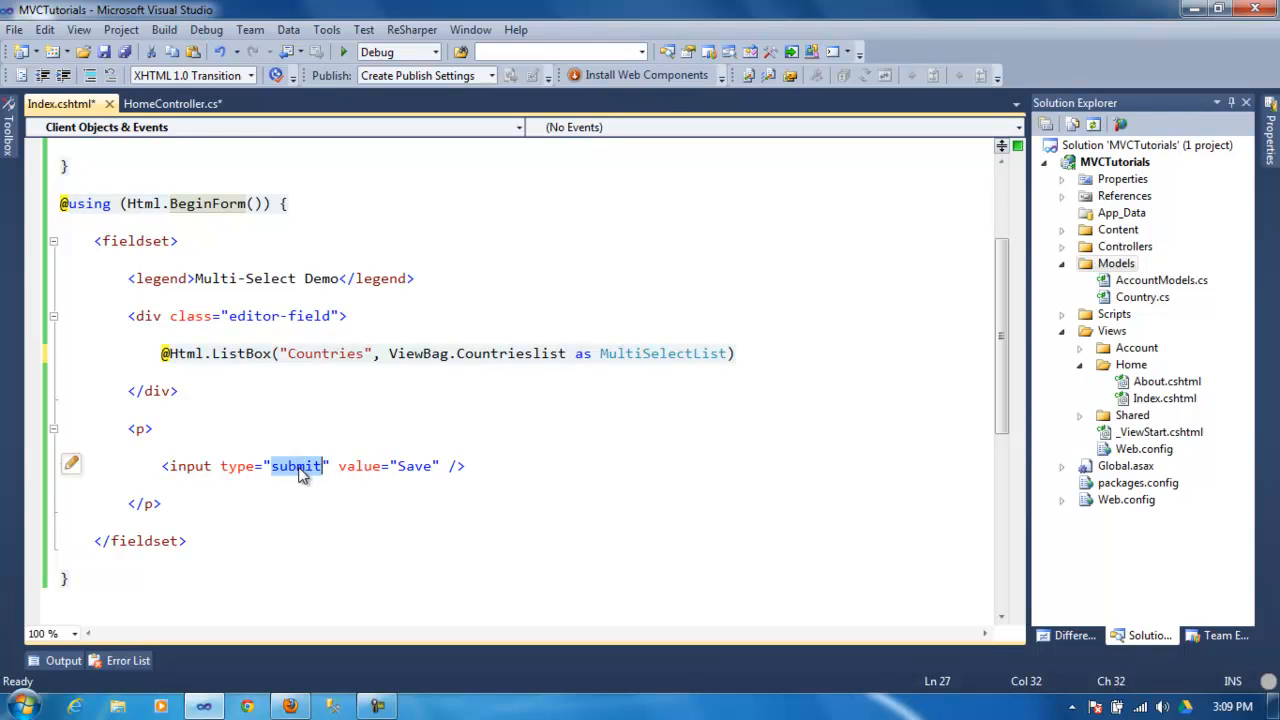
{"action": "mouse_move", "coordinate": [296, 456]}
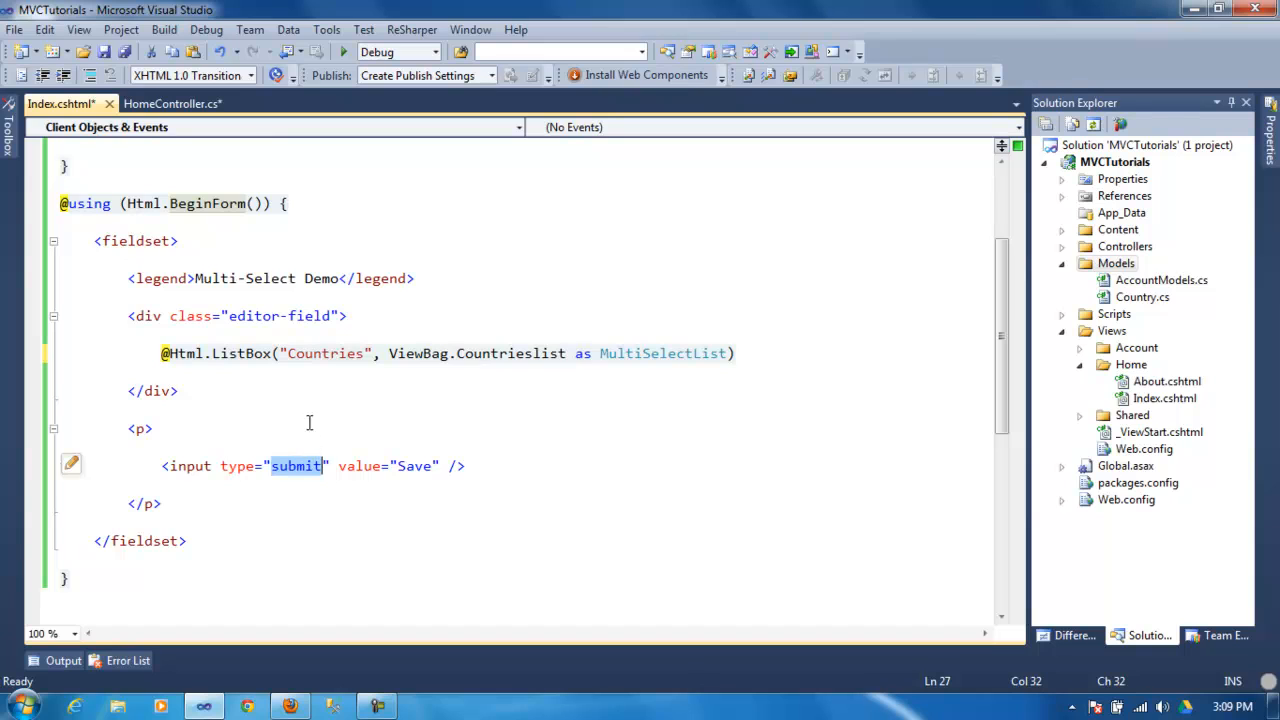
{"action": "mouse_move", "coordinate": [270, 344]}
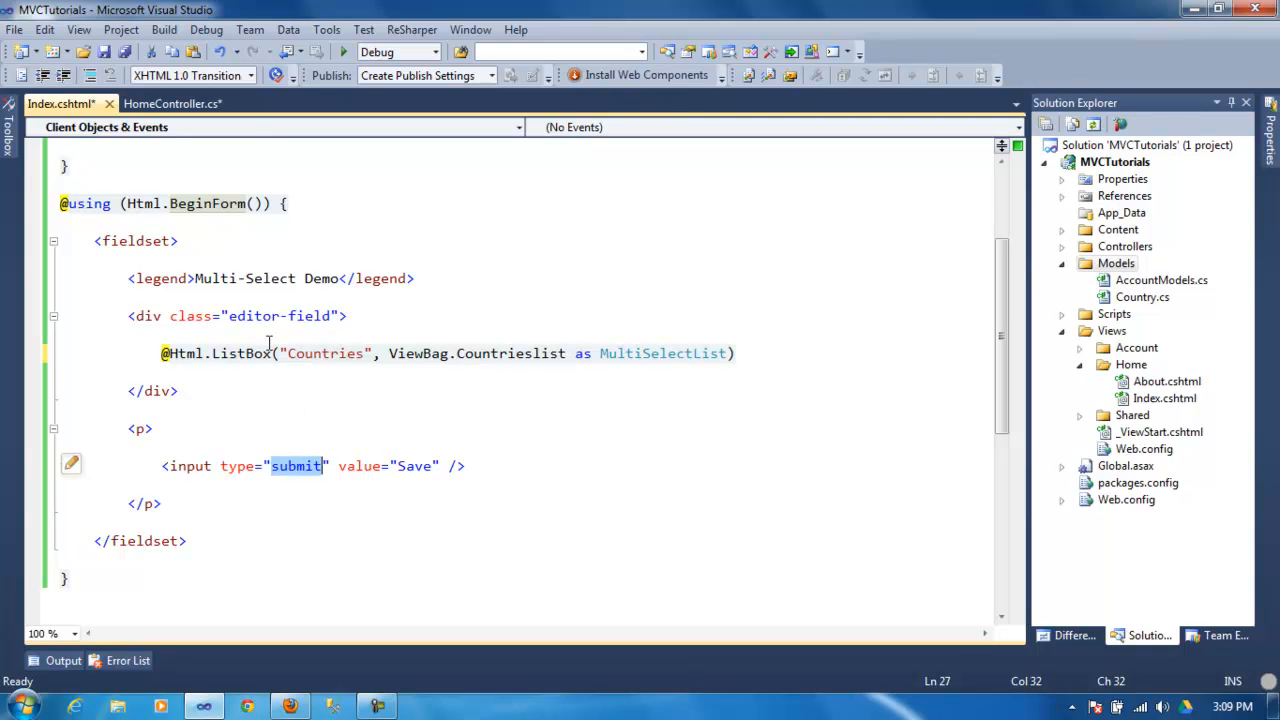
{"action": "left_click", "coordinate": [172, 104]}
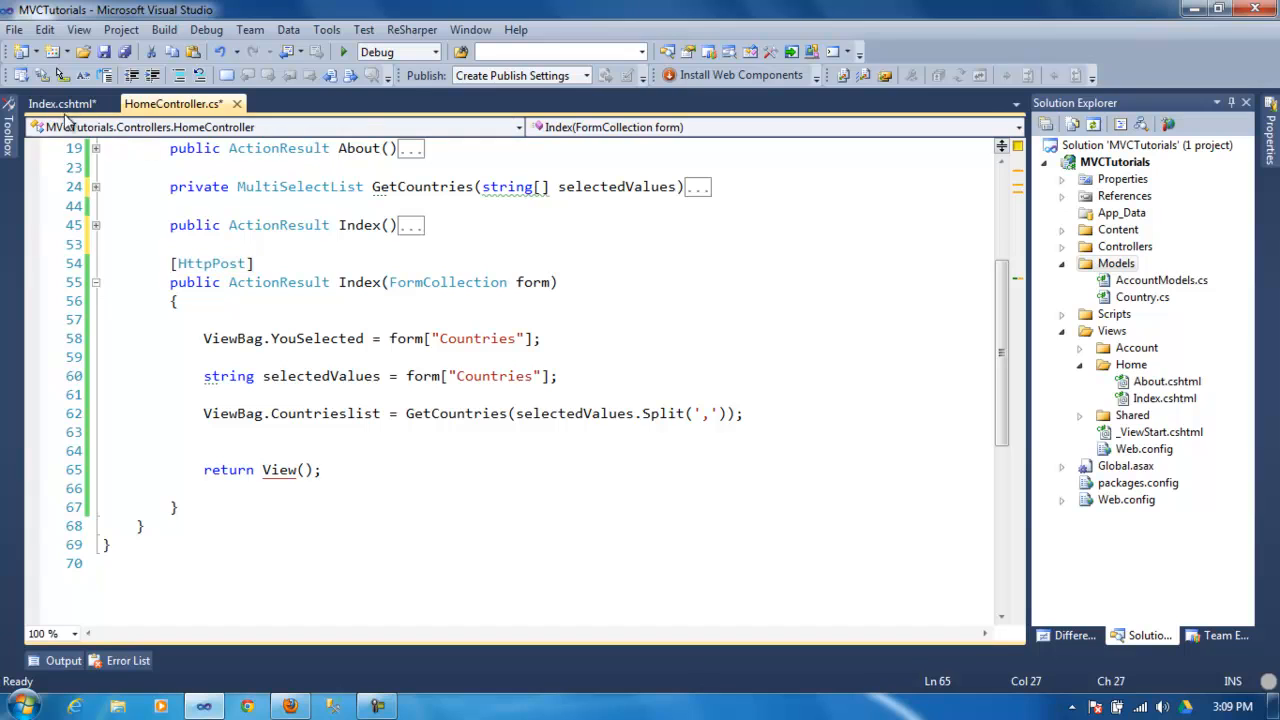
{"action": "left_click", "coordinate": [60, 104]}
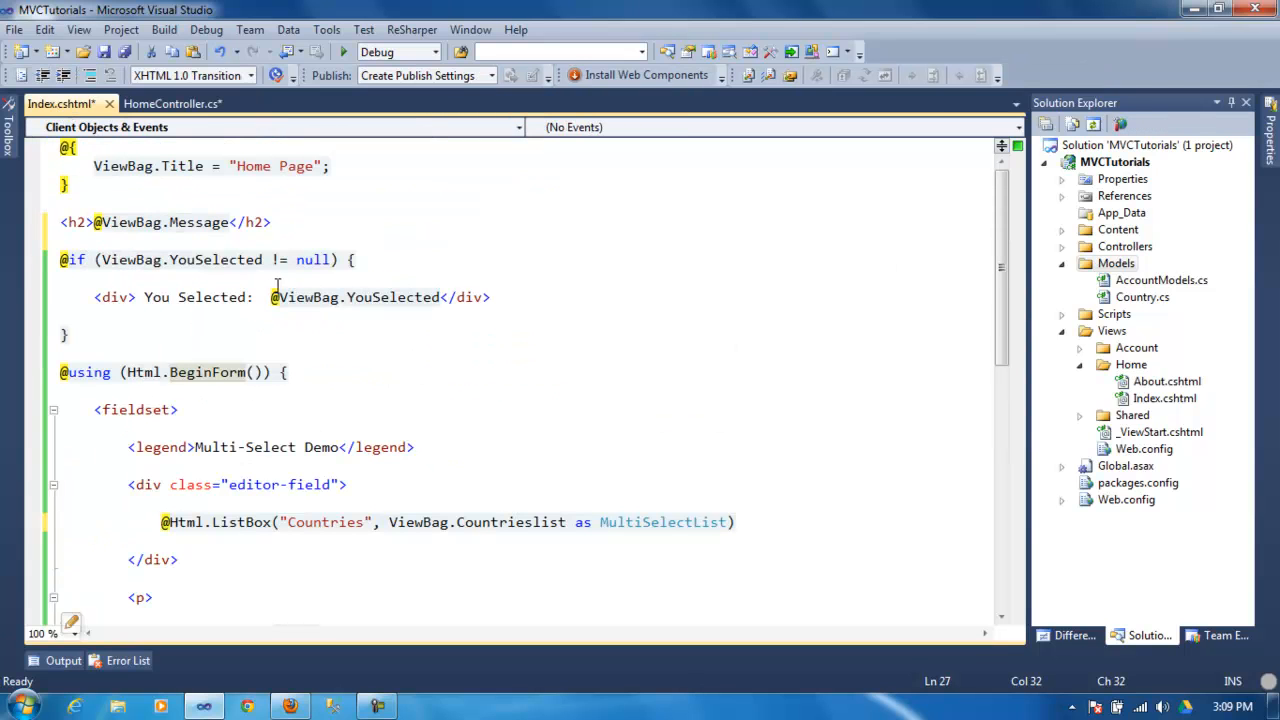
{"action": "double_click", "coordinate": [312, 260]}
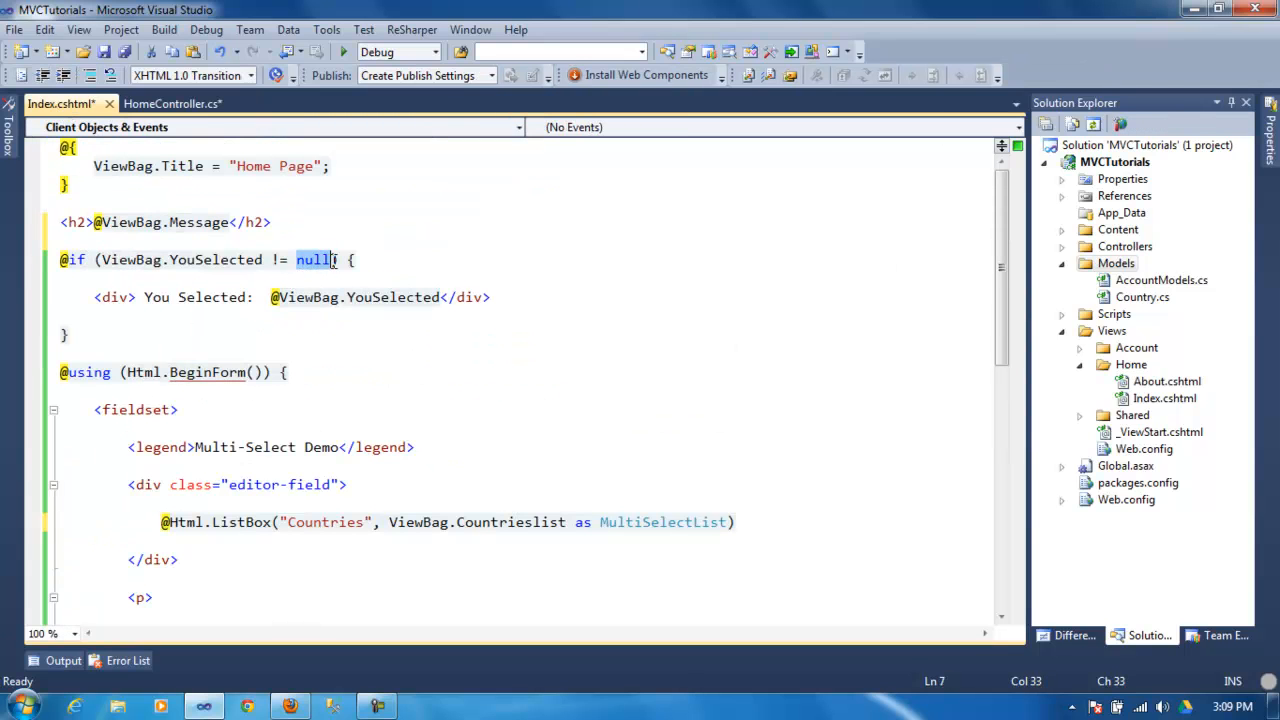
{"action": "left_click", "coordinate": [144, 296]}
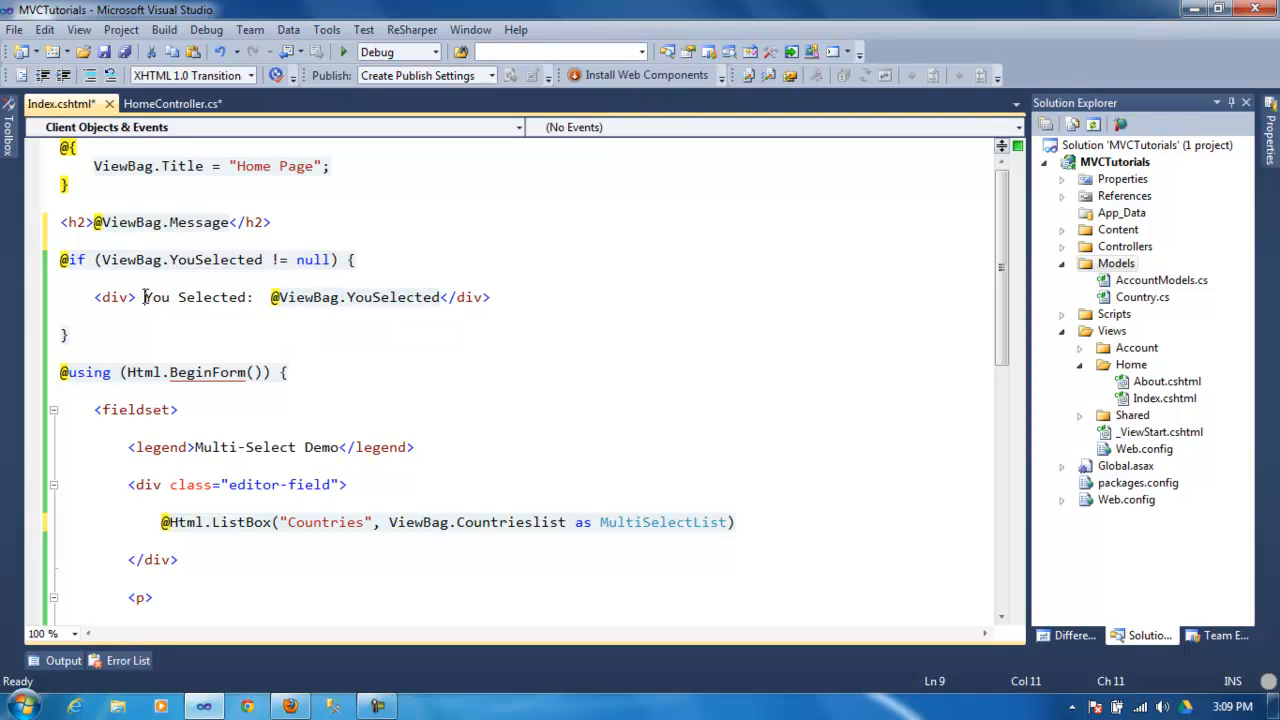
{"action": "left_click_drag", "start_coordinate": [144, 296], "coordinate": [490, 296]}
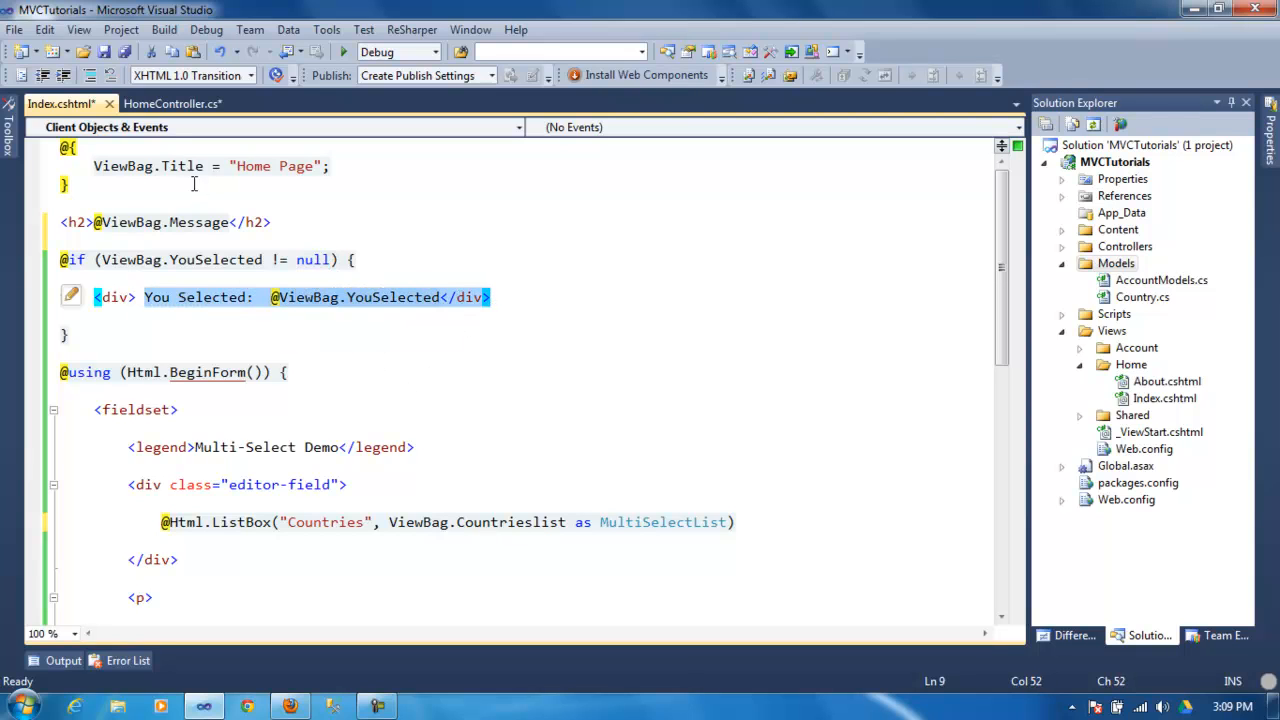
{"action": "left_click", "coordinate": [172, 104]}
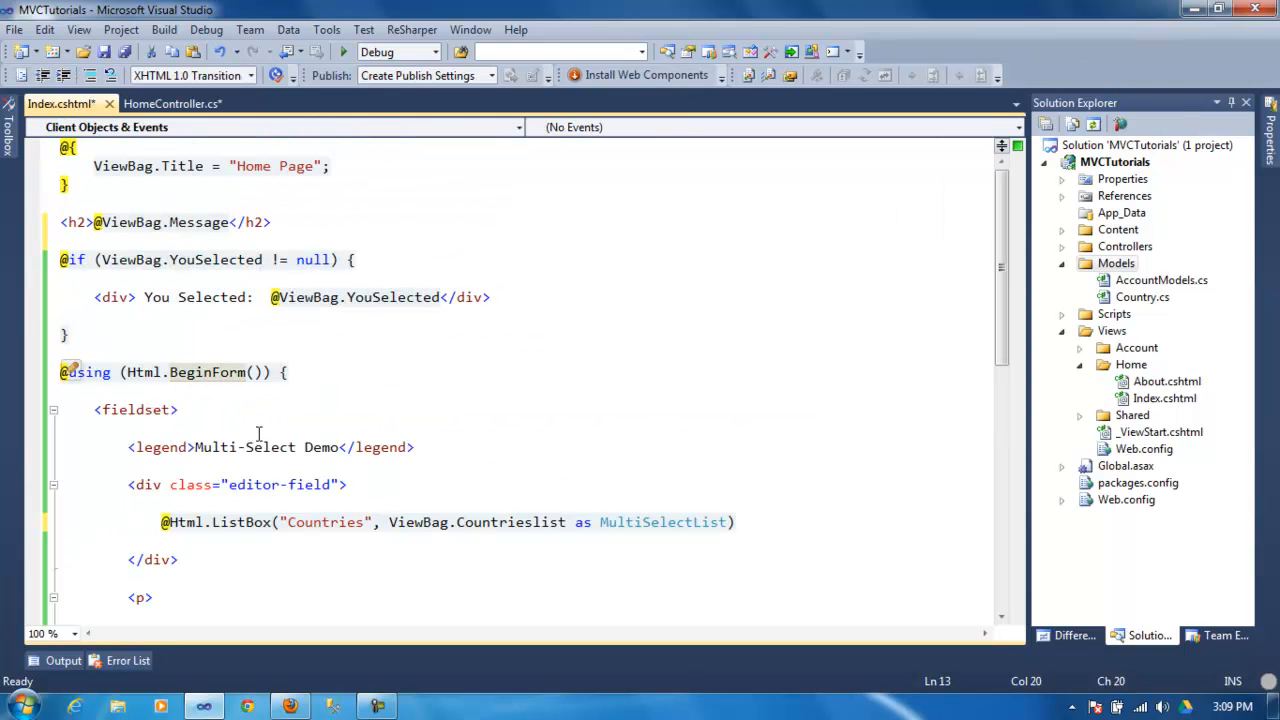
{"action": "scroll", "scroll_direction": "down", "scroll_amount": 3}
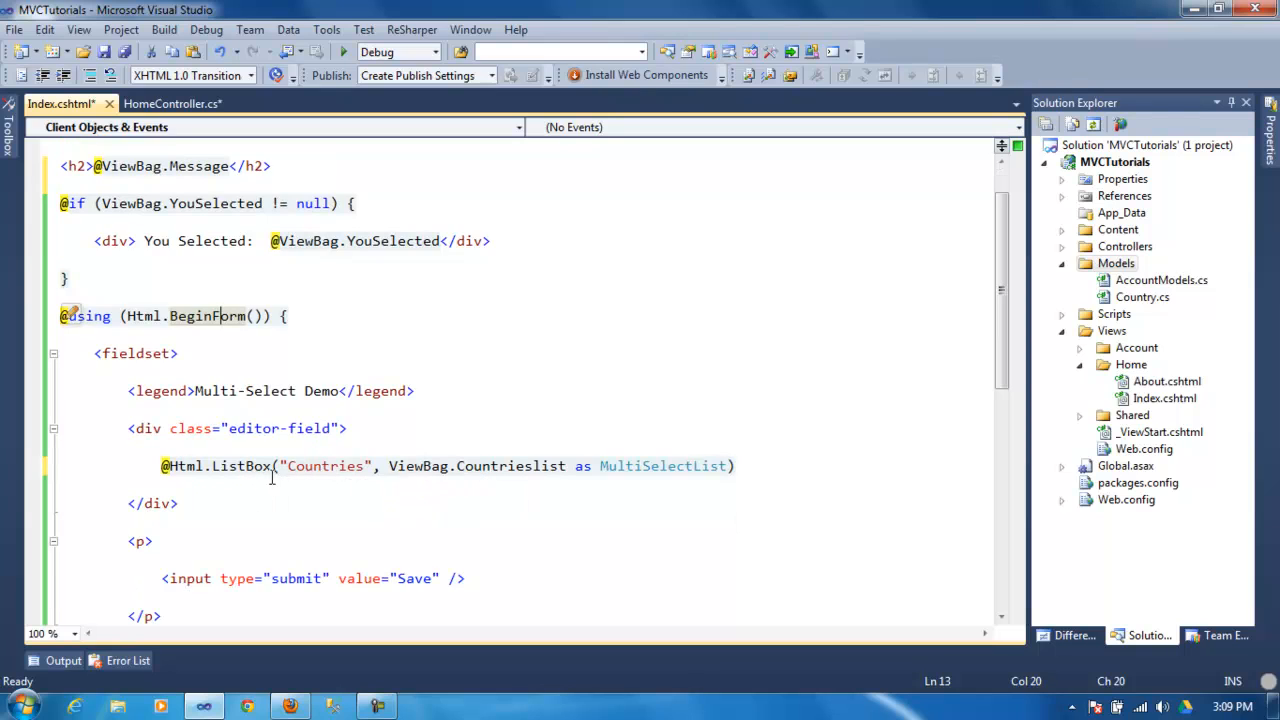
{"action": "double_click", "coordinate": [204, 316]}
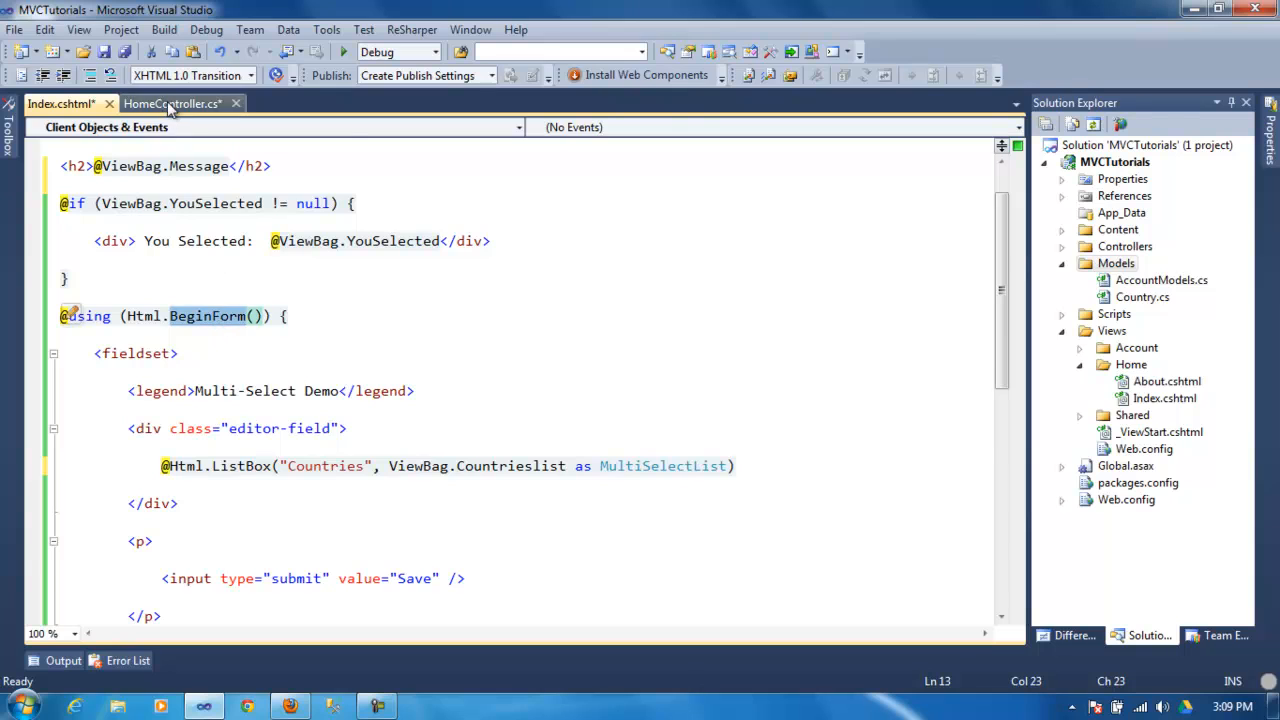
{"action": "left_click", "coordinate": [172, 104]}
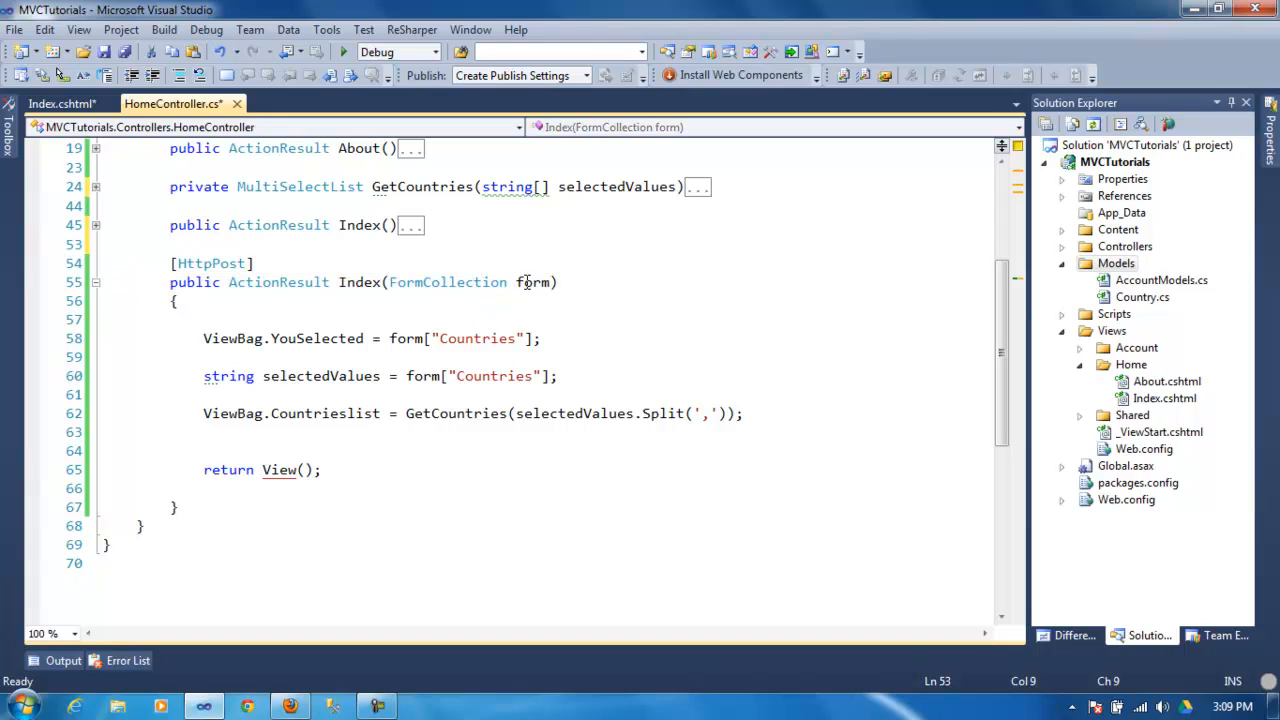
{"action": "double_click", "coordinate": [532, 282]}
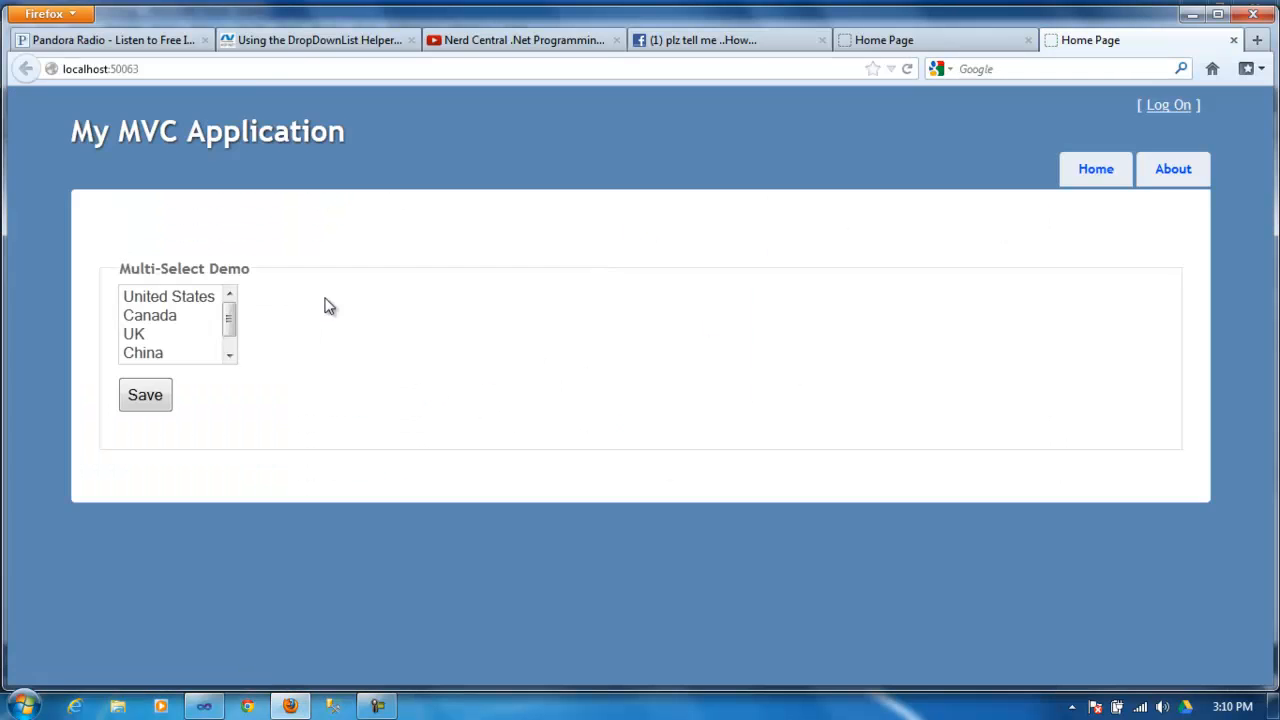
Step: Save China, then Canada, so the page reports You Selected: 2, and try UK
{"action": "left_click", "coordinate": [144, 352]}
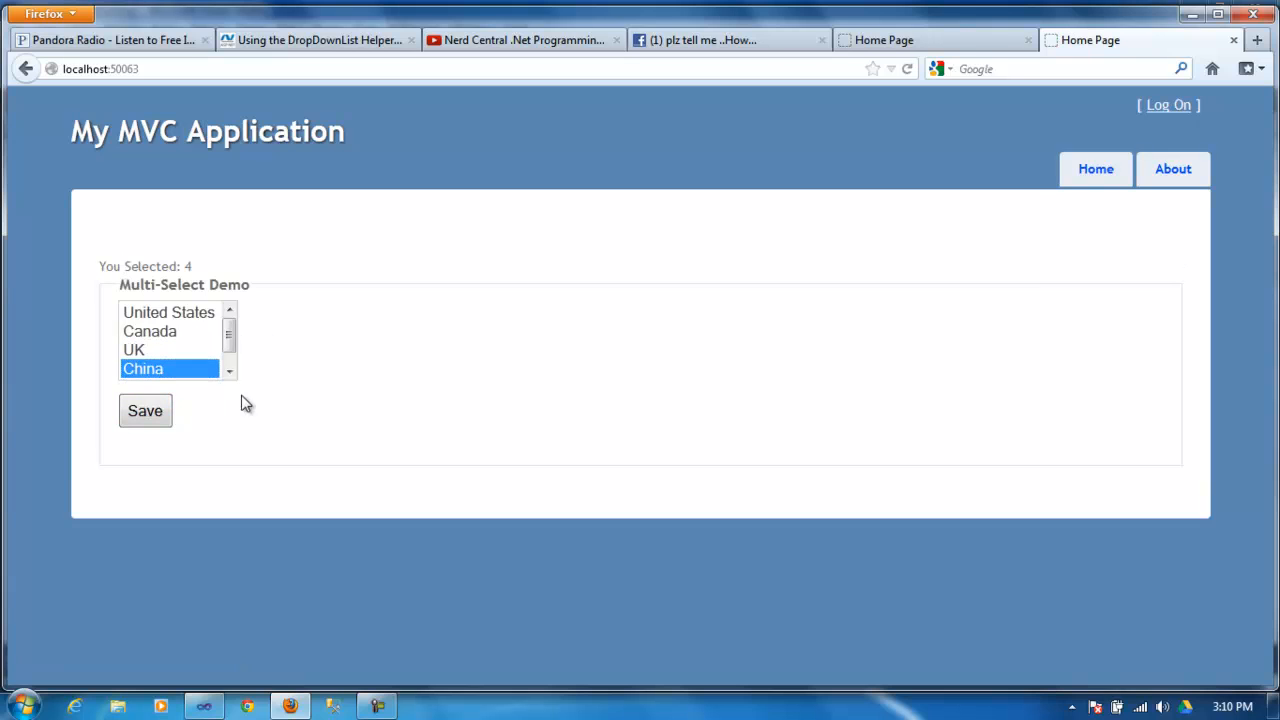
{"action": "left_click", "coordinate": [150, 332]}
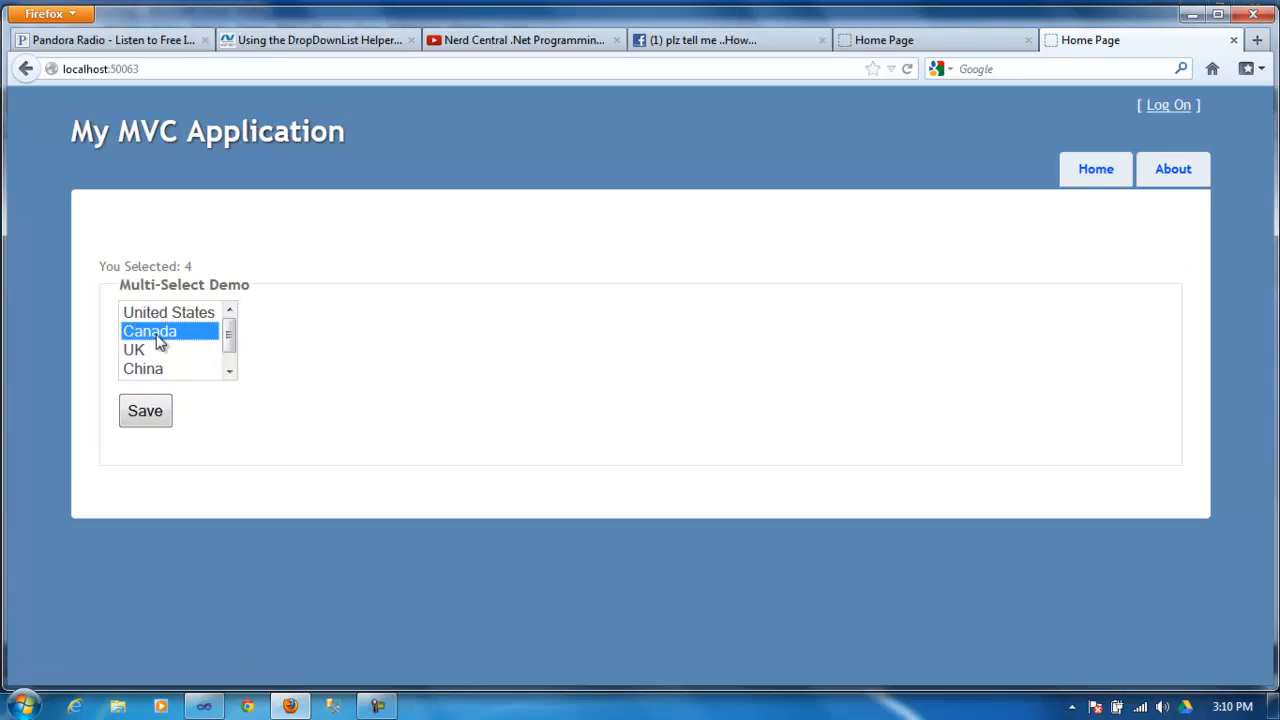
{"action": "left_click", "coordinate": [150, 332]}
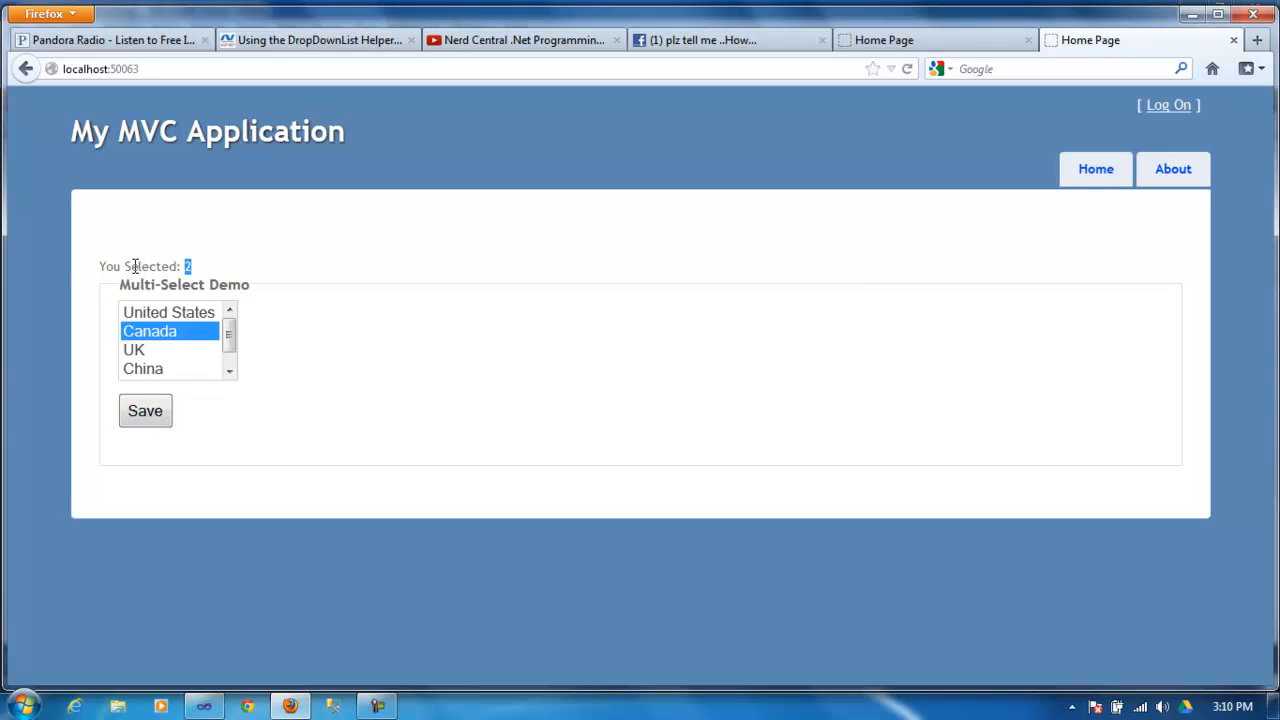
{"action": "mouse_move", "coordinate": [178, 322]}
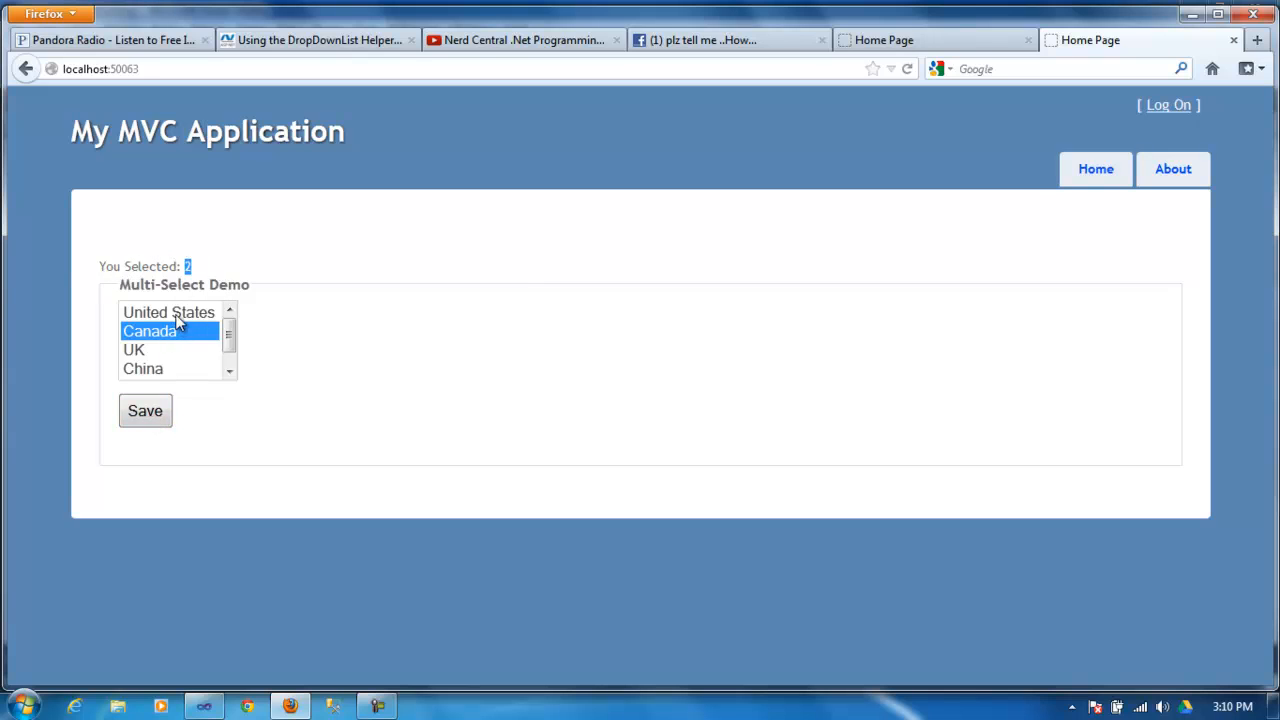
{"action": "left_click", "coordinate": [134, 348]}
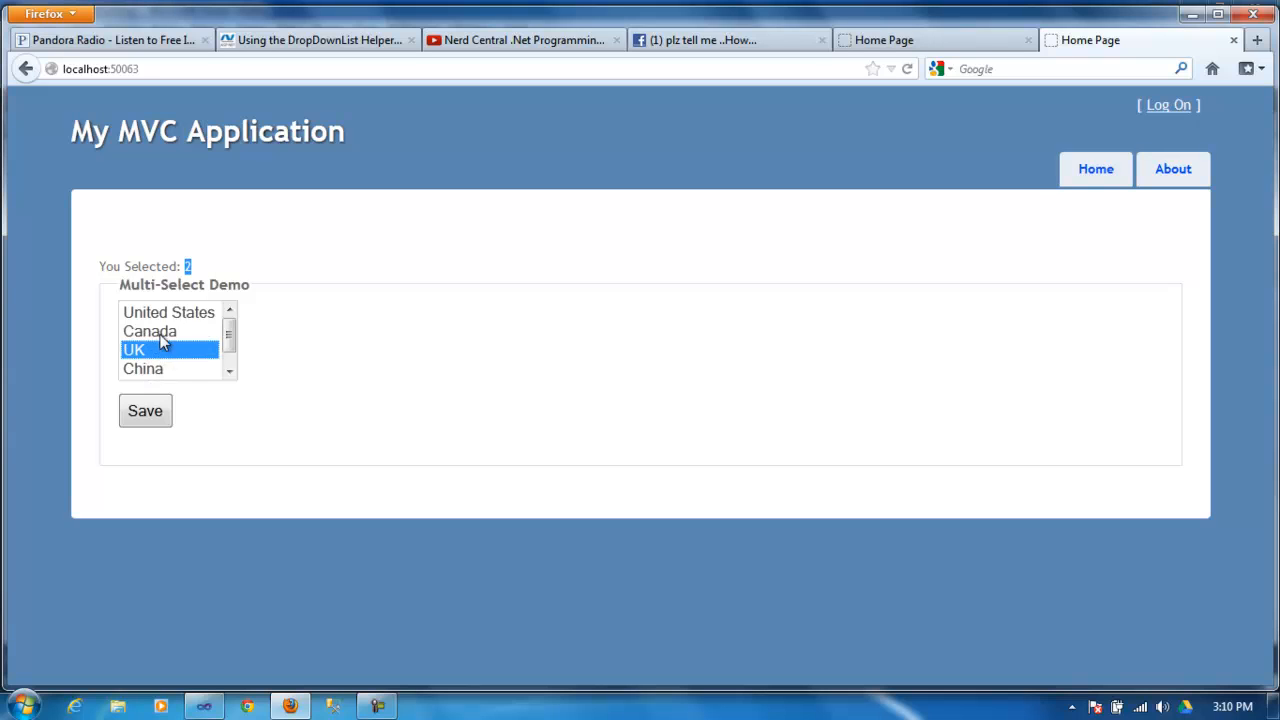
{"action": "left_click", "coordinate": [148, 332]}
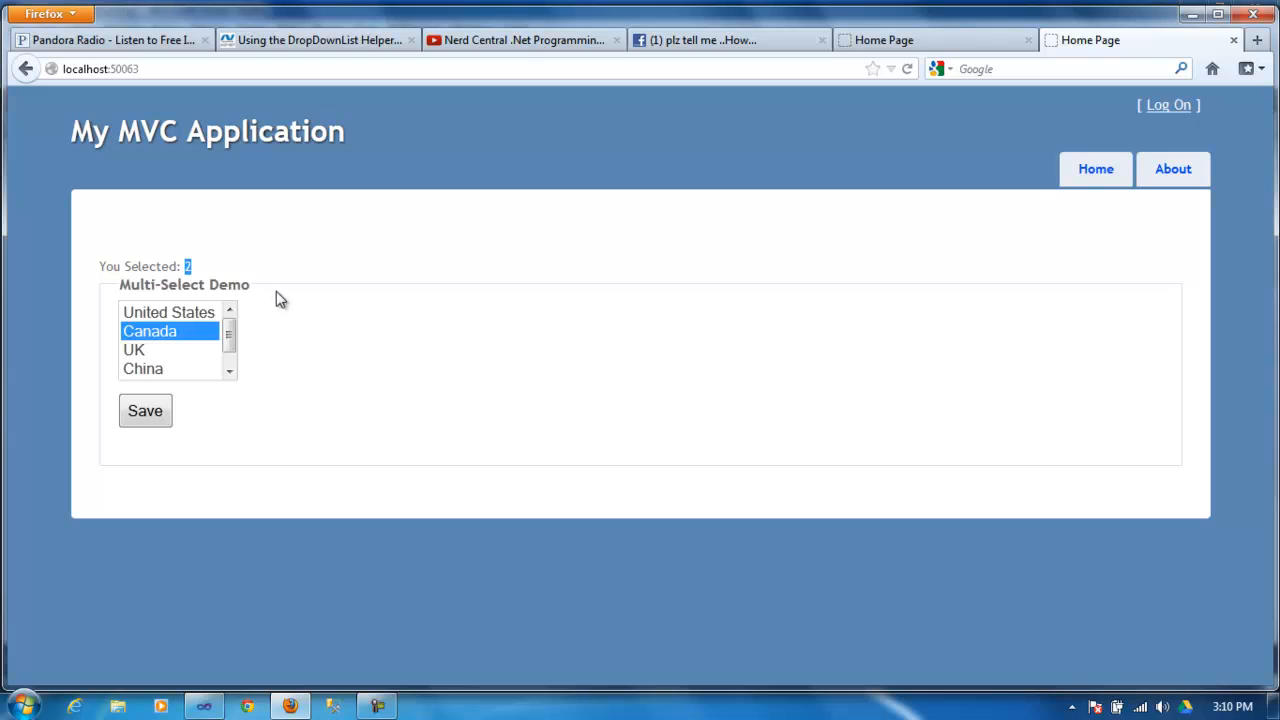
{"action": "mouse_move", "coordinate": [316, 312]}
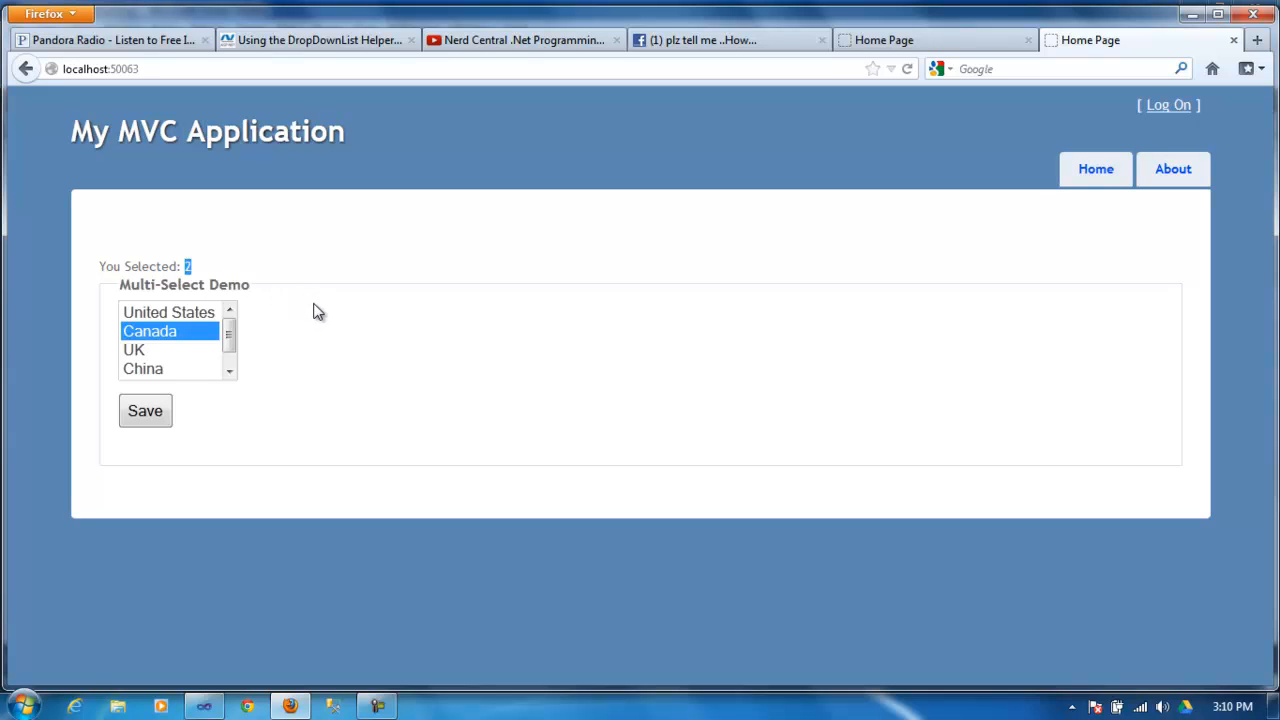
Step: Show the Nerd Central .Net Programming YouTube channel page
{"action": "left_click", "coordinate": [520, 40]}
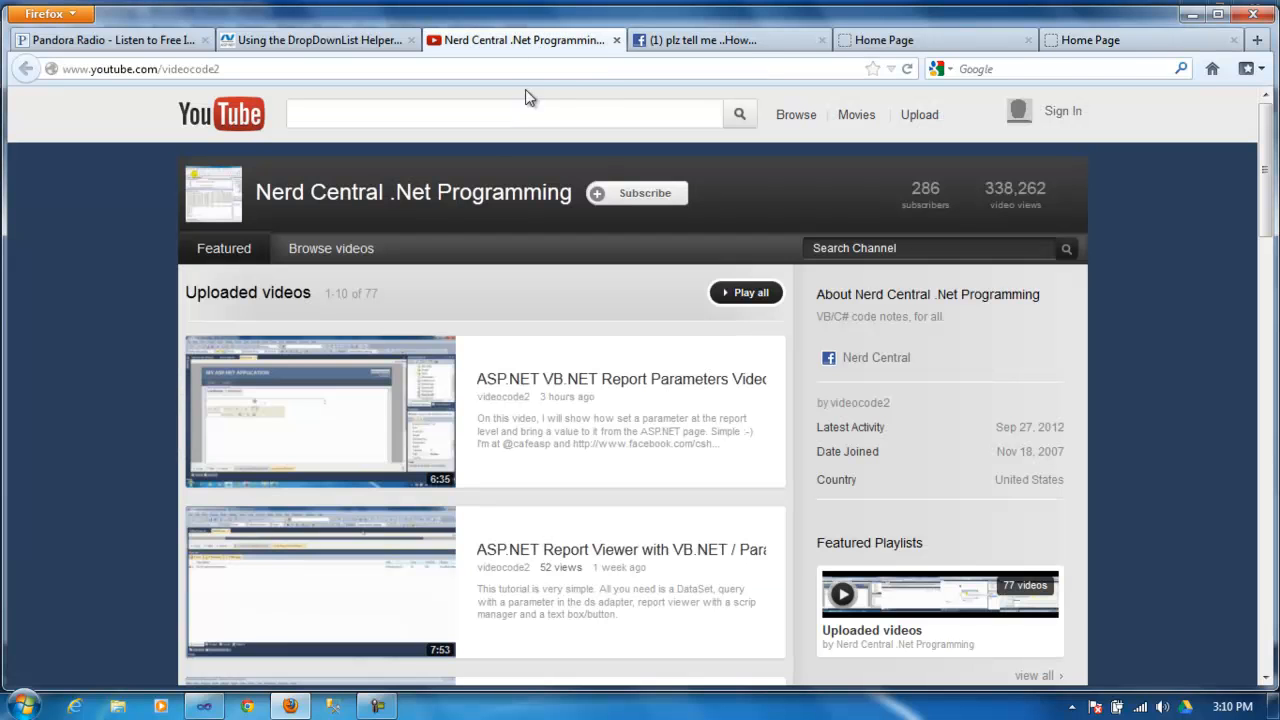
{"action": "mouse_move", "coordinate": [532, 228]}
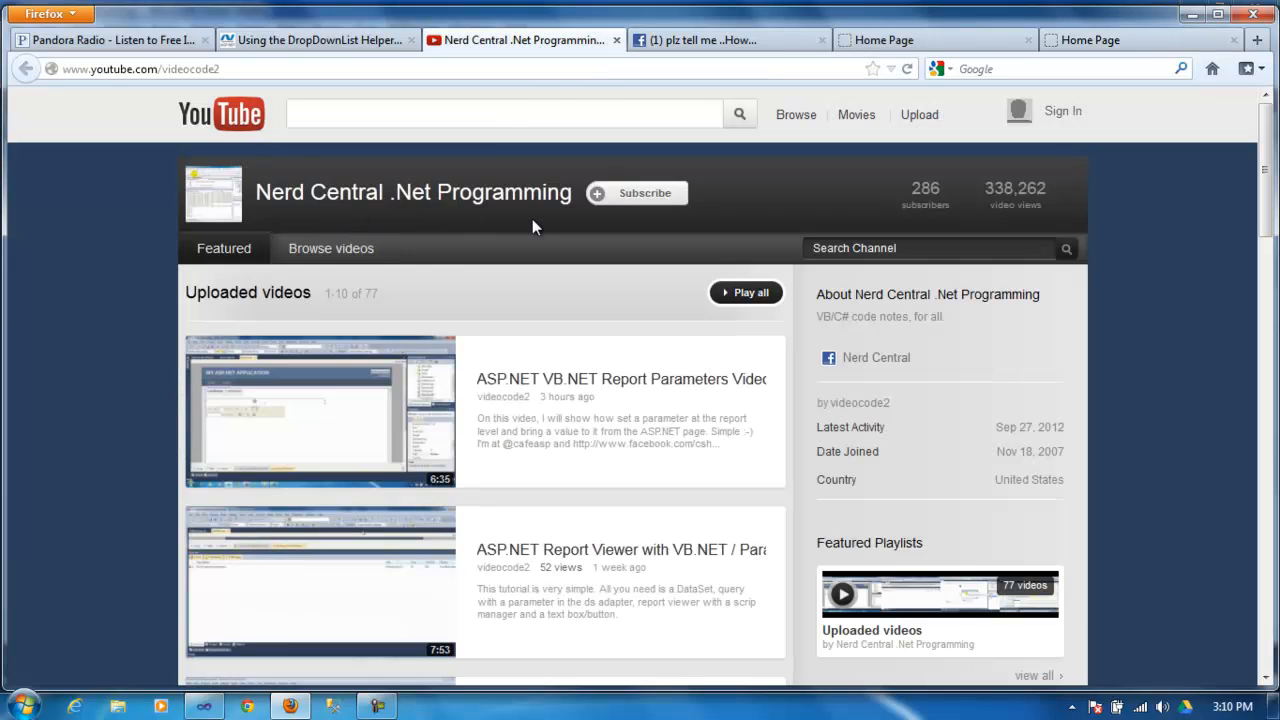
{"action": "mouse_move", "coordinate": [440, 218]}
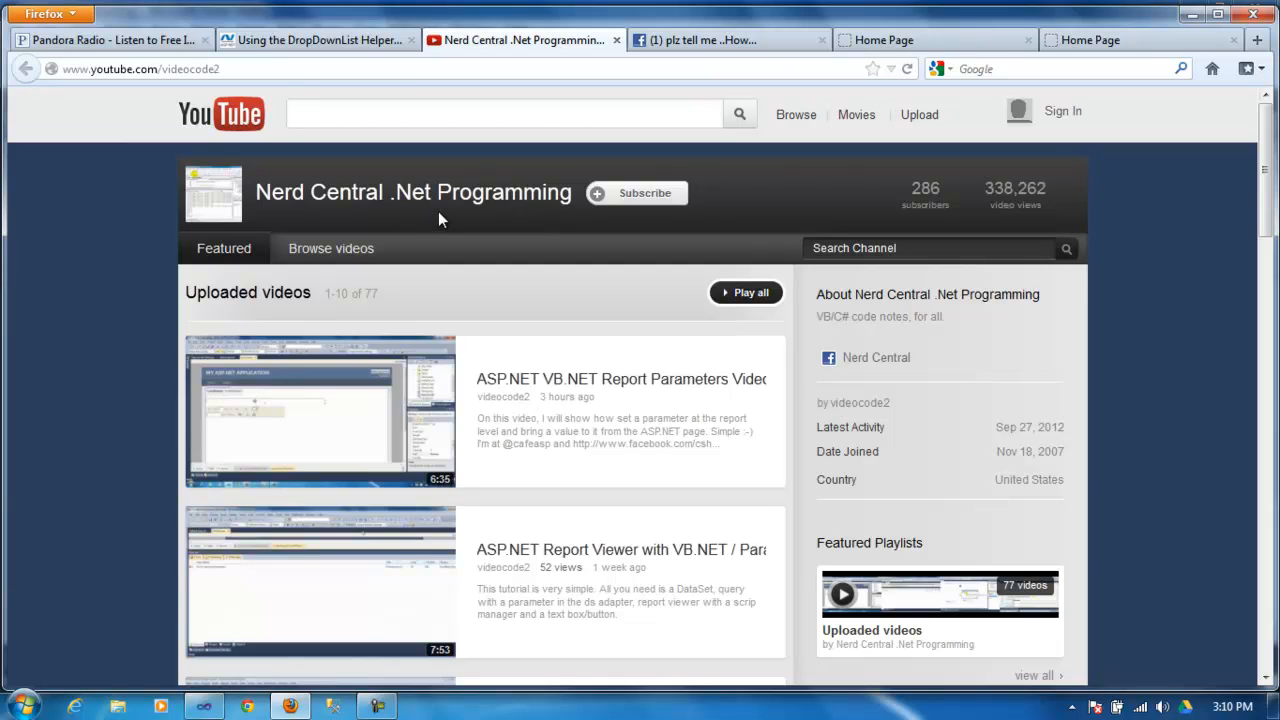